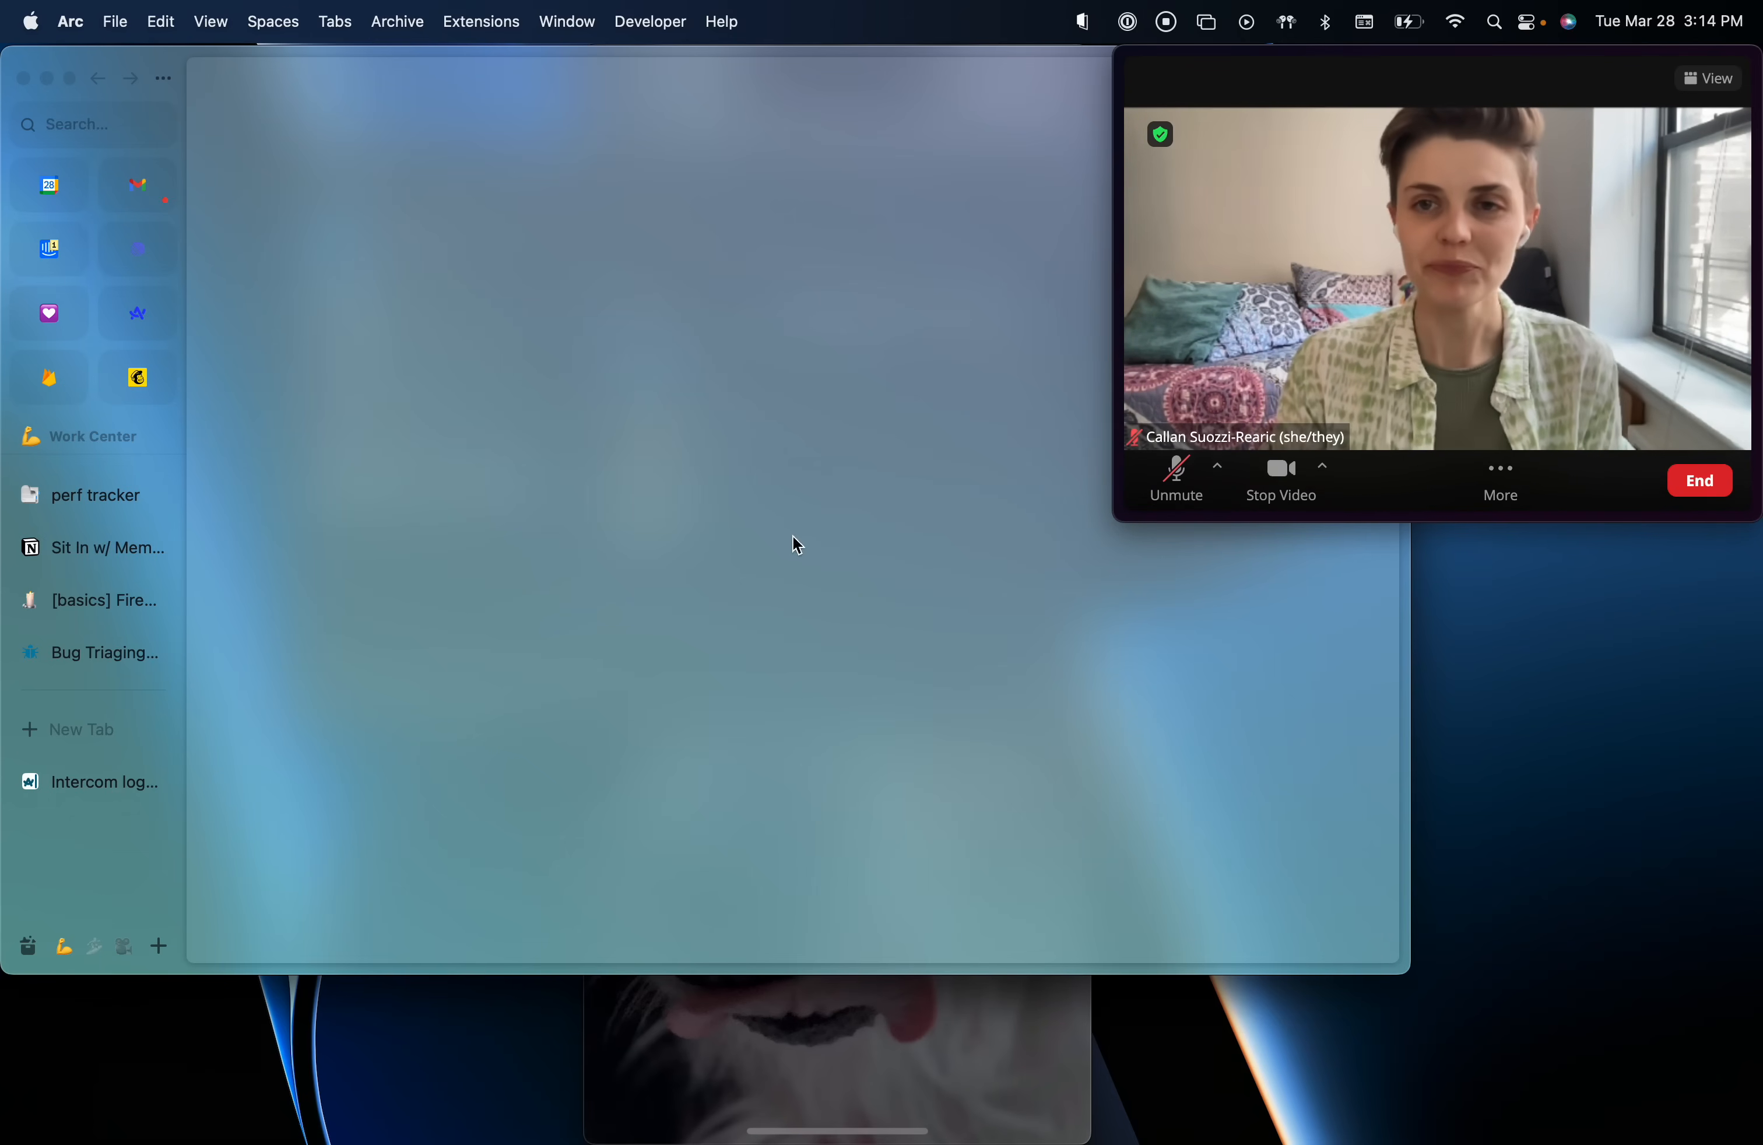
{"action": "mouse_move", "coordinate": [424, 548]}
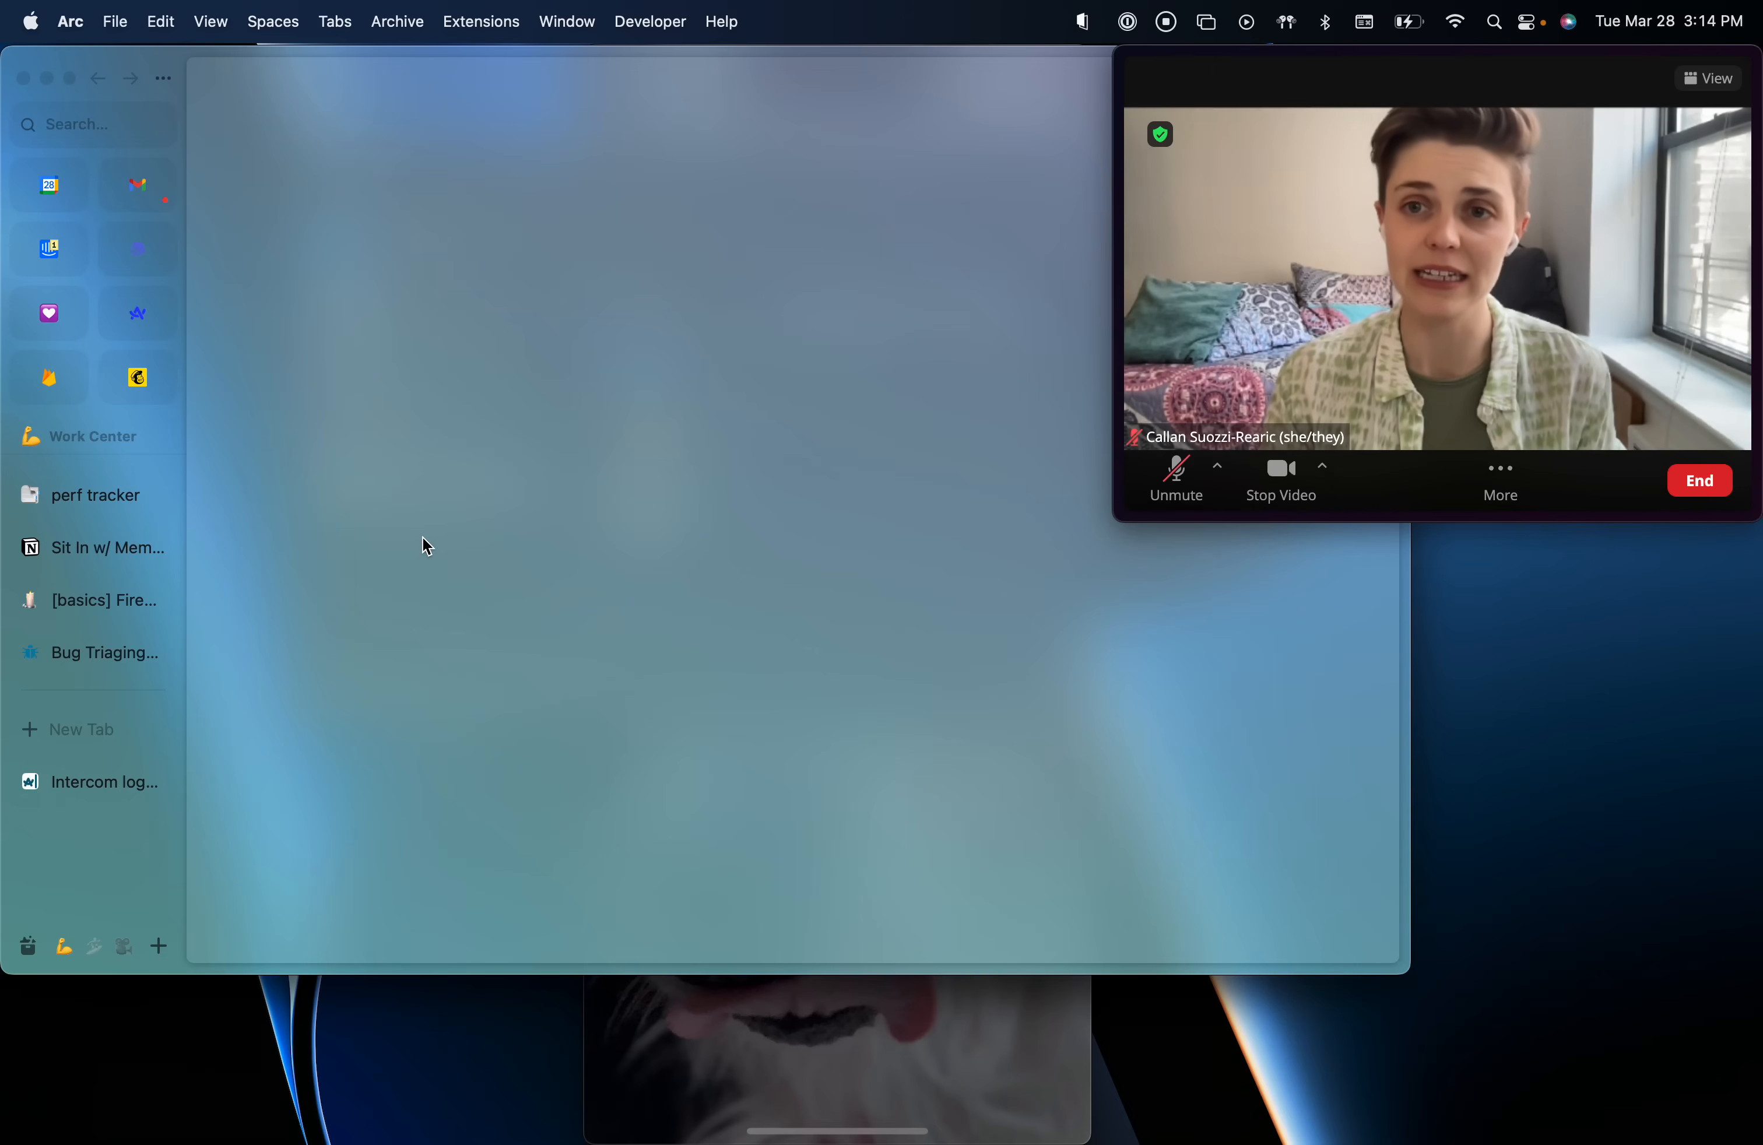
{"action": "mouse_move", "coordinate": [458, 551]}
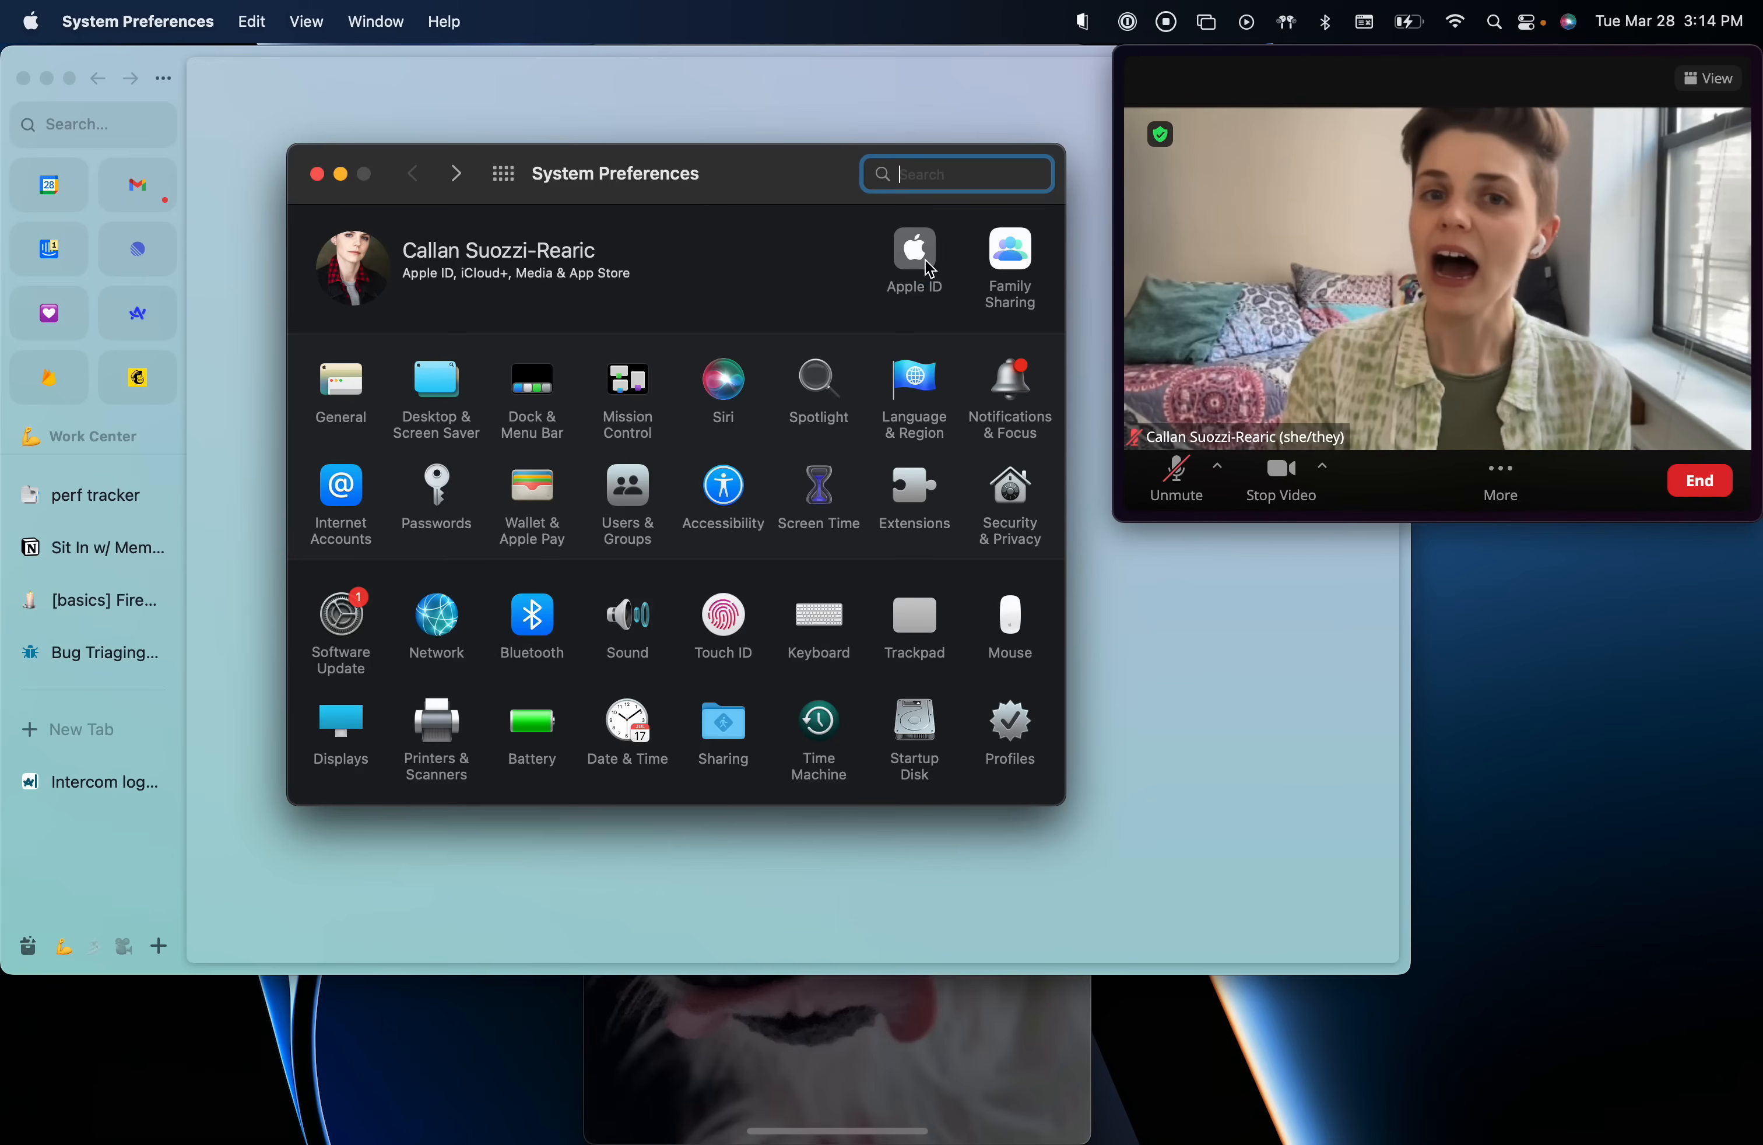
Visit the Apple ID iCloud settings and the desktop browser's settings.
{"action": "left_click", "coordinate": [915, 247]}
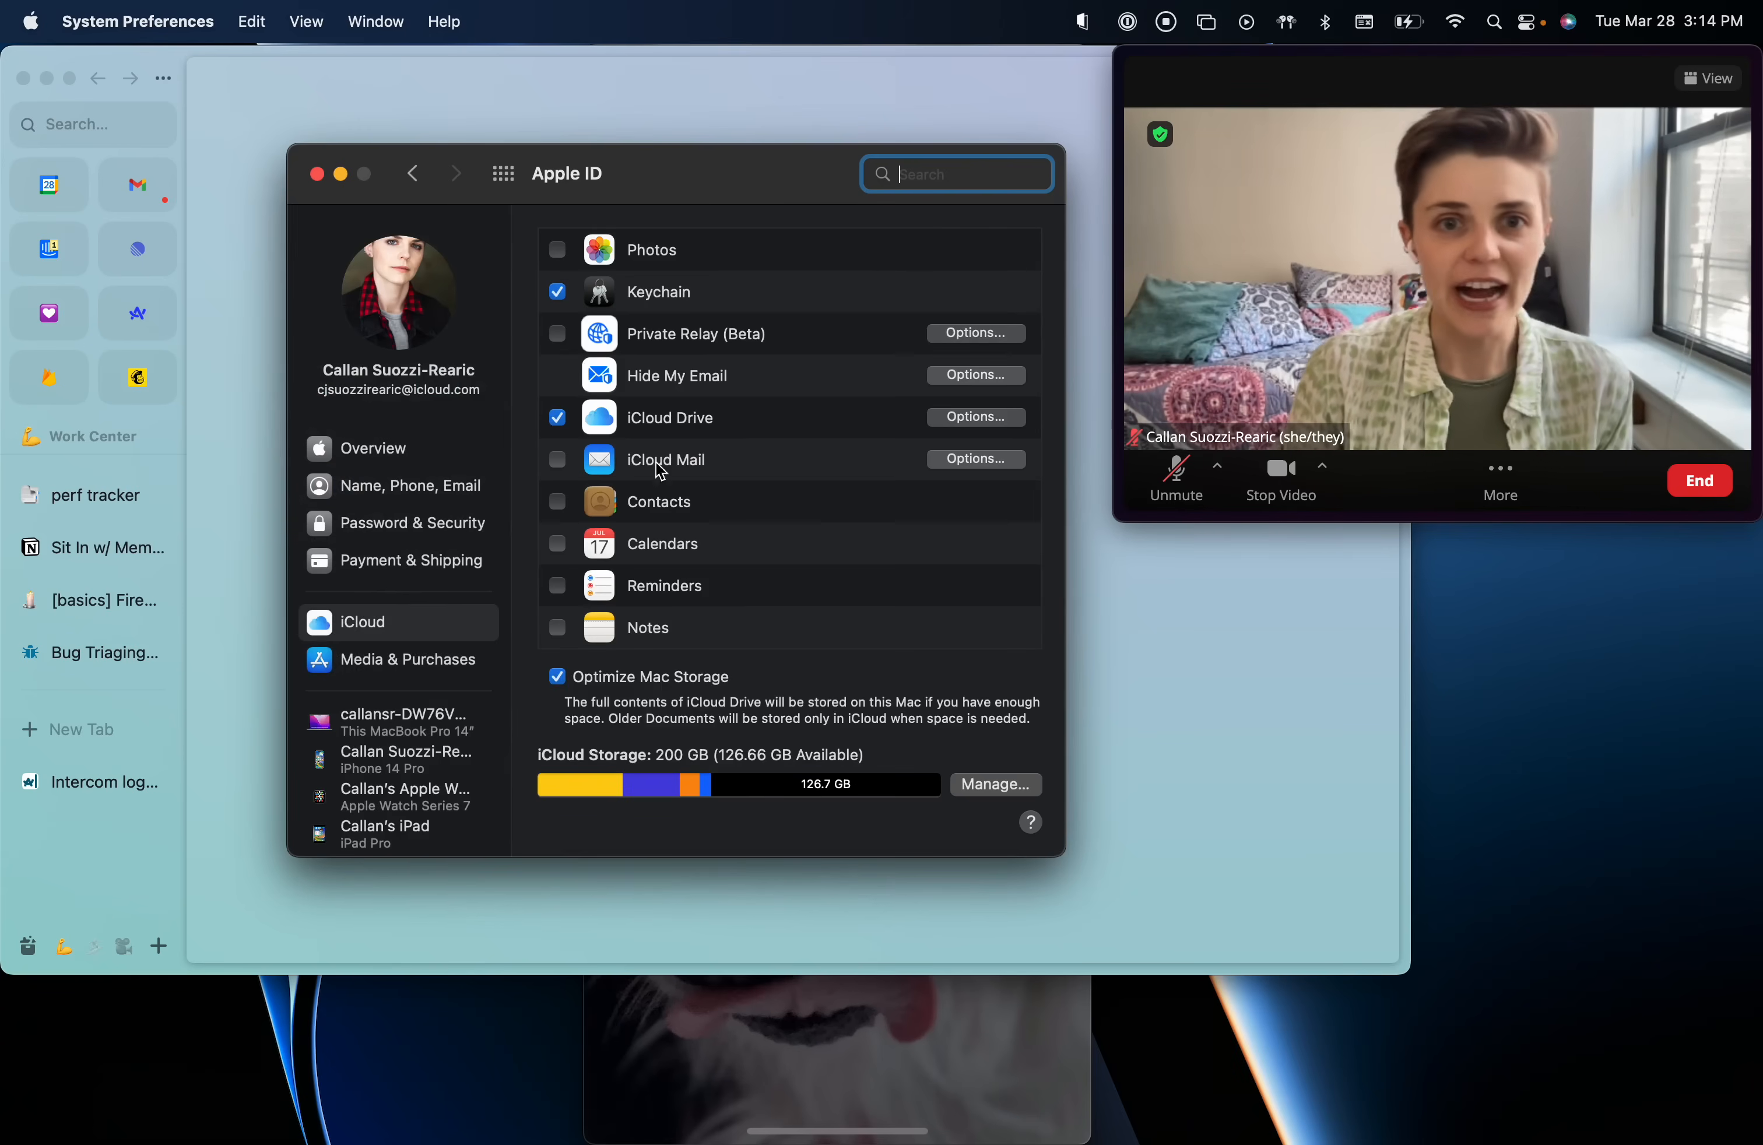
{"action": "mouse_move", "coordinate": [847, 431]}
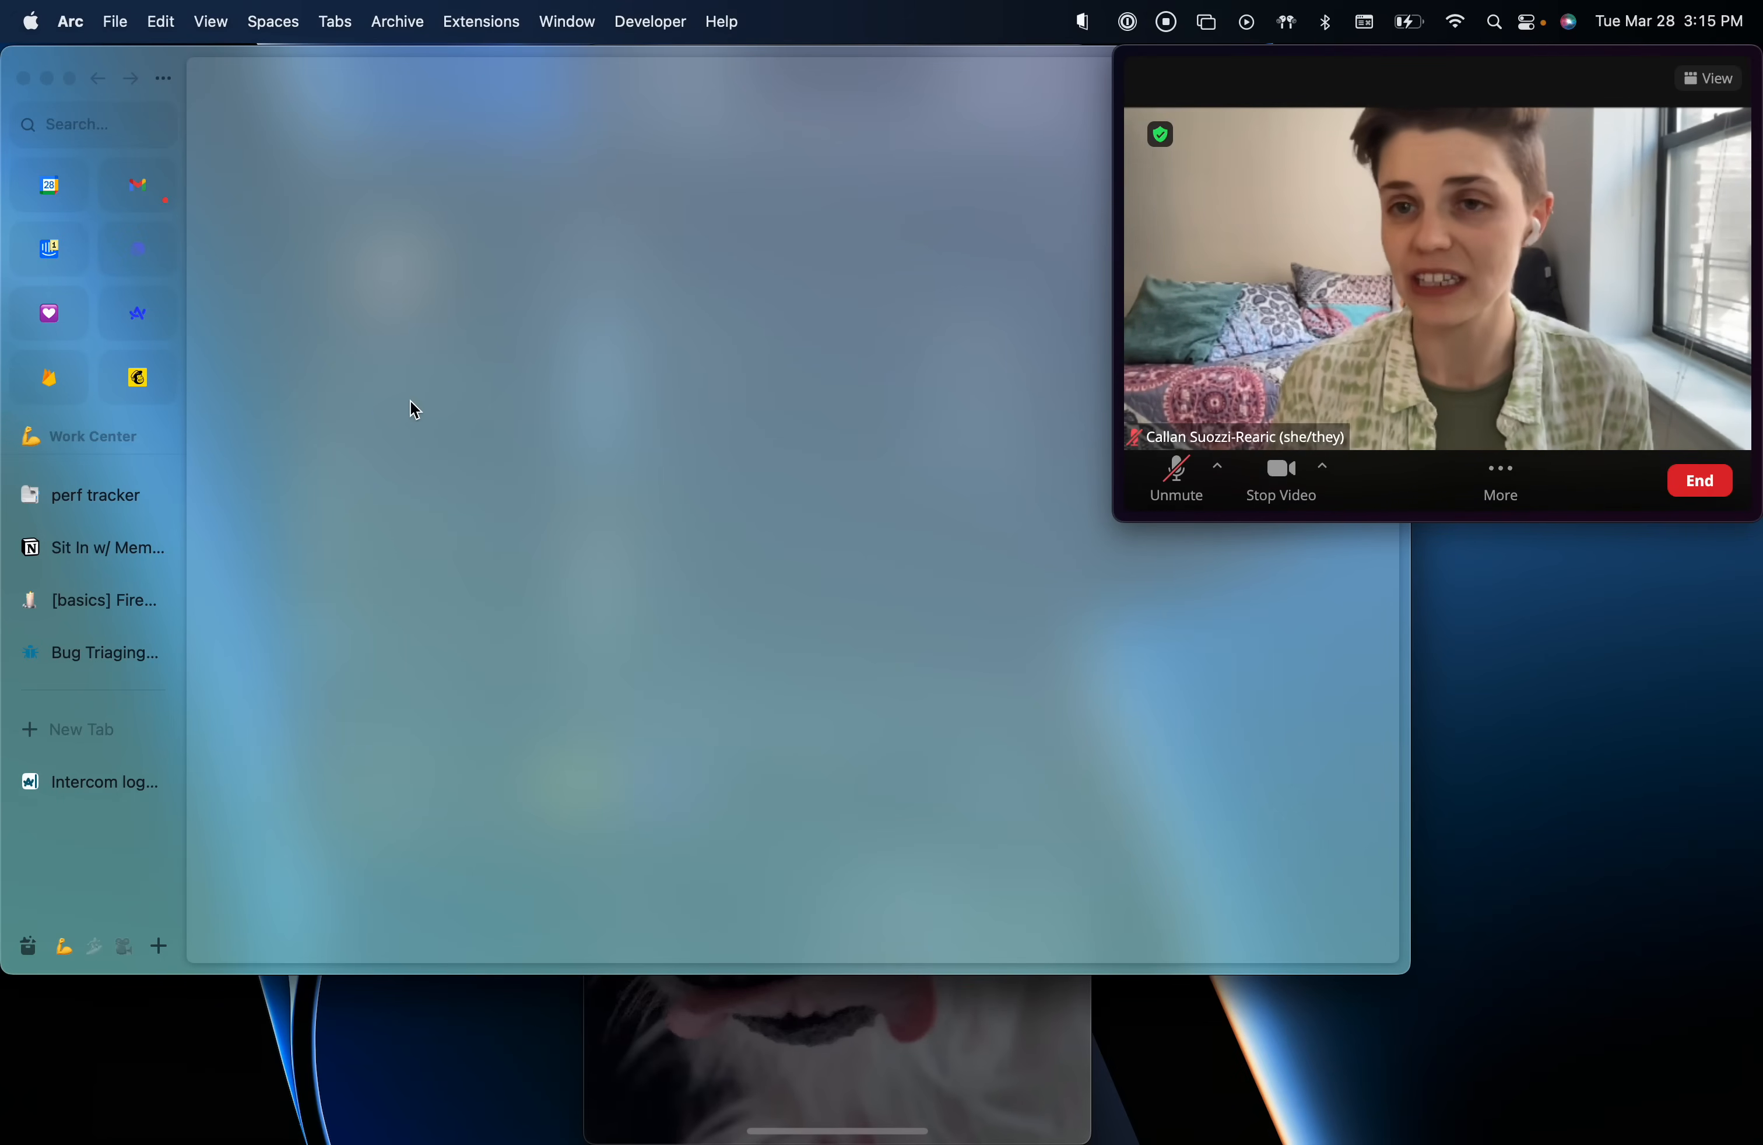
{"action": "mouse_move", "coordinate": [363, 406]}
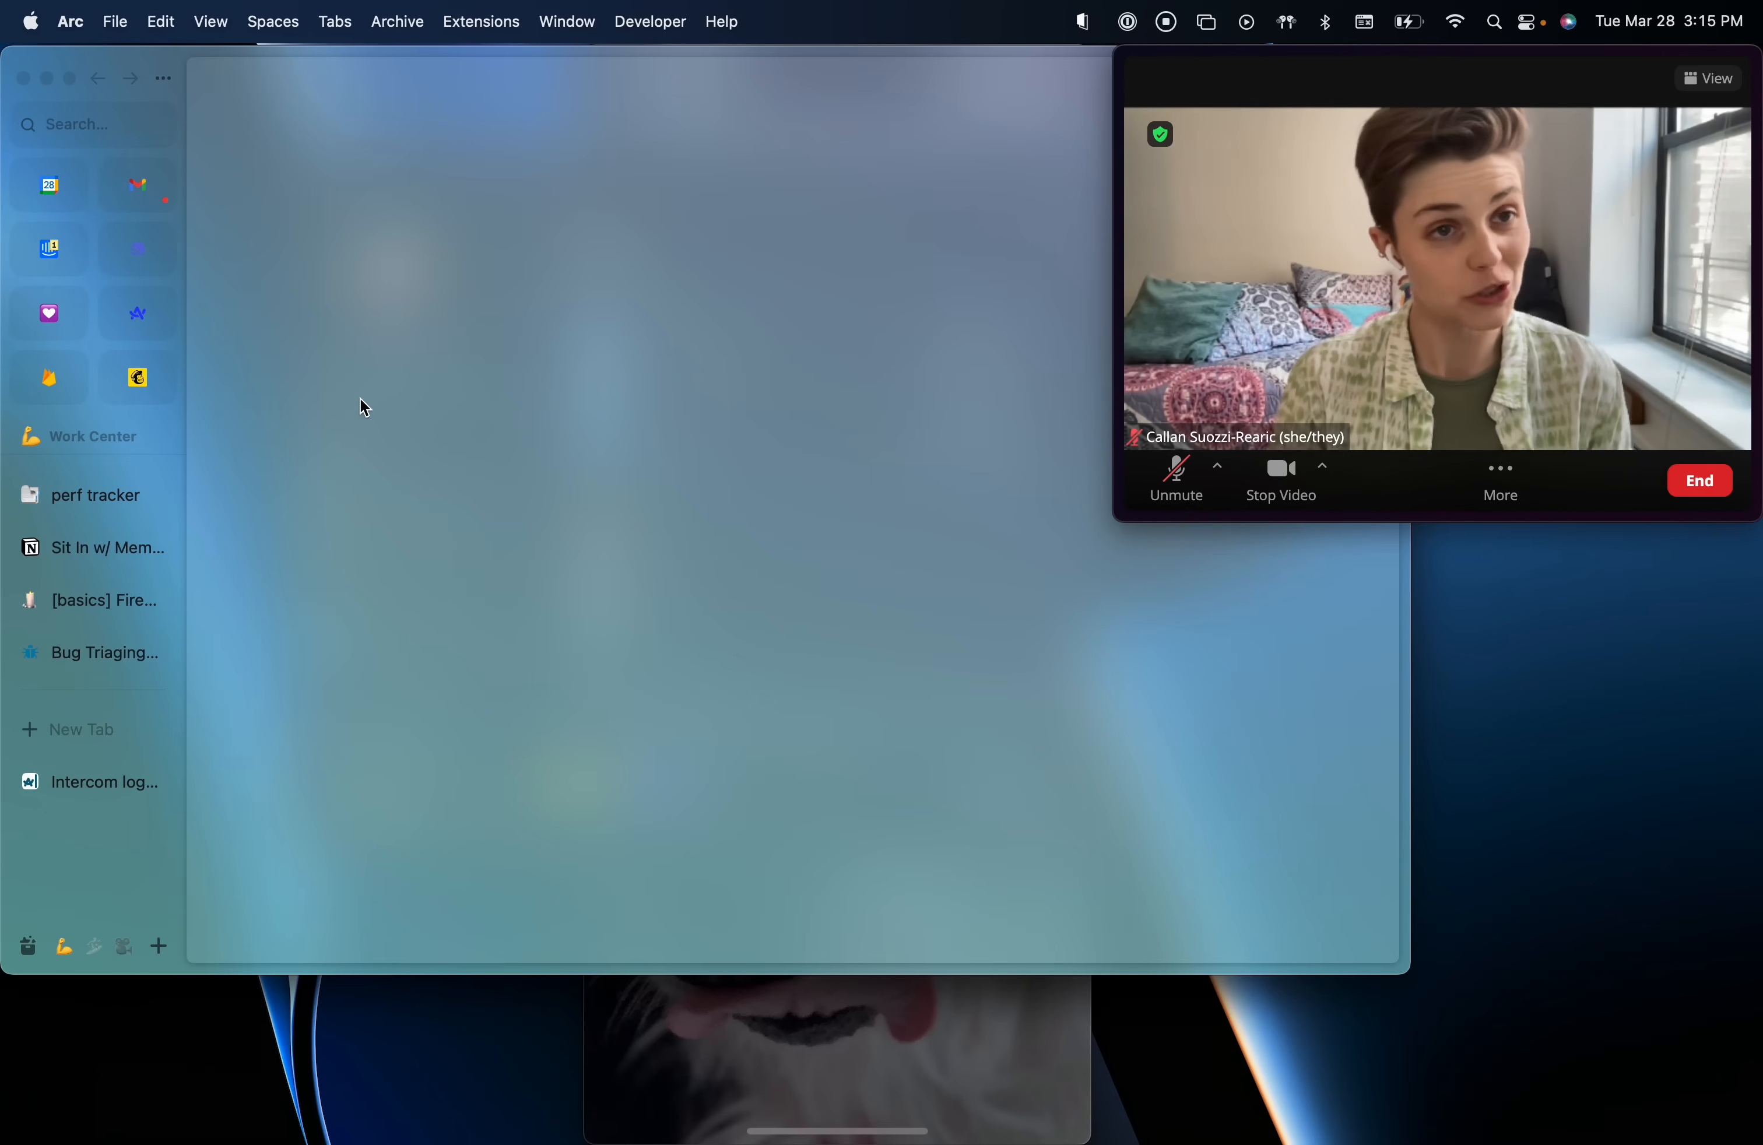
{"action": "mouse_move", "coordinate": [671, 409]}
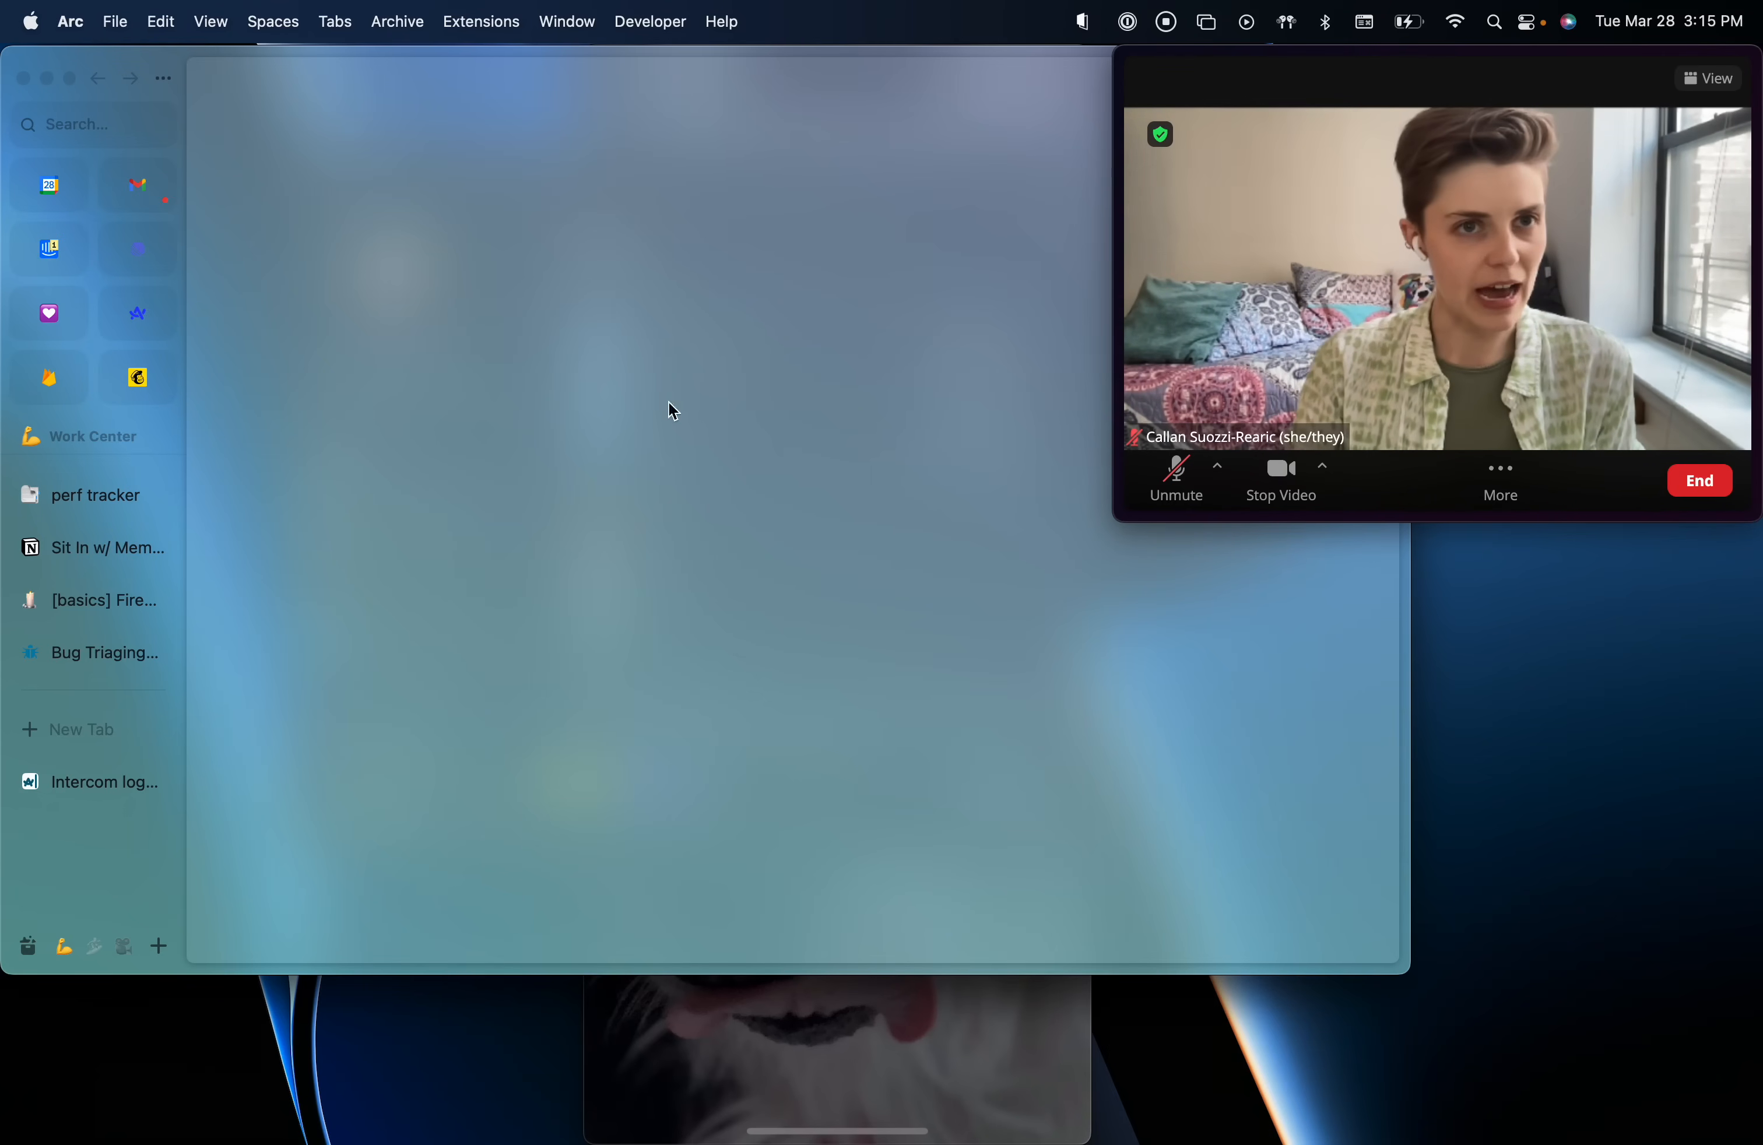
{"action": "left_click", "coordinate": [68, 20]}
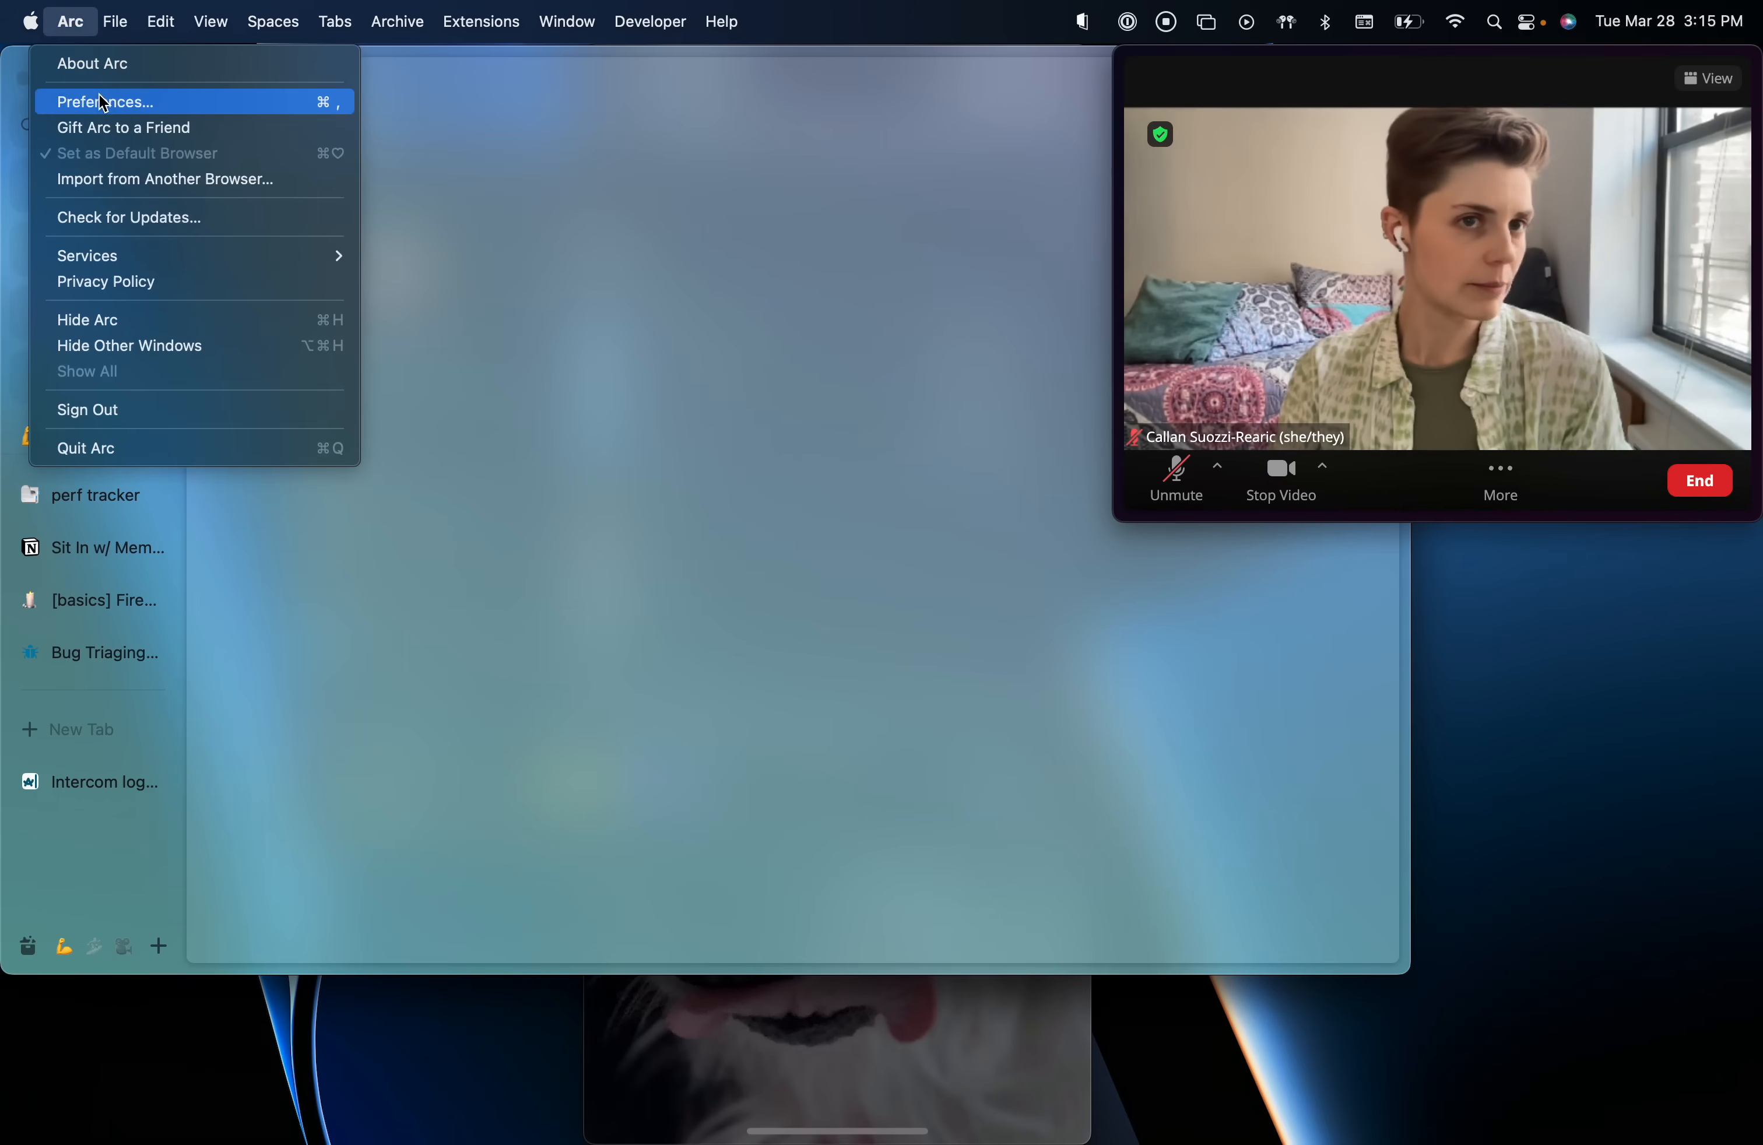
{"action": "left_click", "coordinate": [106, 101]}
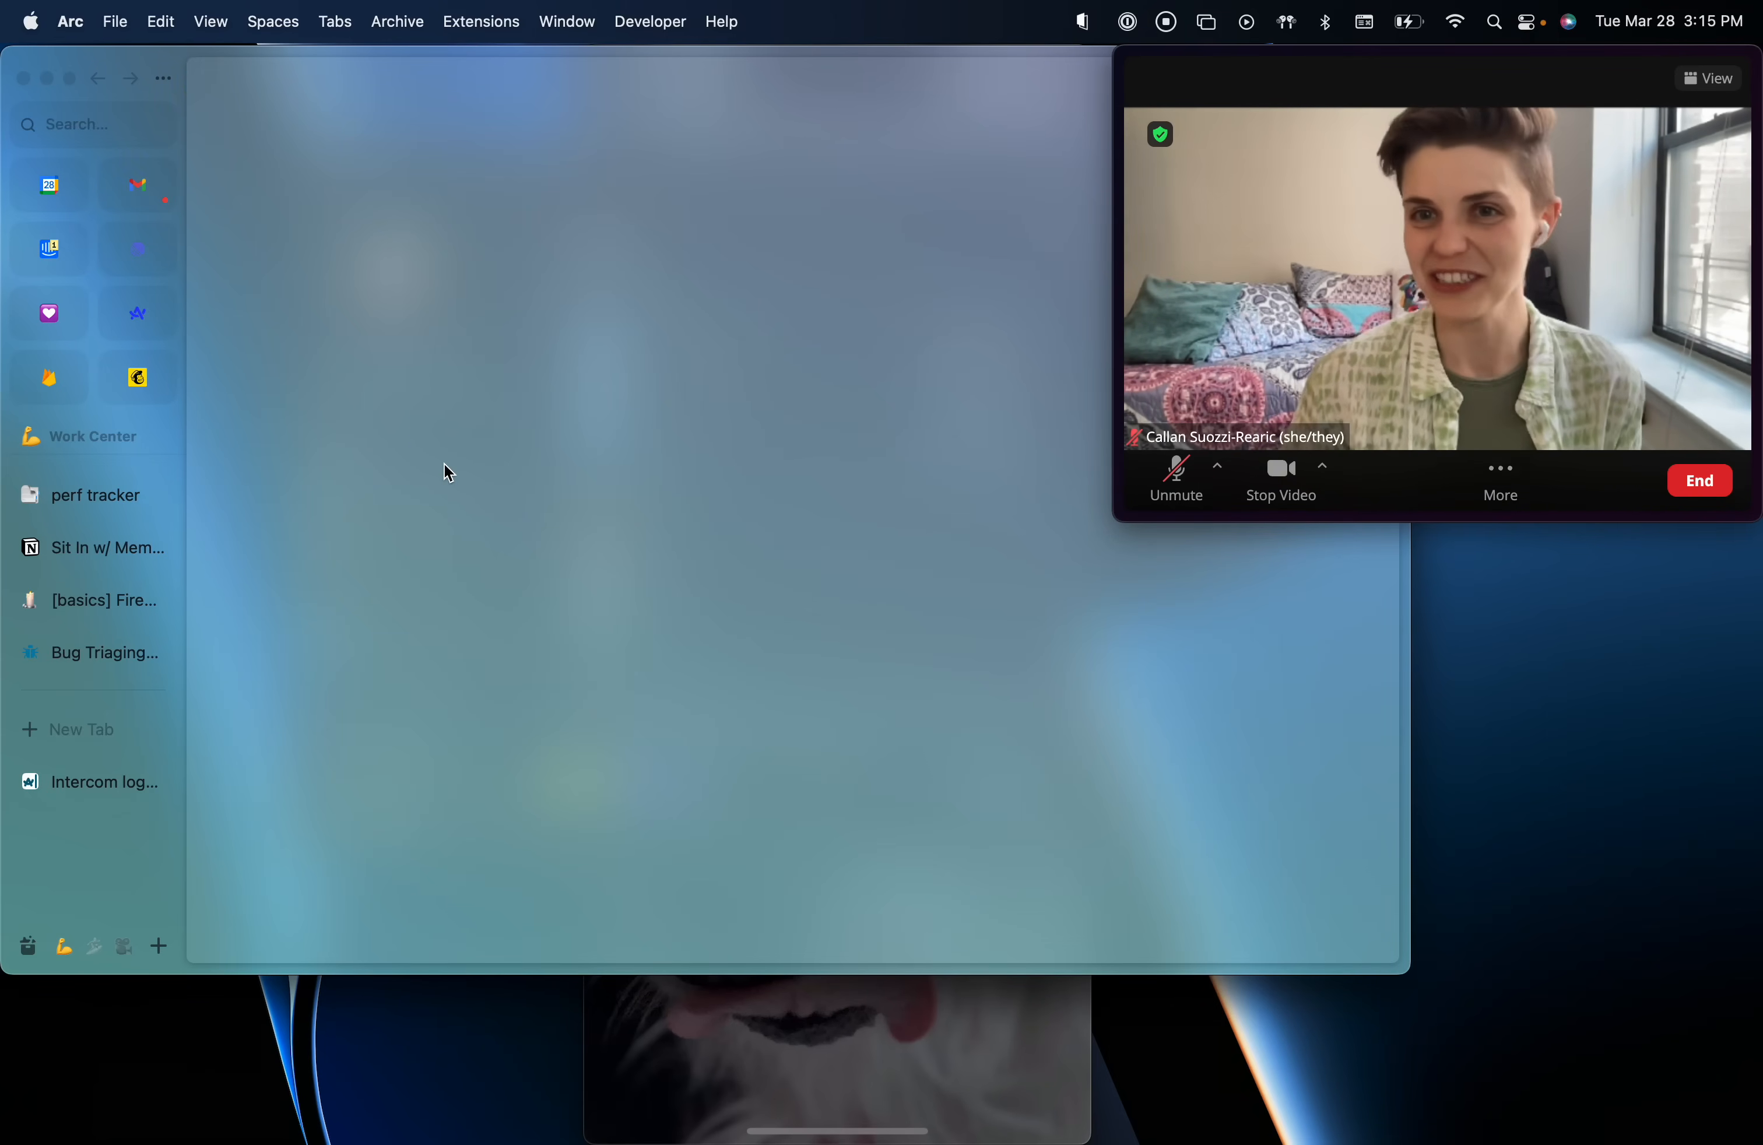
{"action": "mouse_move", "coordinate": [457, 794]}
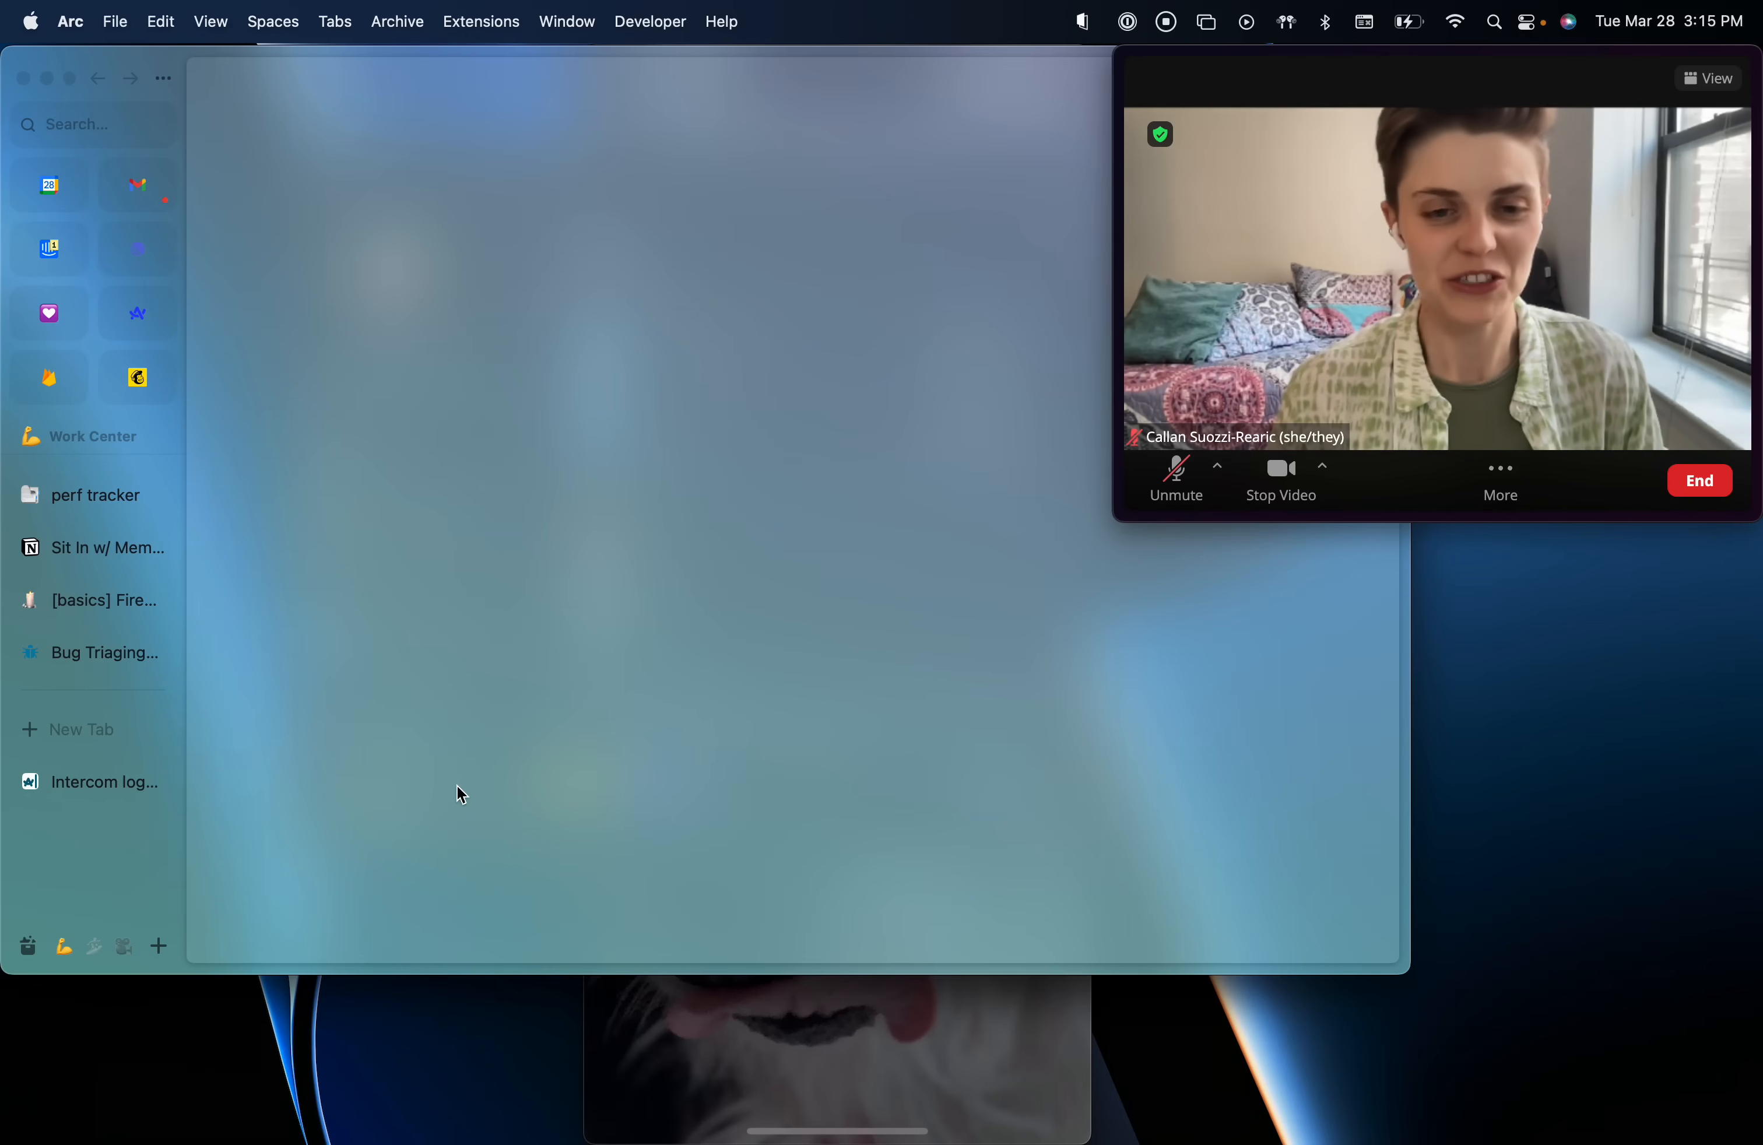
{"action": "mouse_move", "coordinate": [470, 1089]}
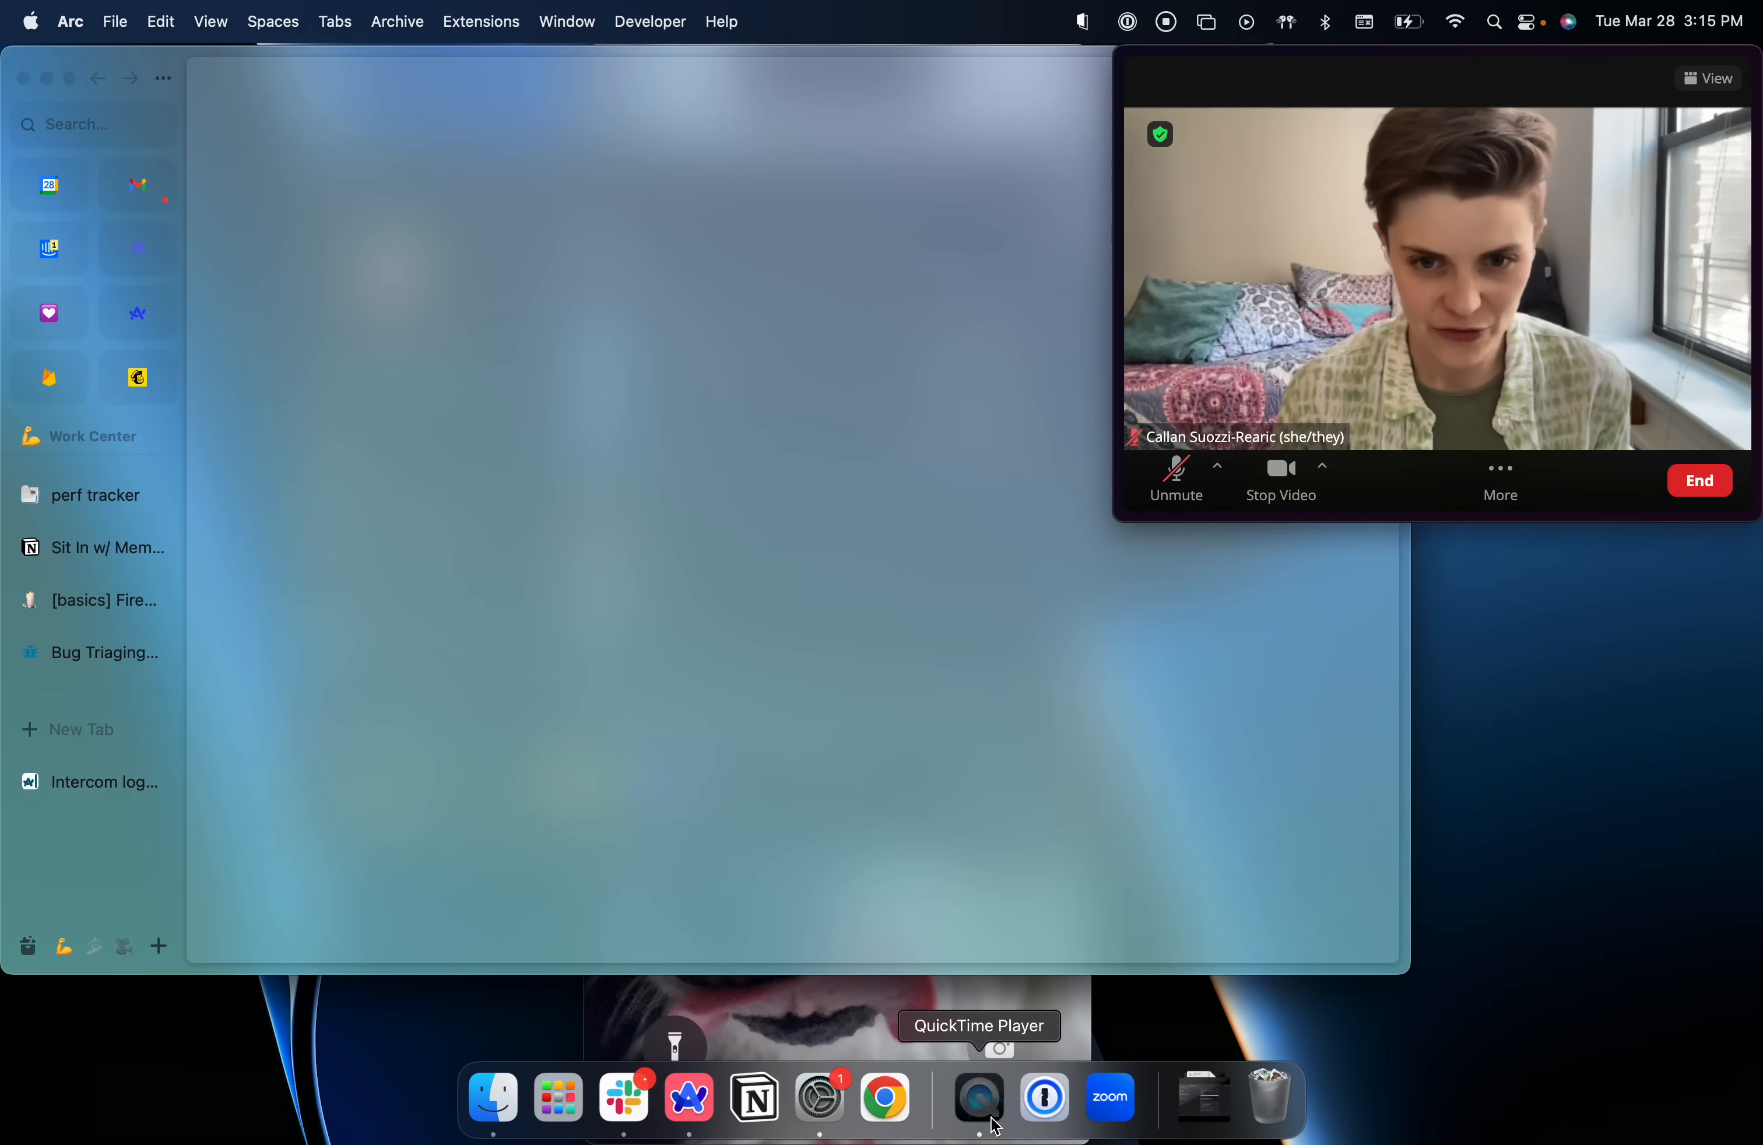
Launch Arc on the mirrored phone, start onboarding, and choose the existing-account path.
{"action": "left_click", "coordinate": [978, 1098]}
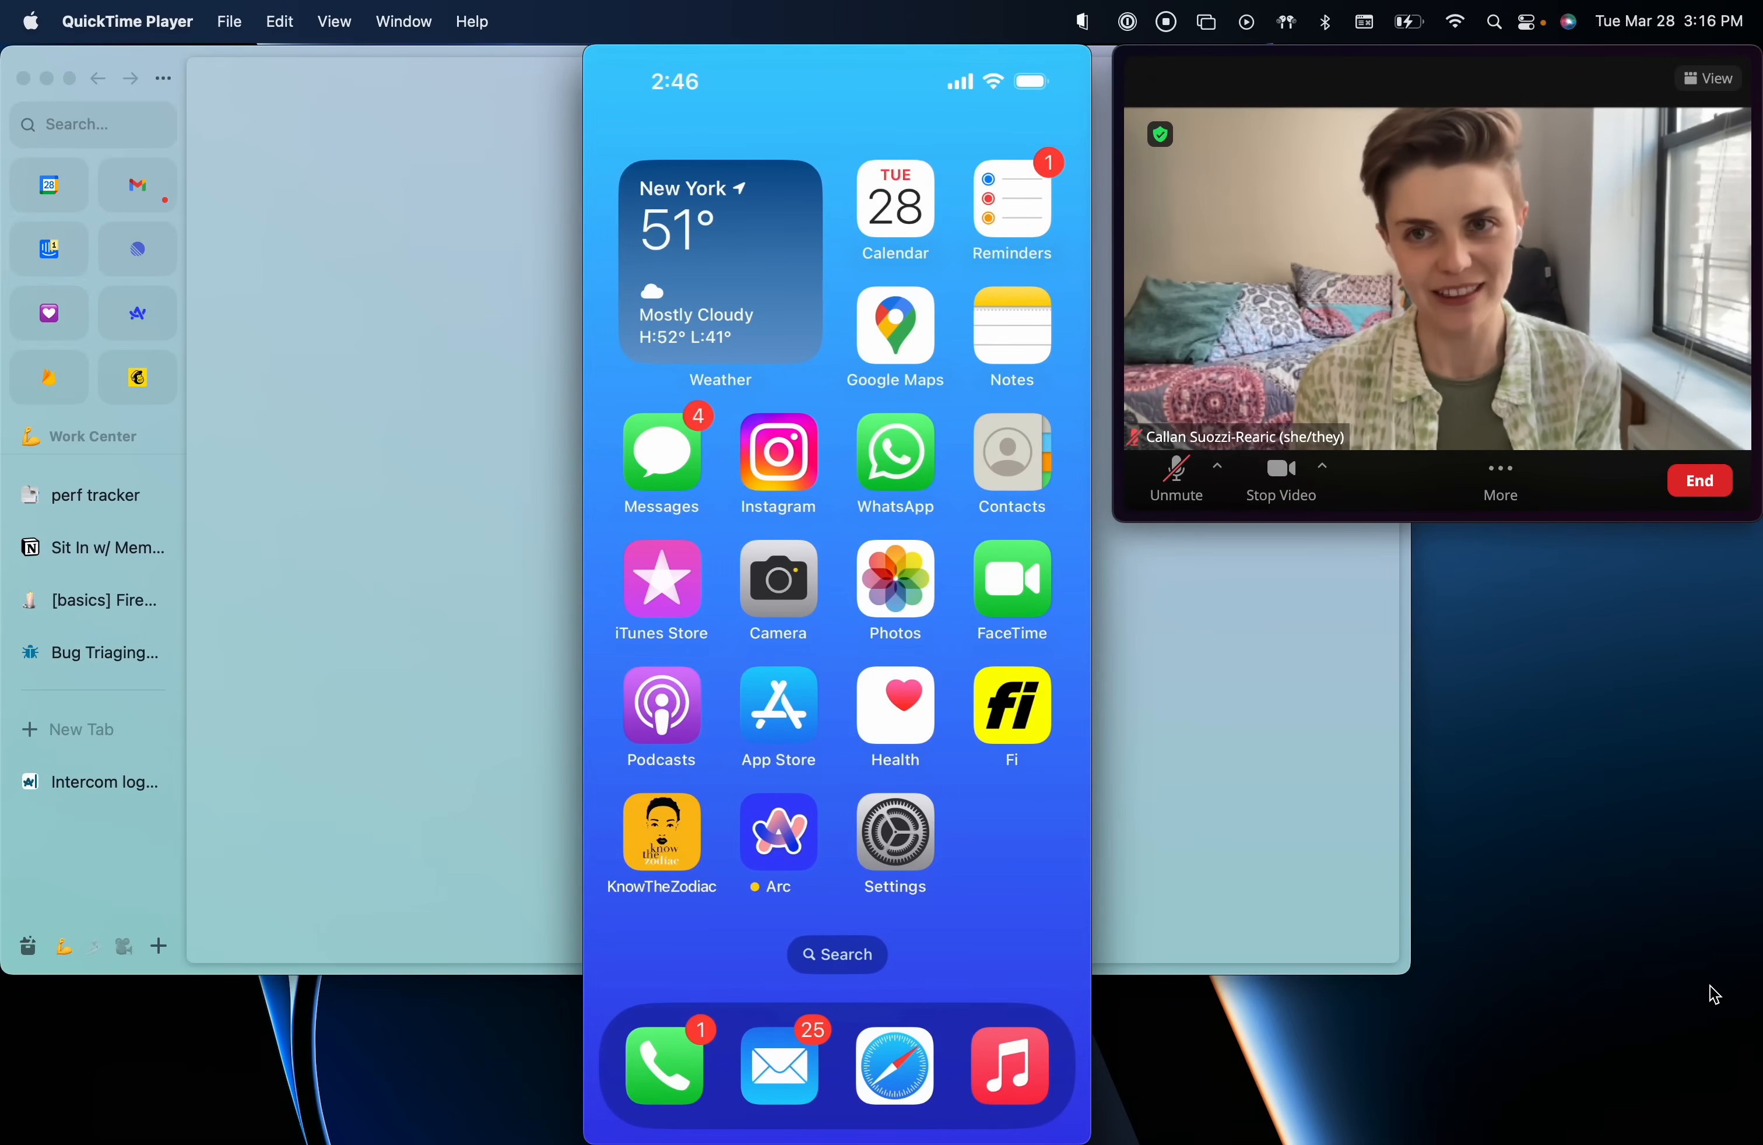
{"action": "left_click", "coordinate": [778, 835]}
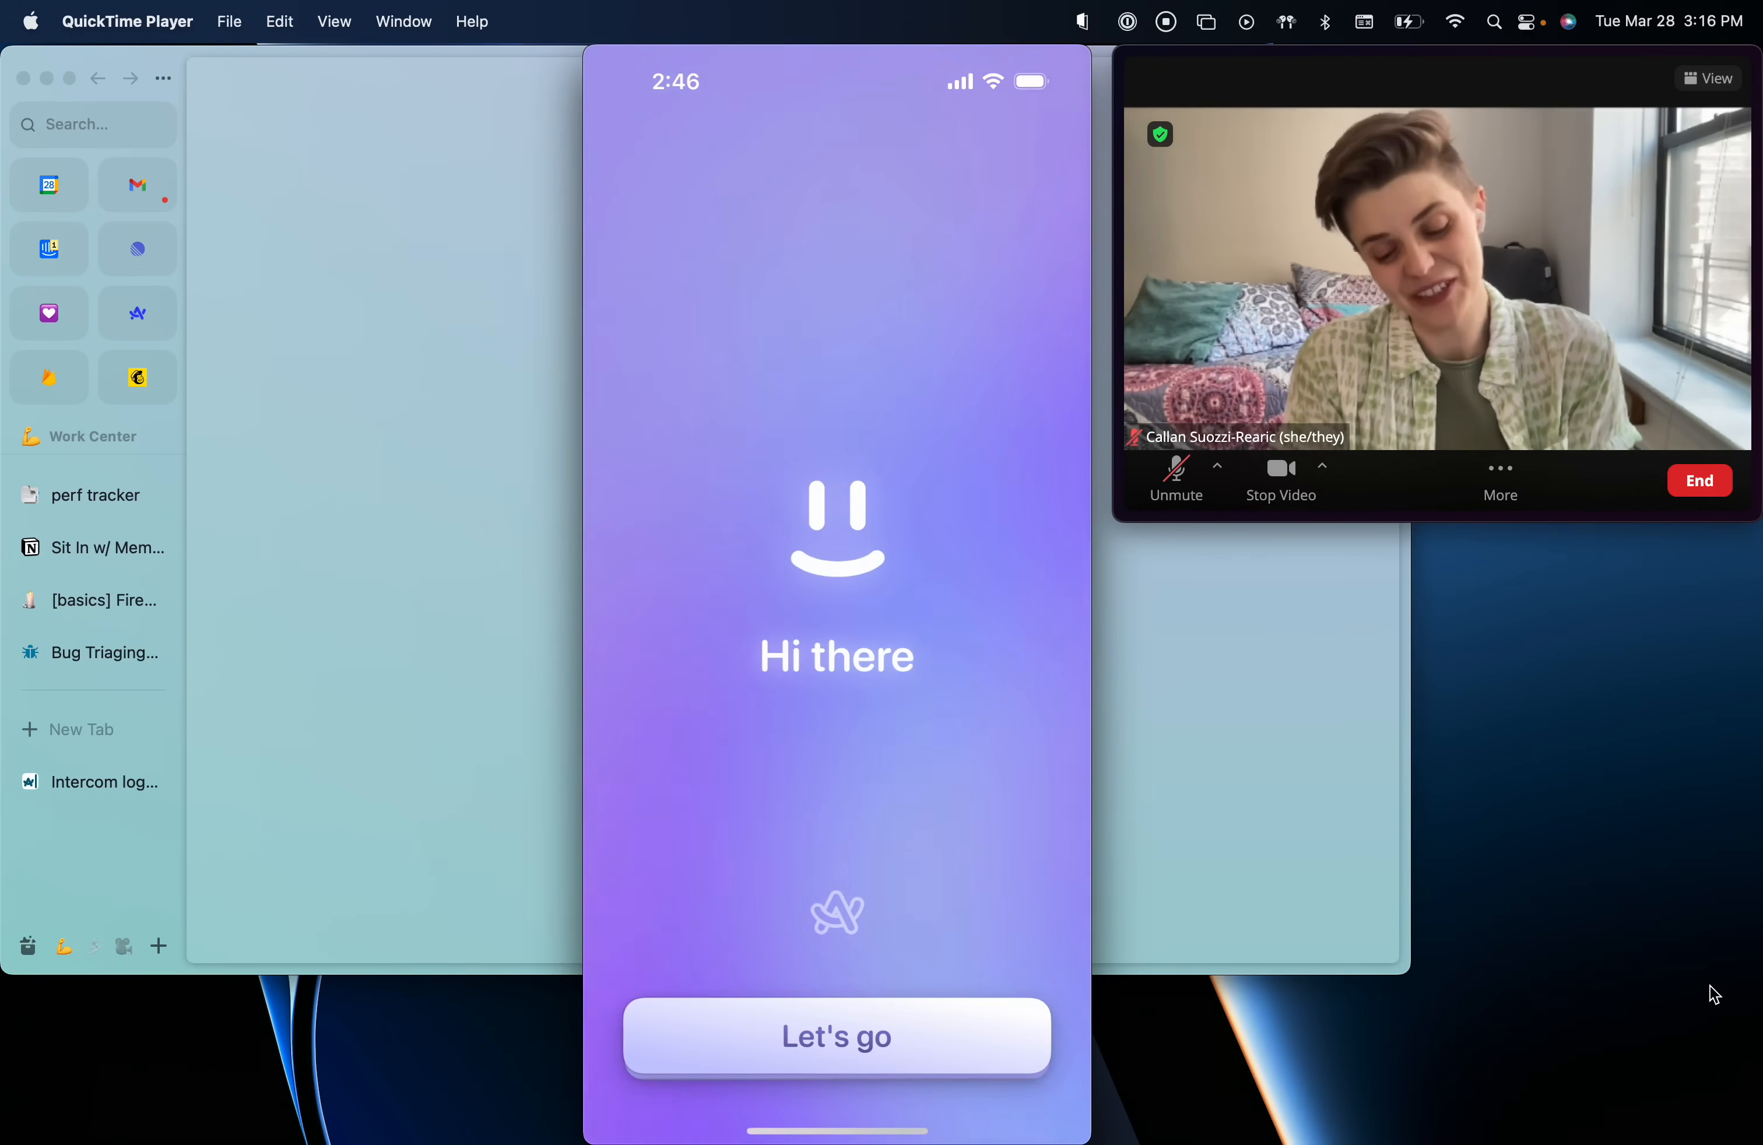
{"action": "left_click", "coordinate": [836, 1035]}
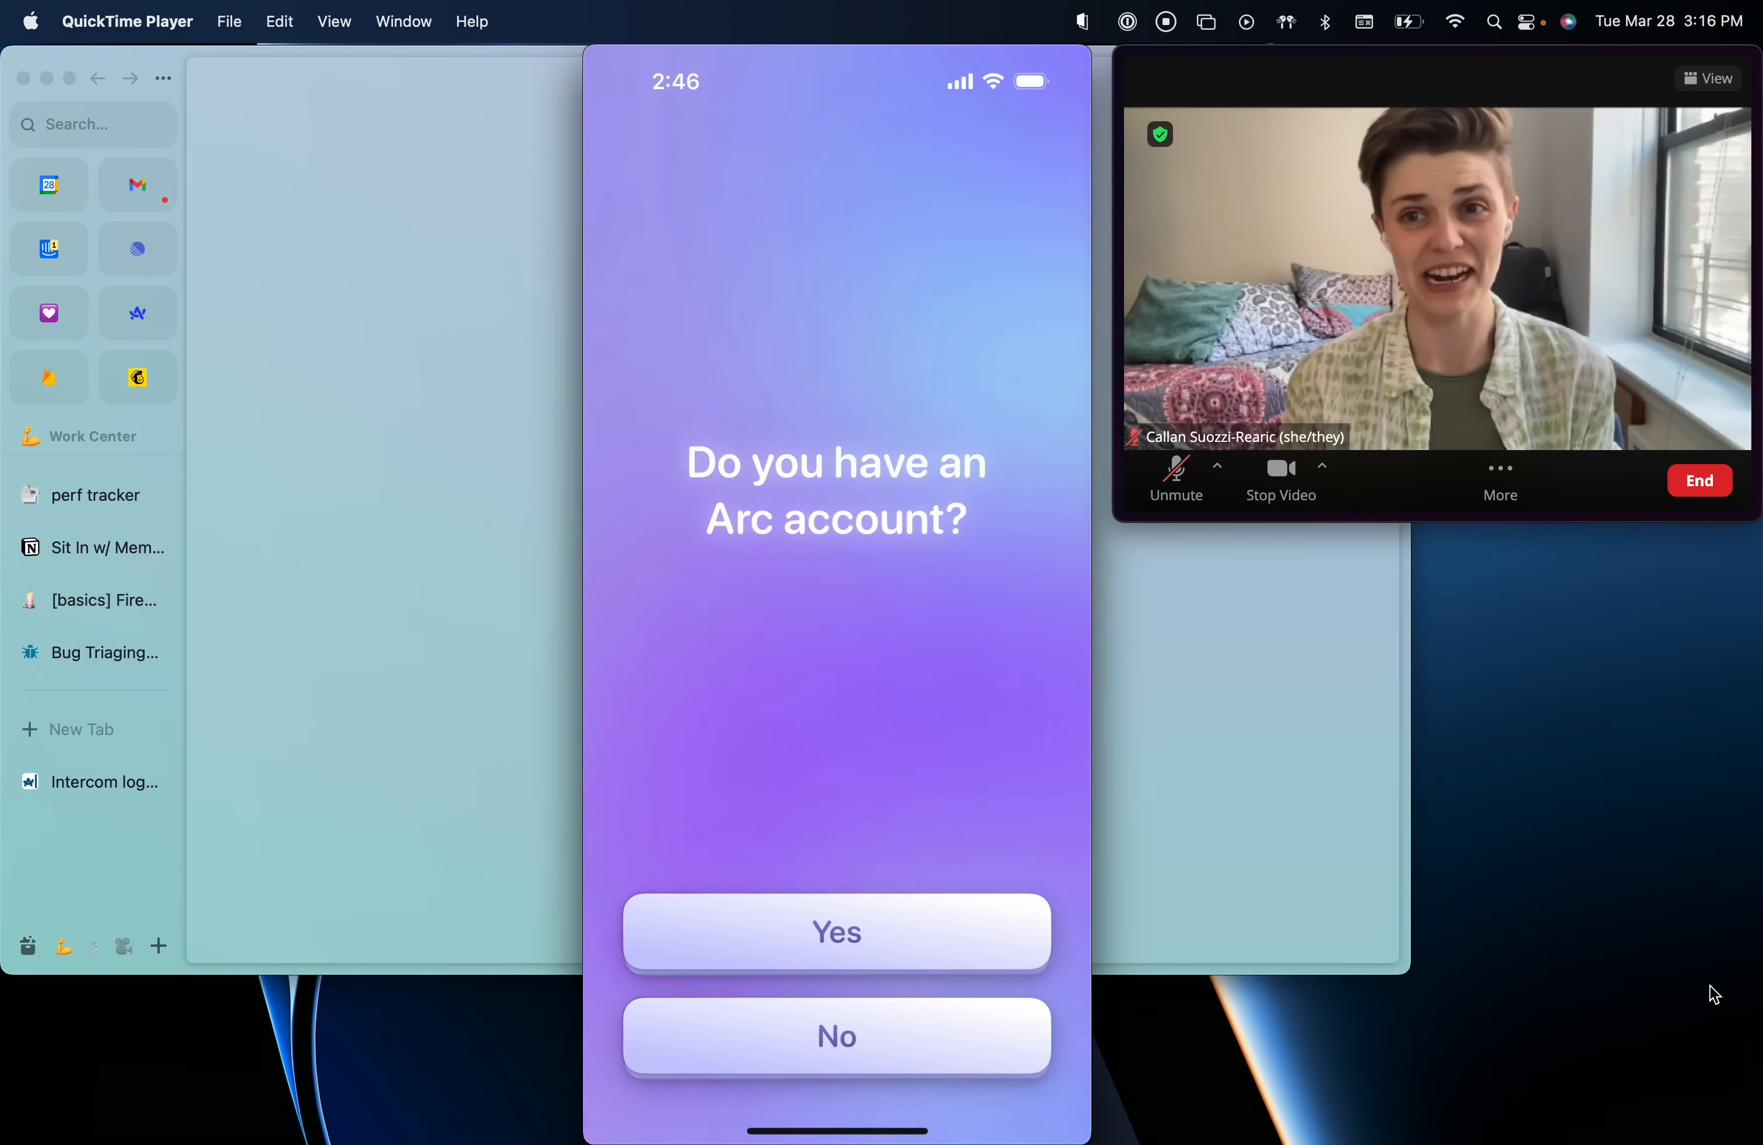
{"action": "left_click", "coordinate": [836, 933]}
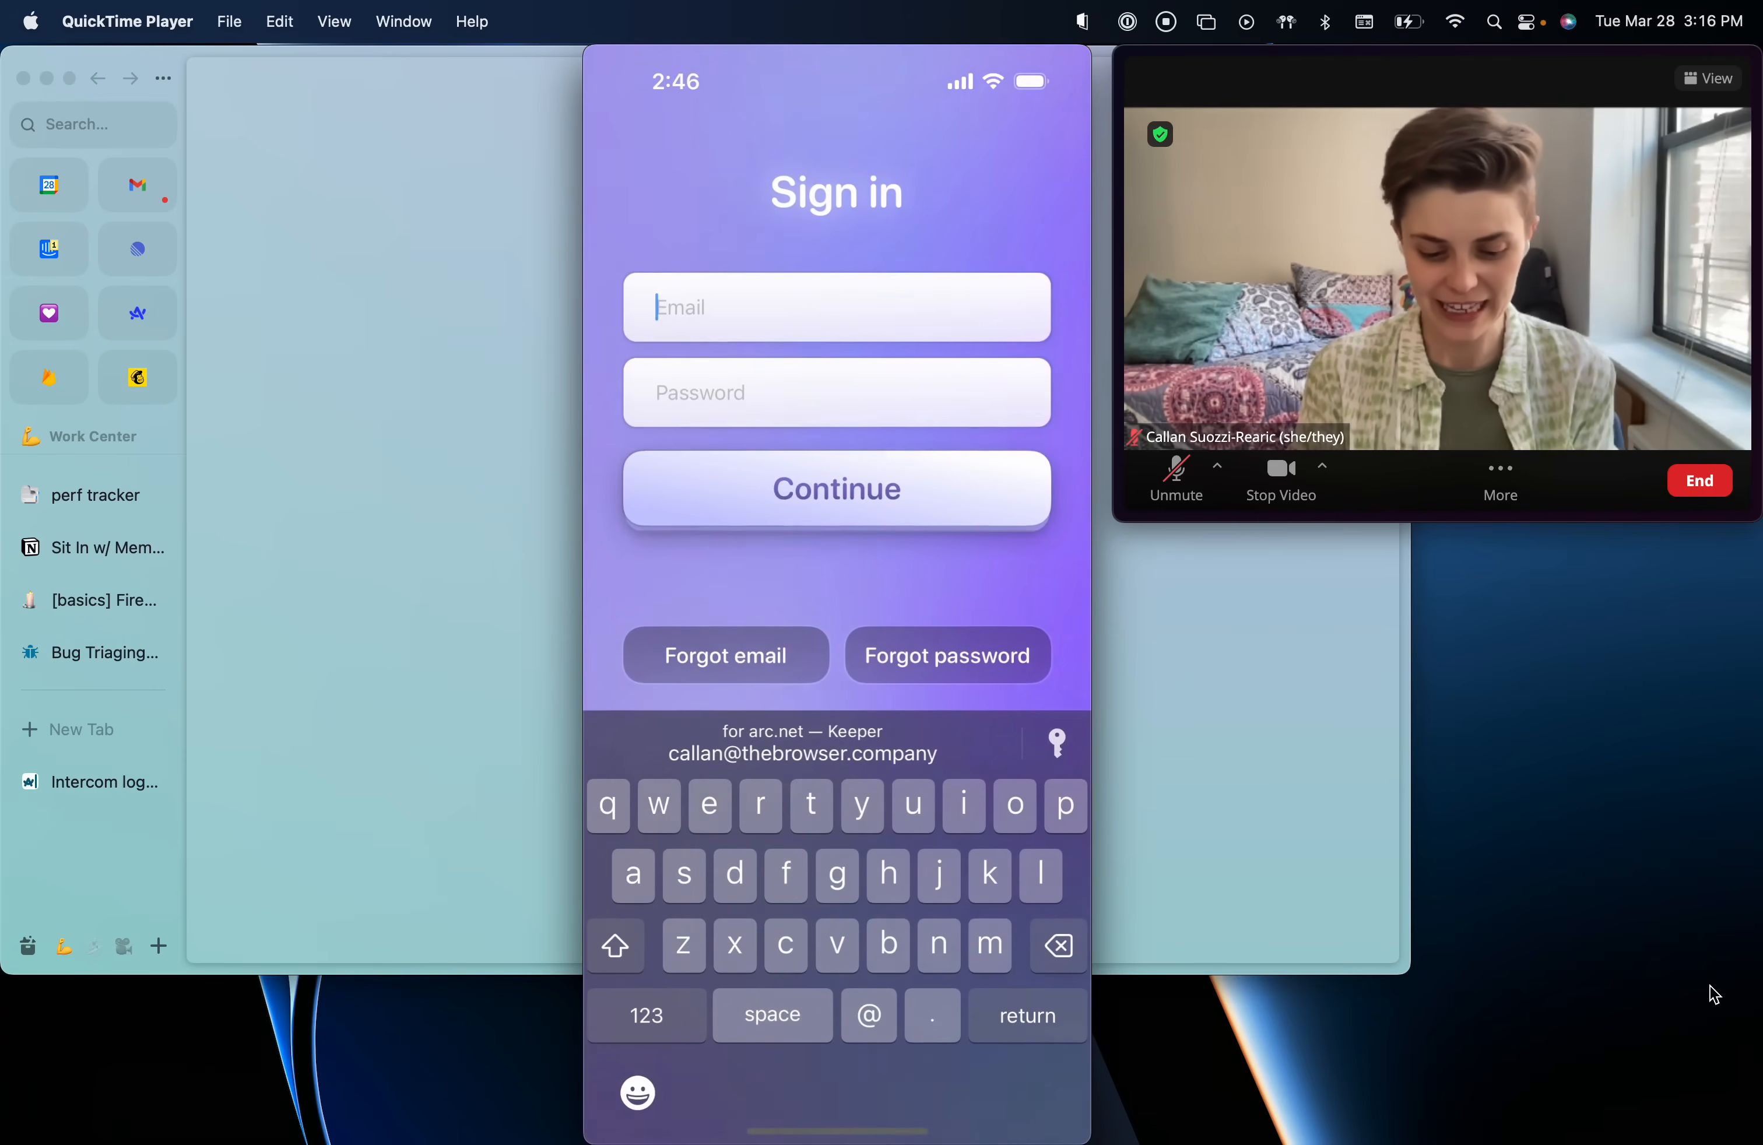
Sign in with the saved Keeper email and switch to the synced Work Center space.
{"action": "left_click", "coordinate": [803, 745]}
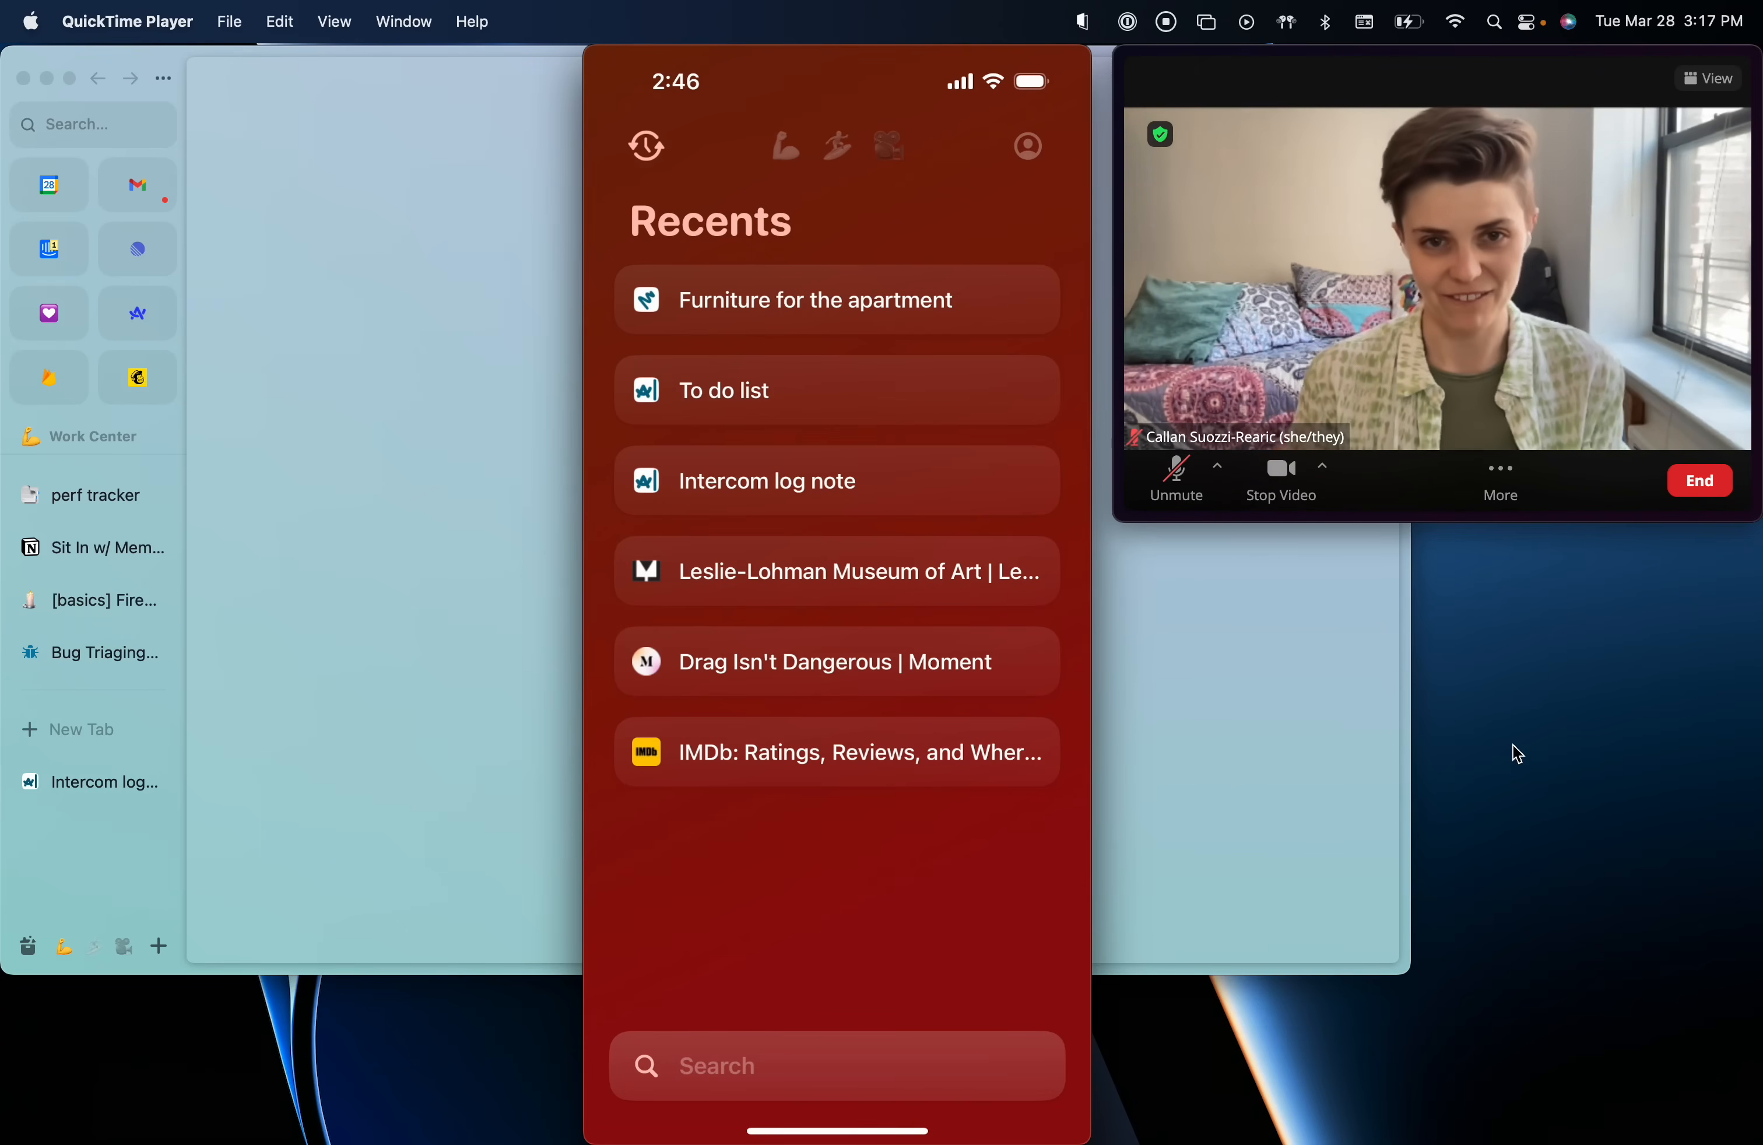
{"action": "mouse_move", "coordinate": [1302, 626]}
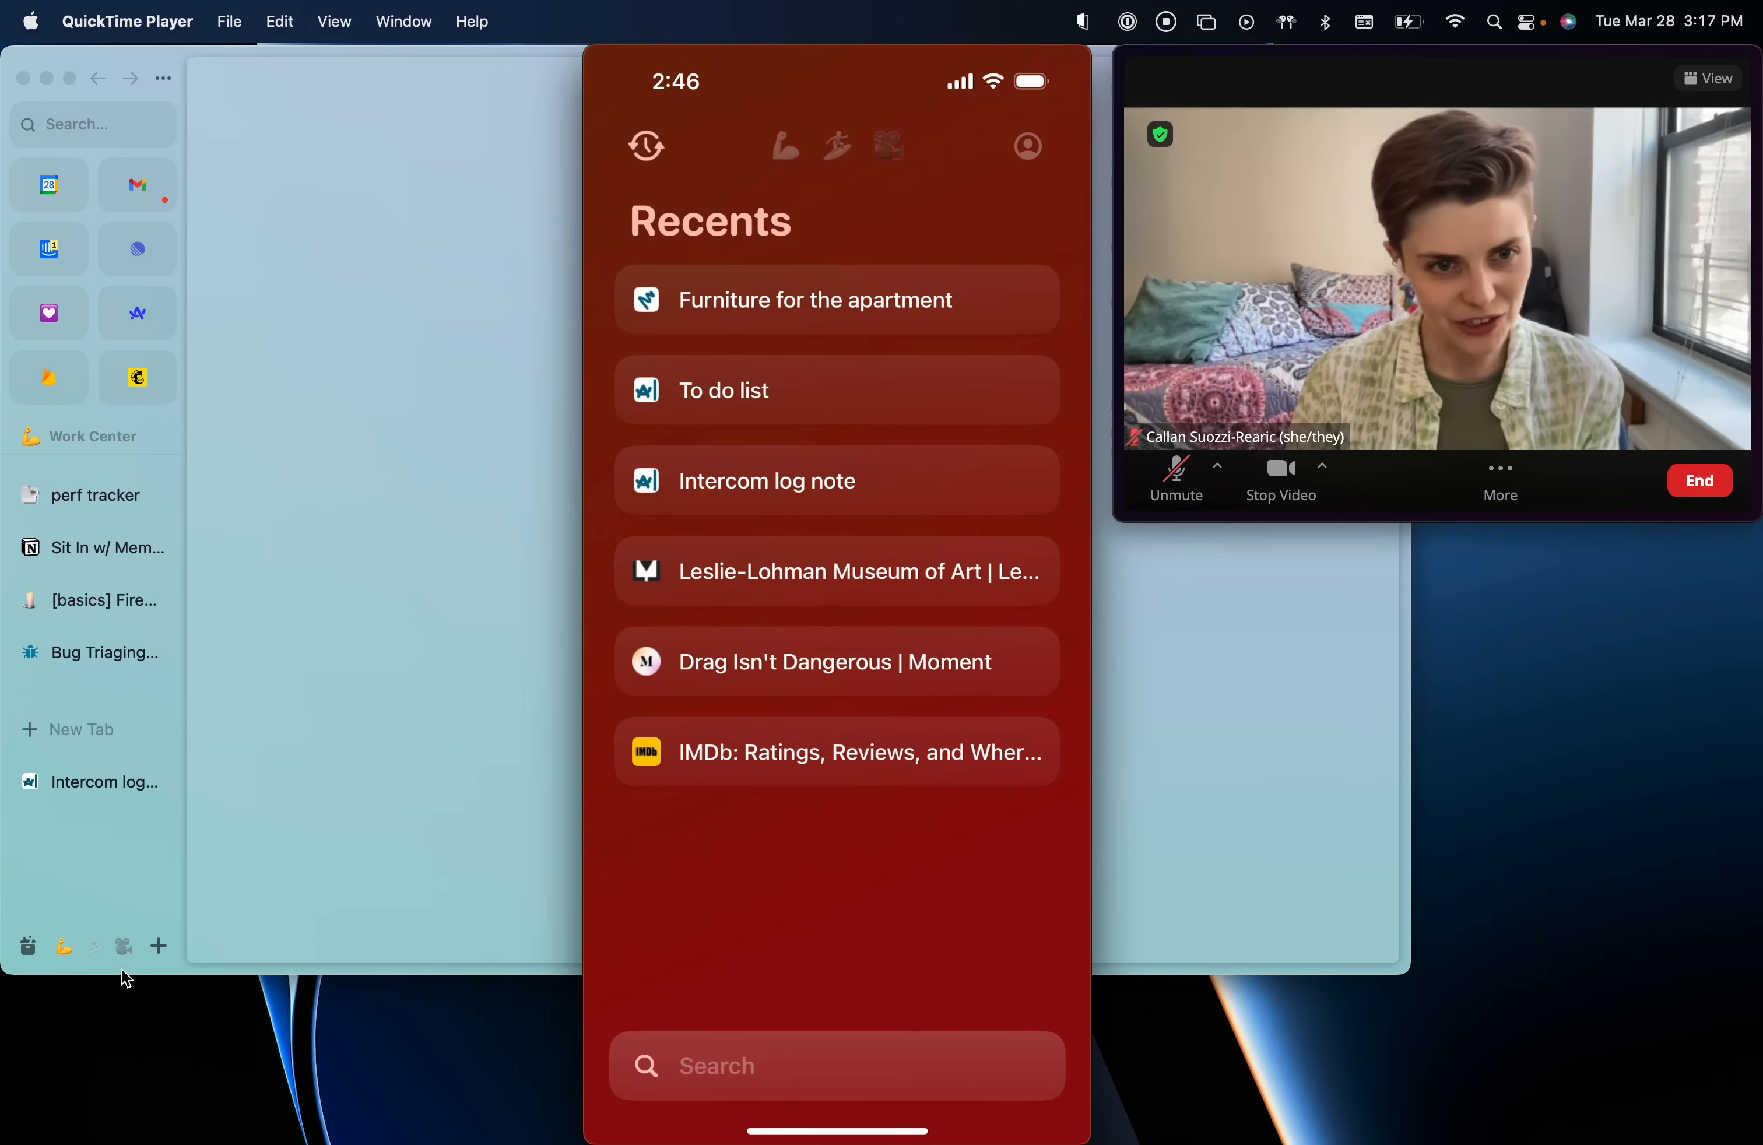
{"action": "mouse_move", "coordinate": [102, 911]}
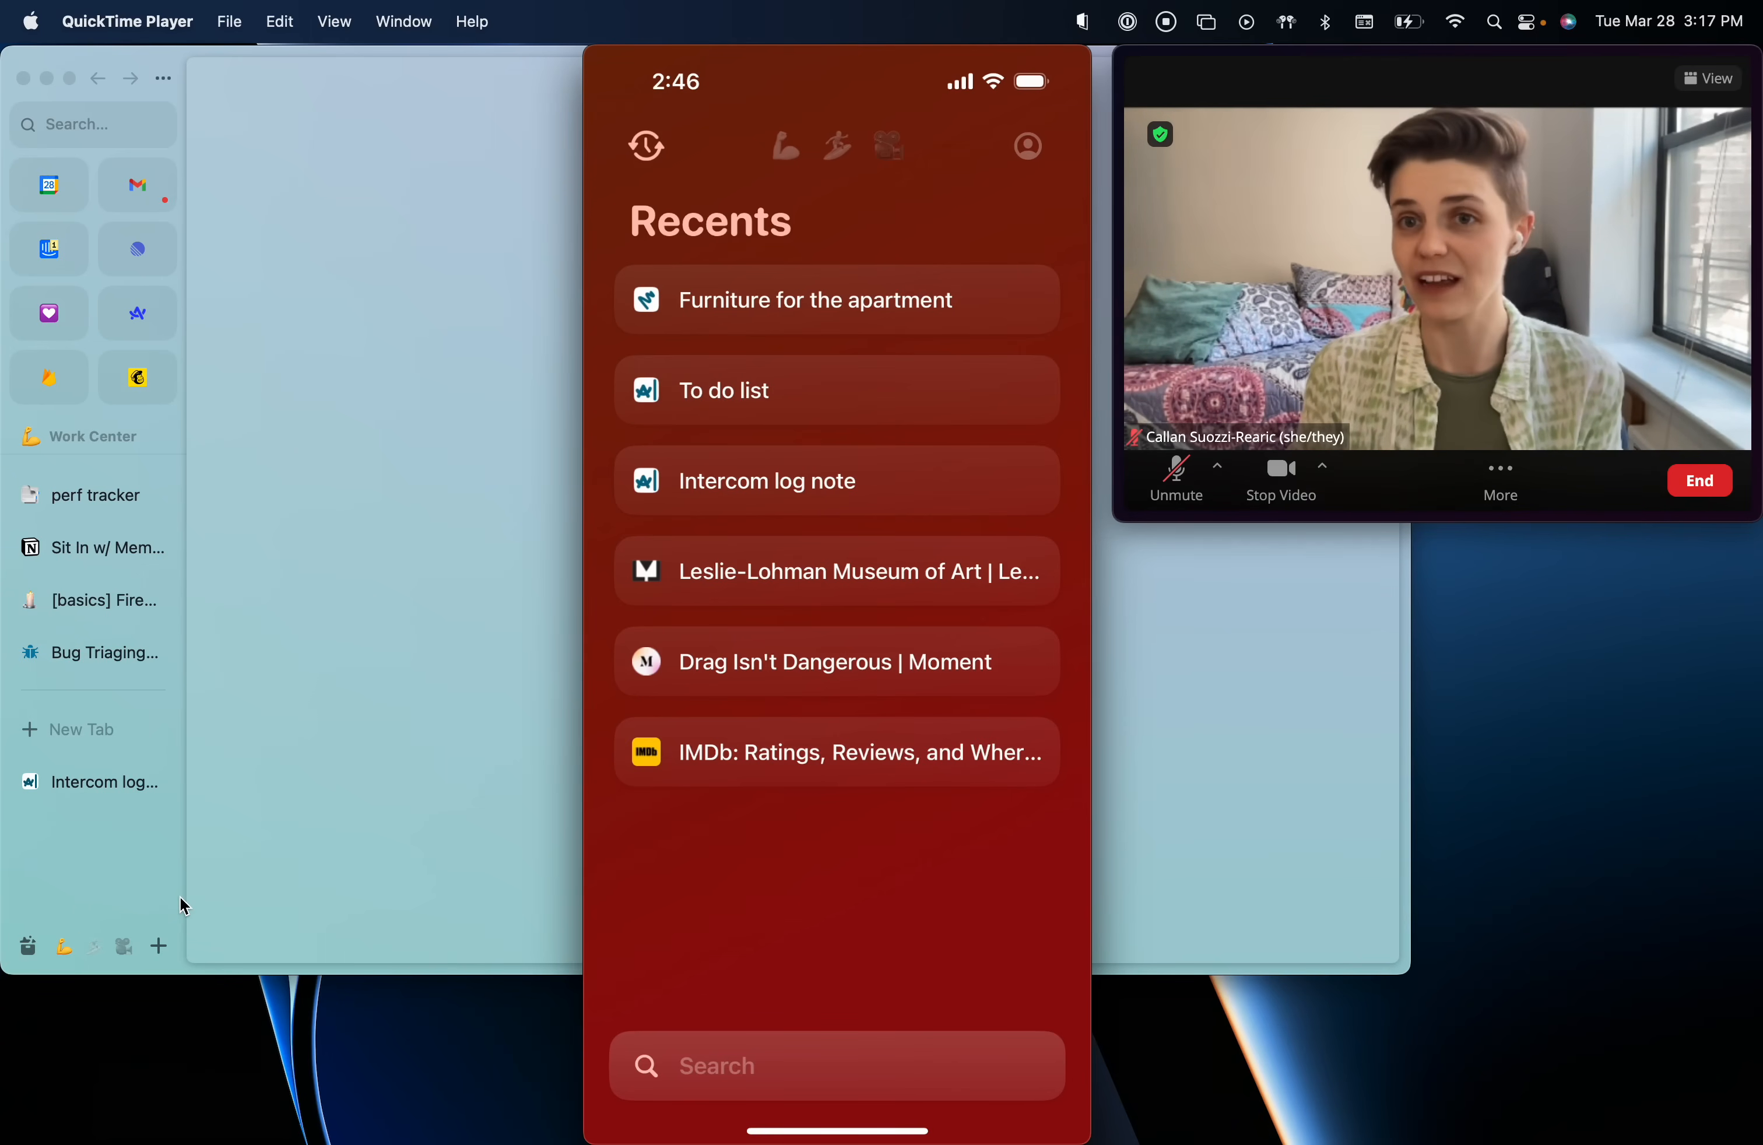
{"action": "left_click", "coordinate": [786, 145]}
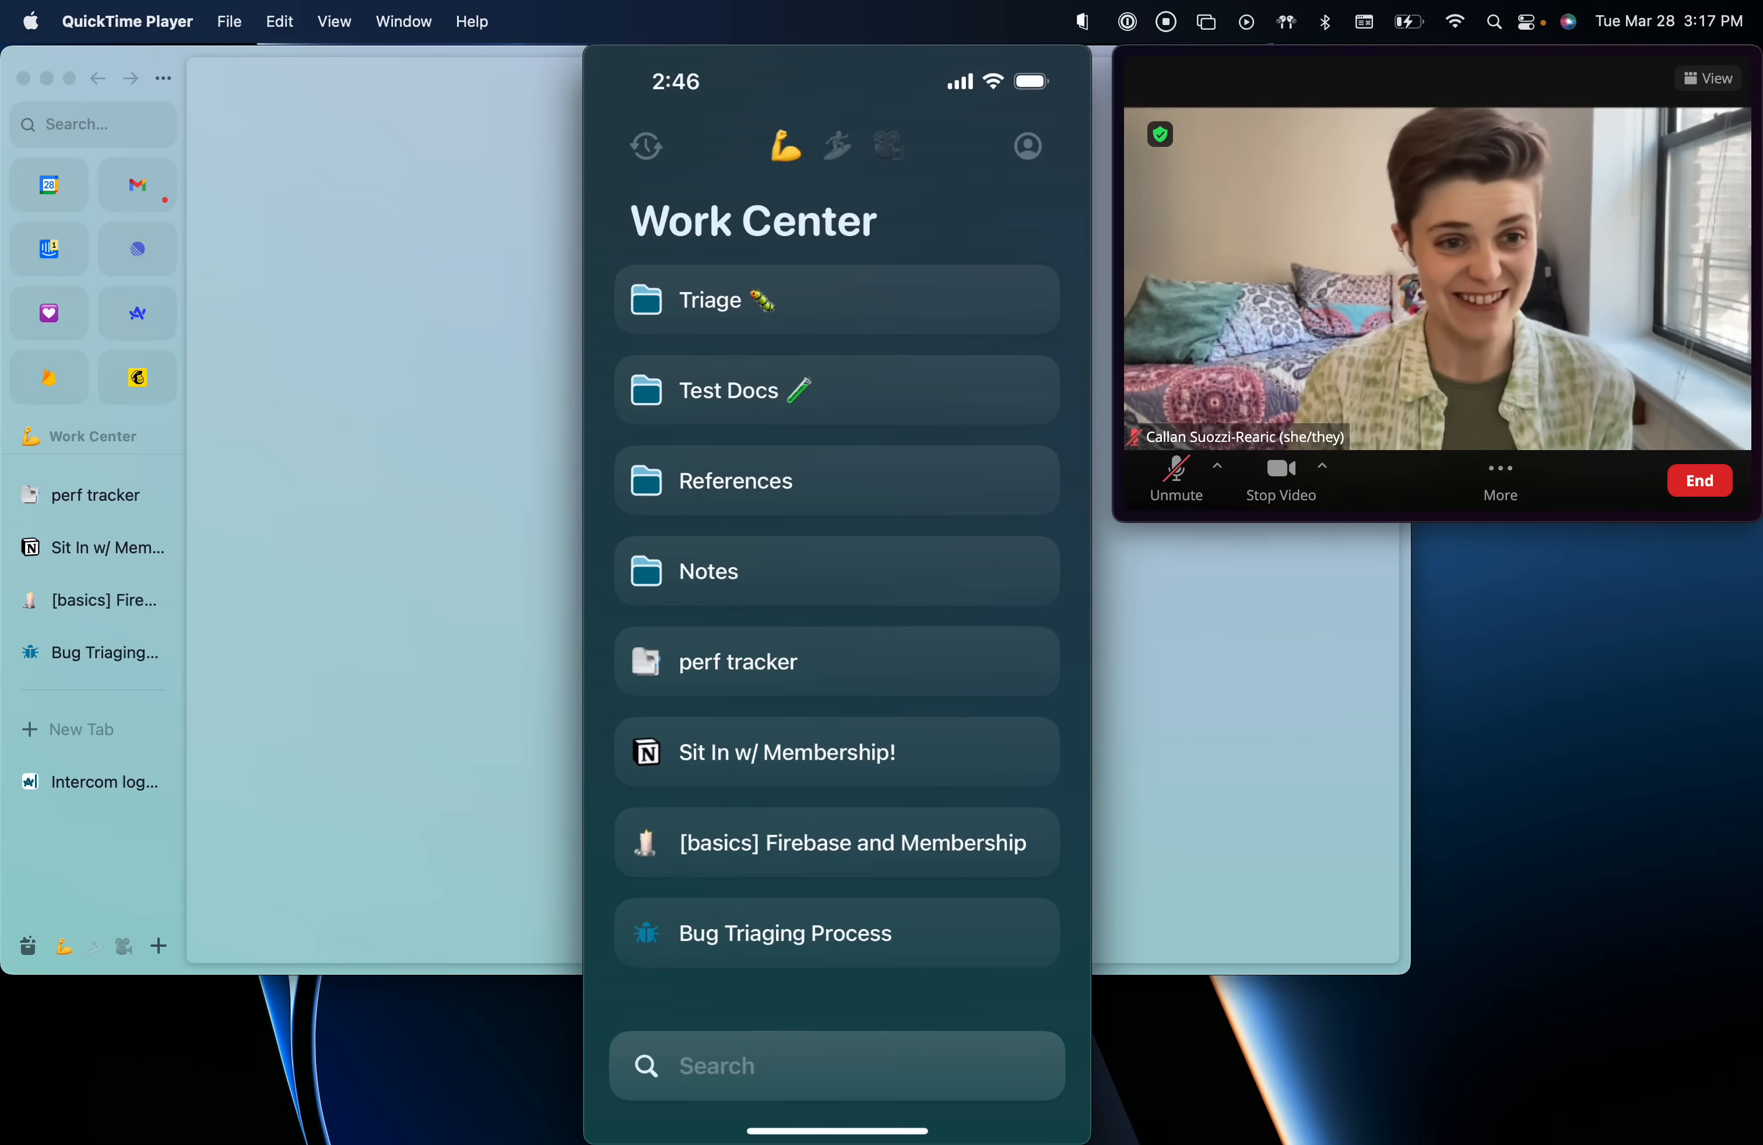
{"action": "mouse_move", "coordinate": [105, 857]}
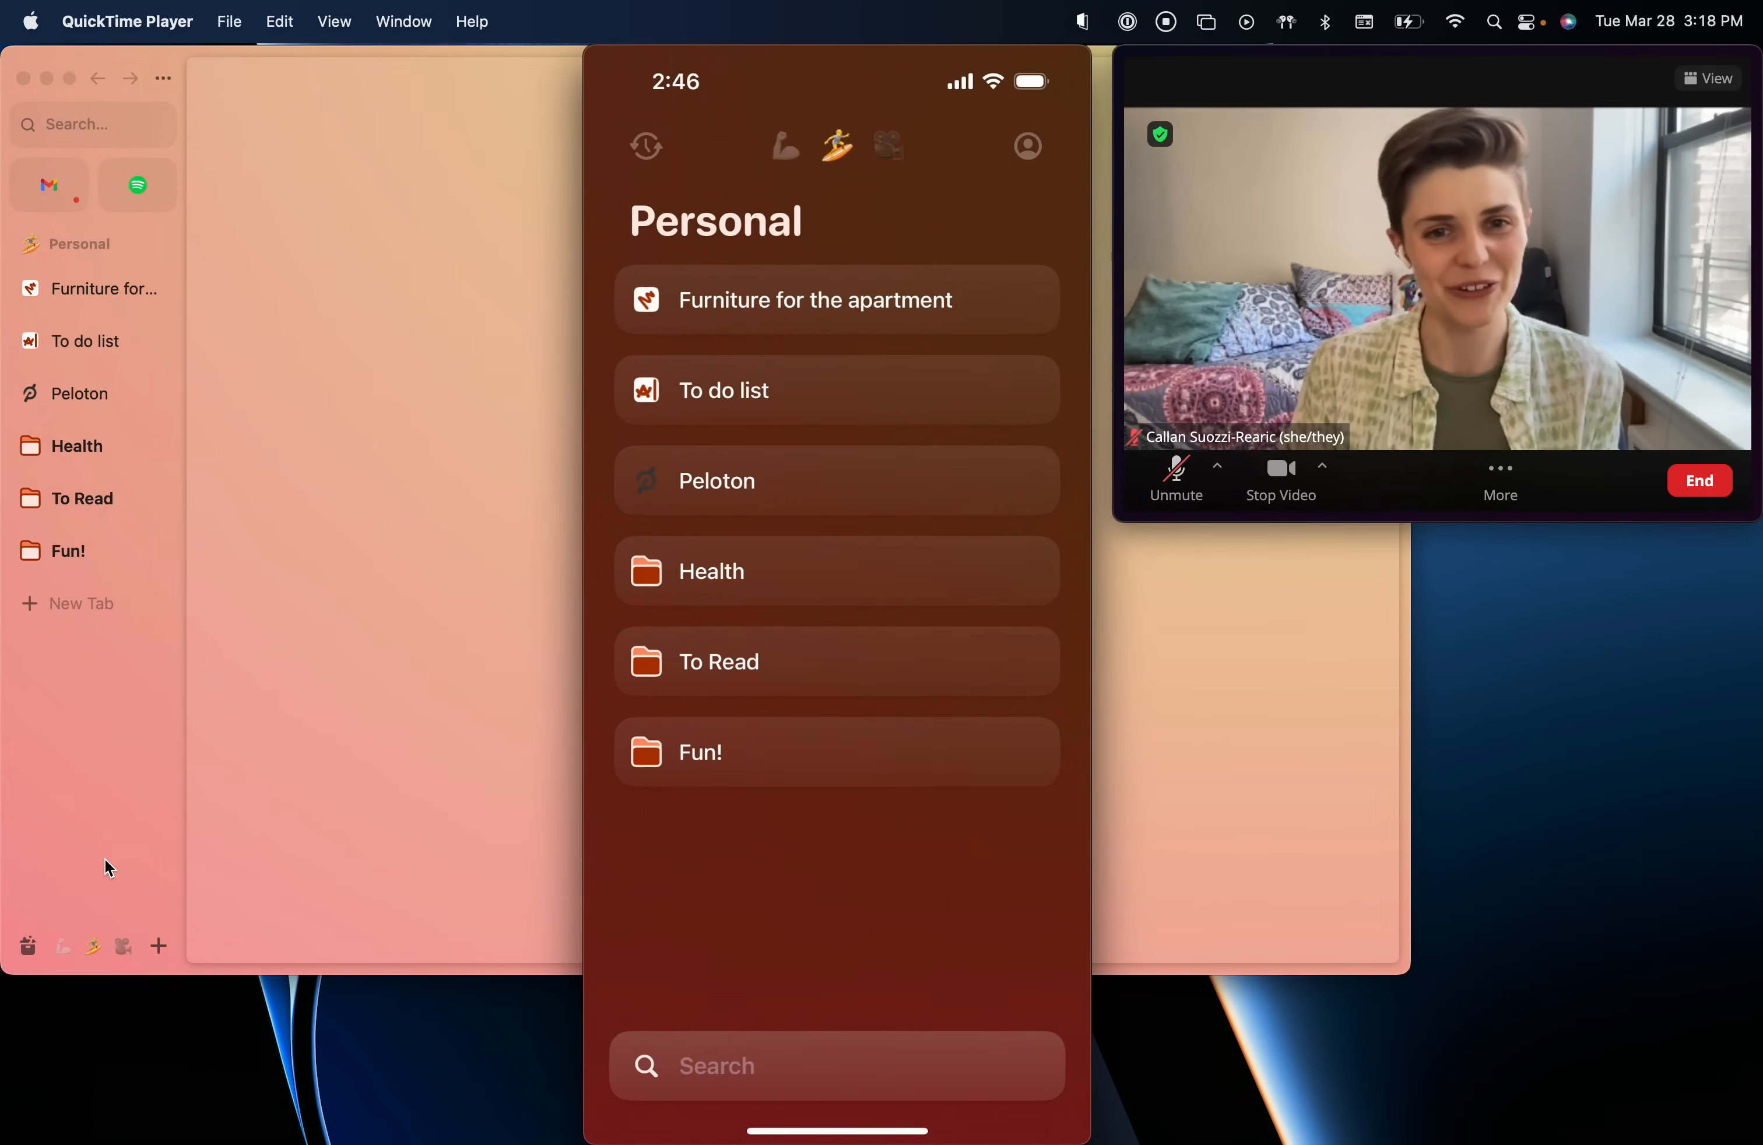
{"action": "mouse_move", "coordinate": [159, 812]}
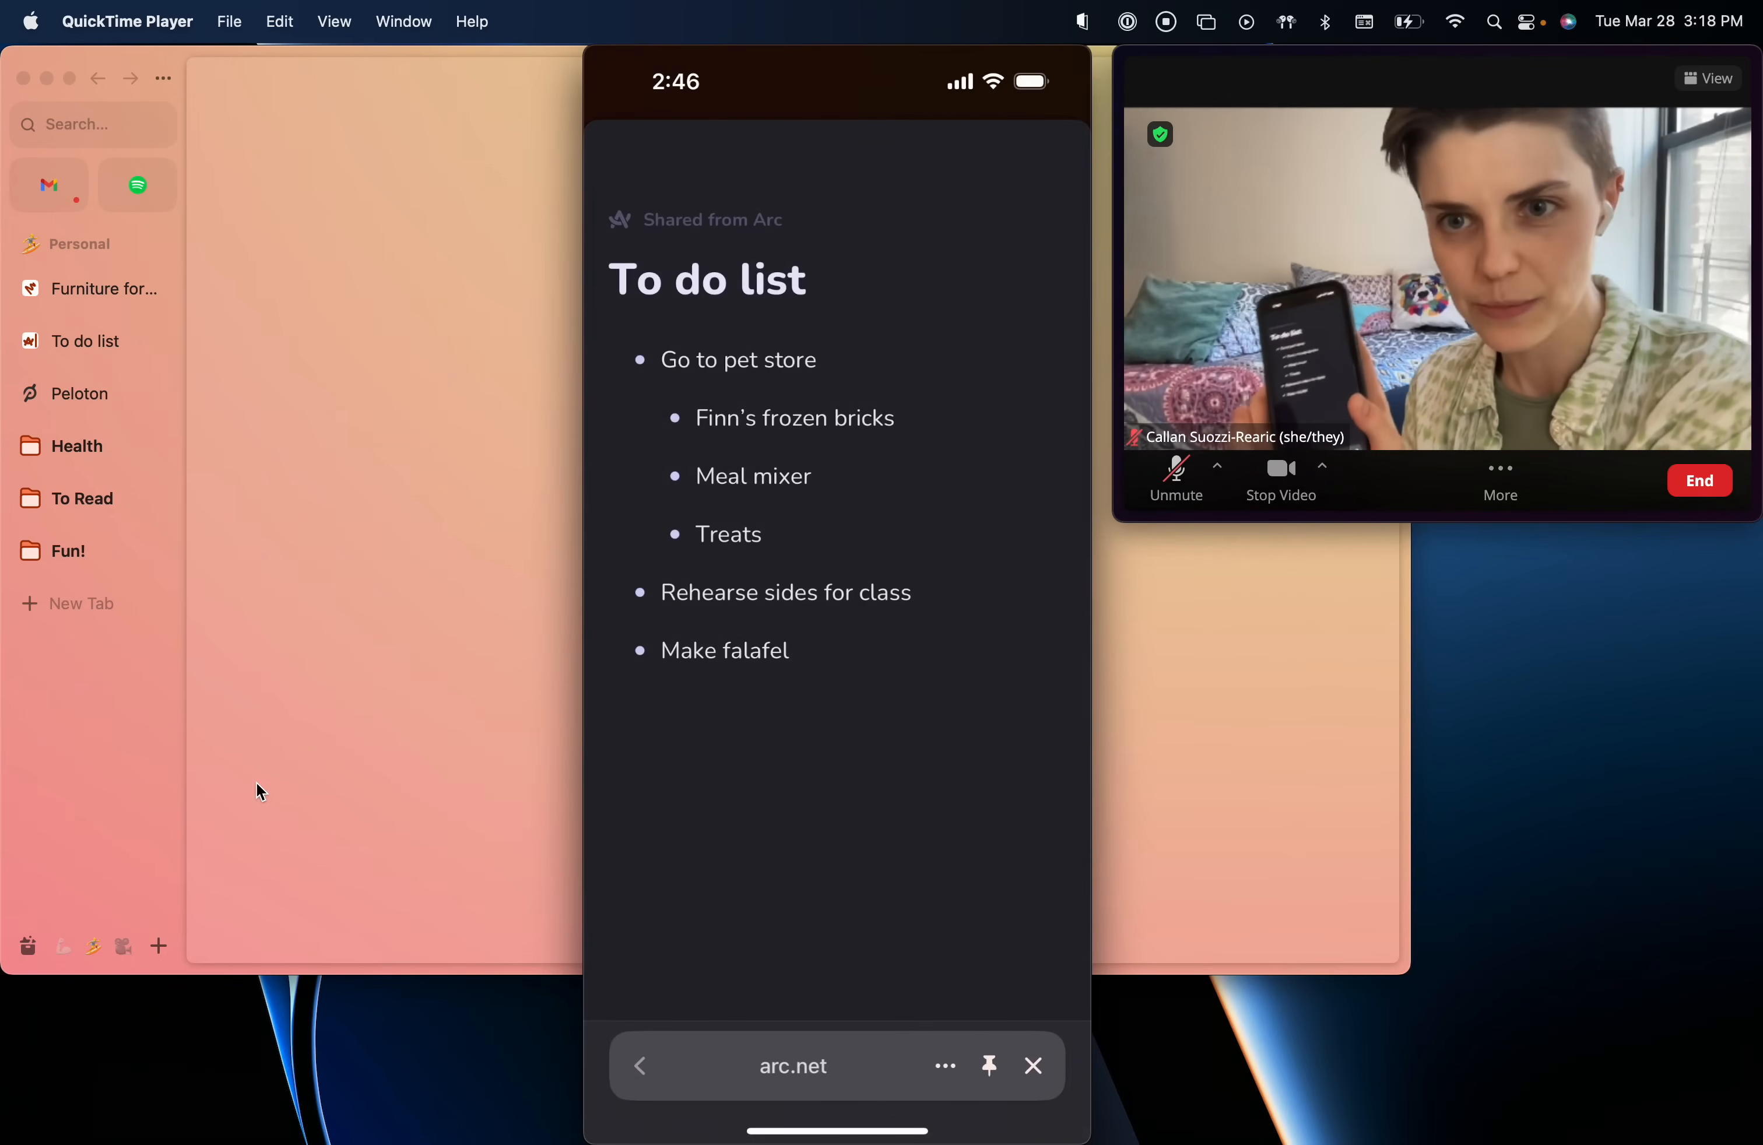
Search 'new', dismiss the suggestions, and open the Furniture for the apartment page.
{"action": "left_click", "coordinate": [639, 1066]}
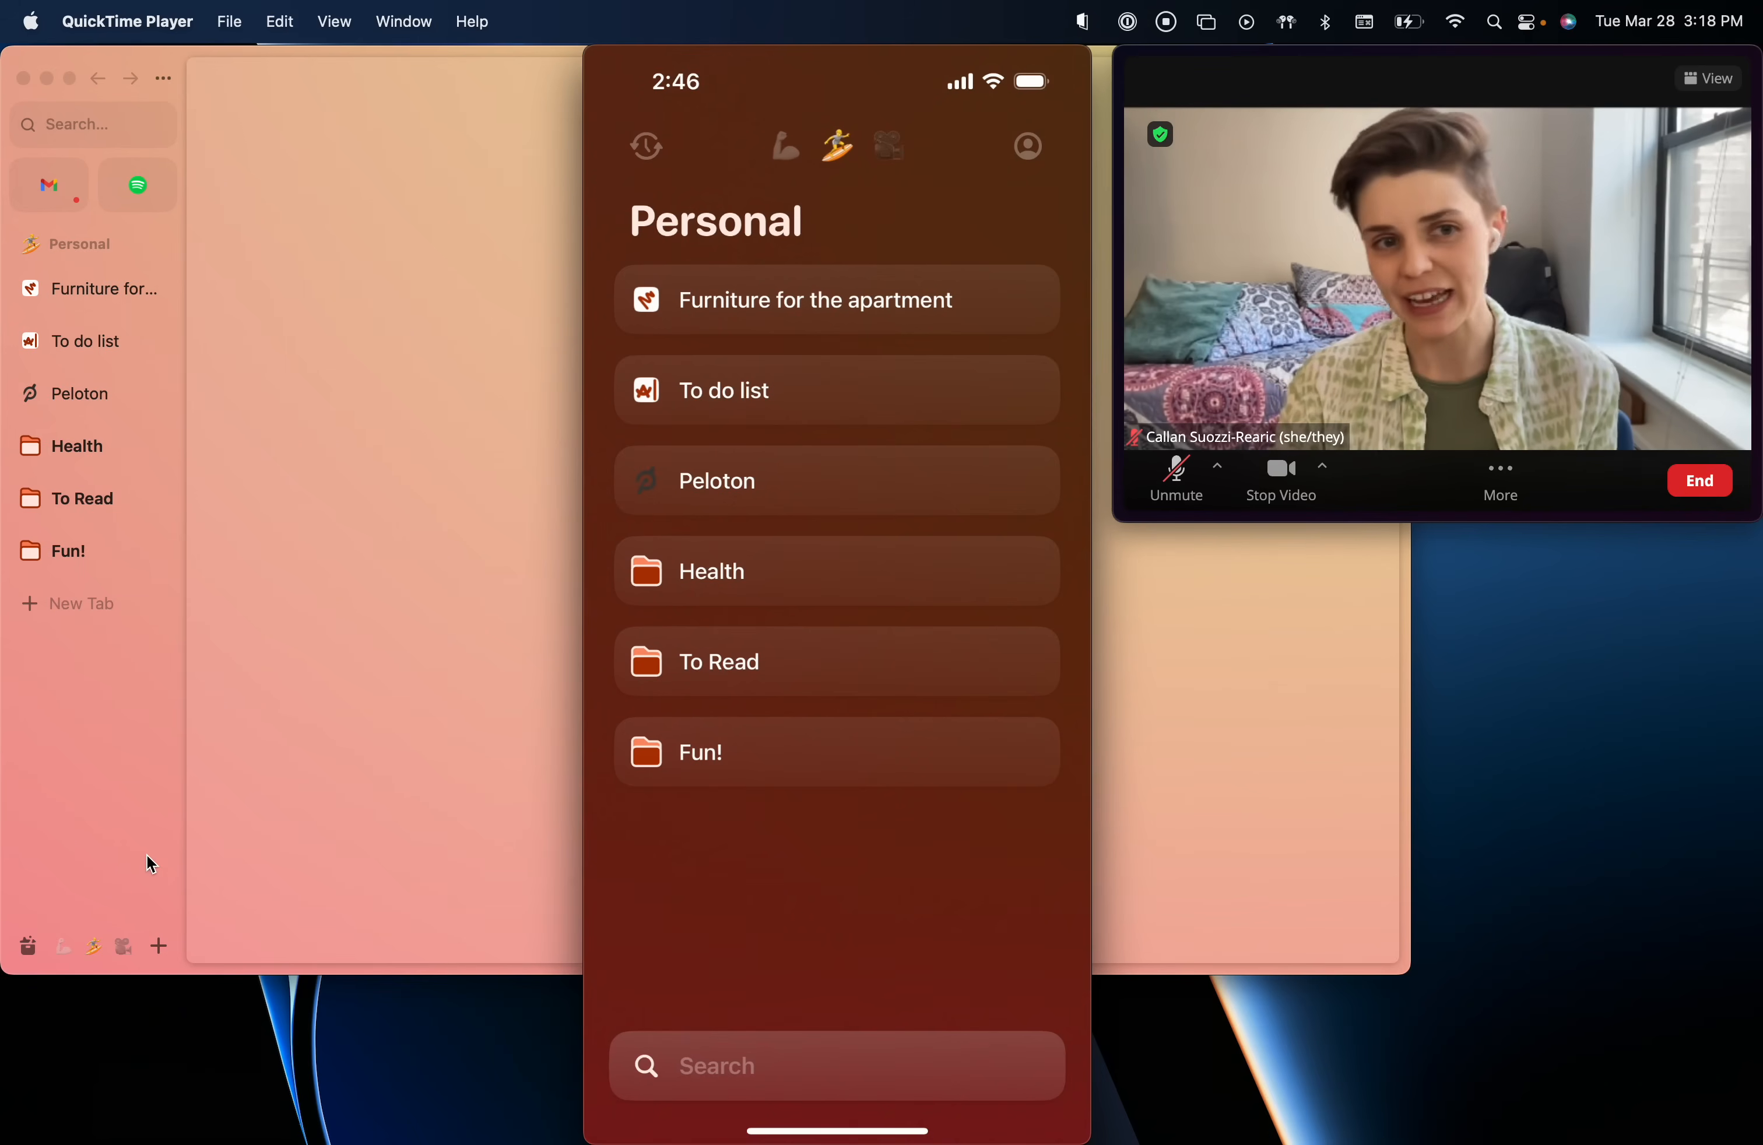
{"action": "mouse_move", "coordinate": [1381, 763]}
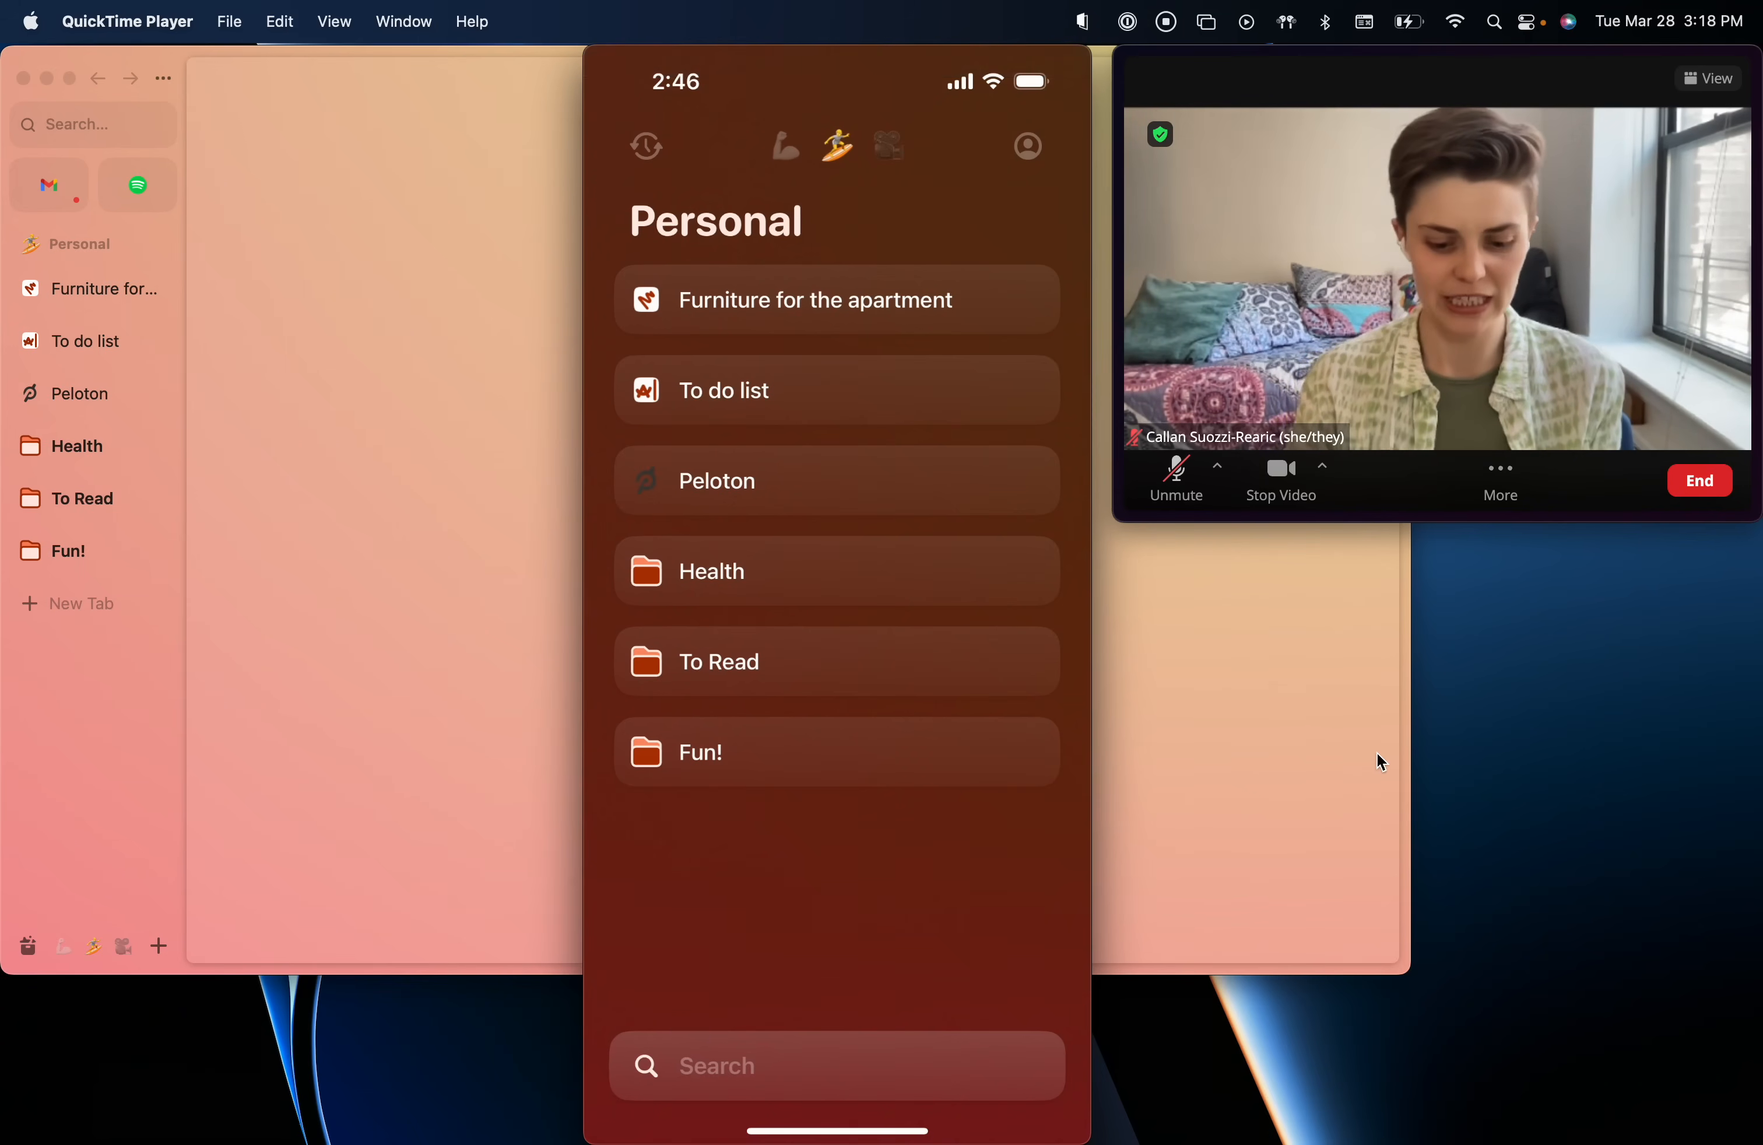
{"action": "type", "text": "n"}
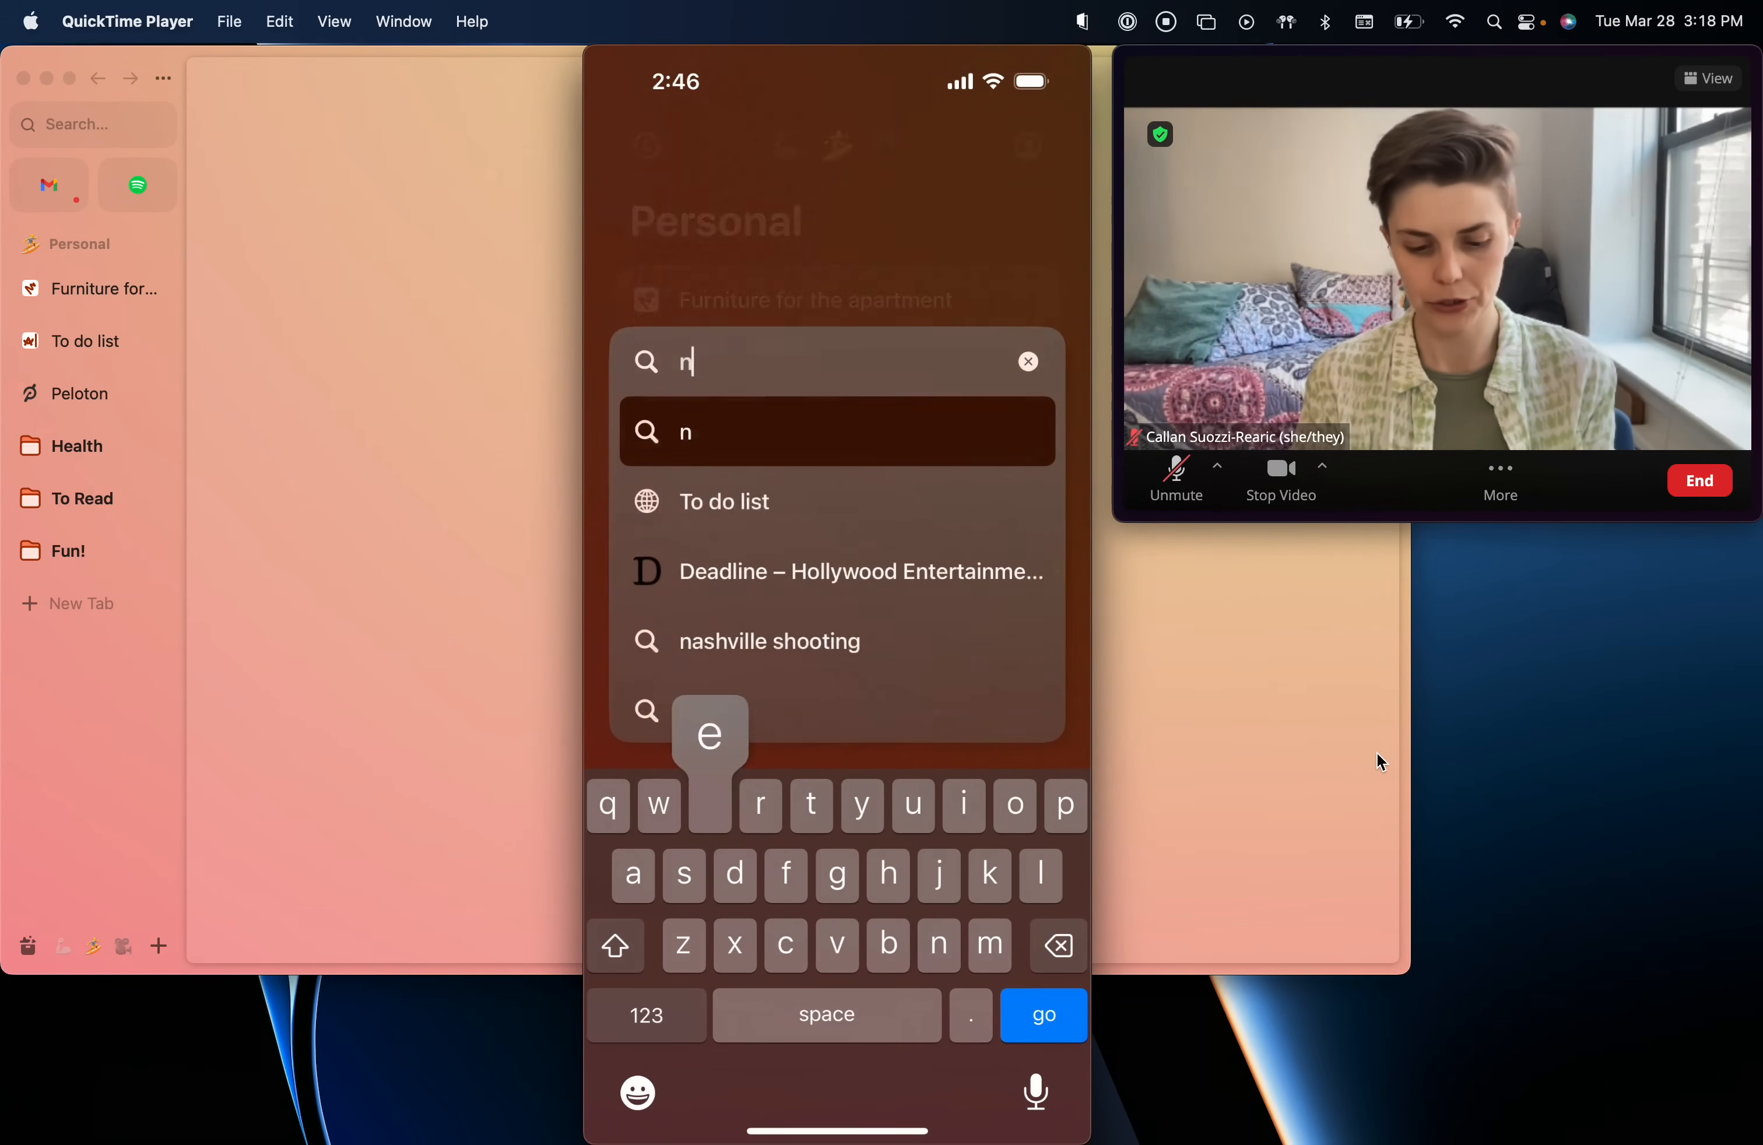
{"action": "type", "text": "ew"}
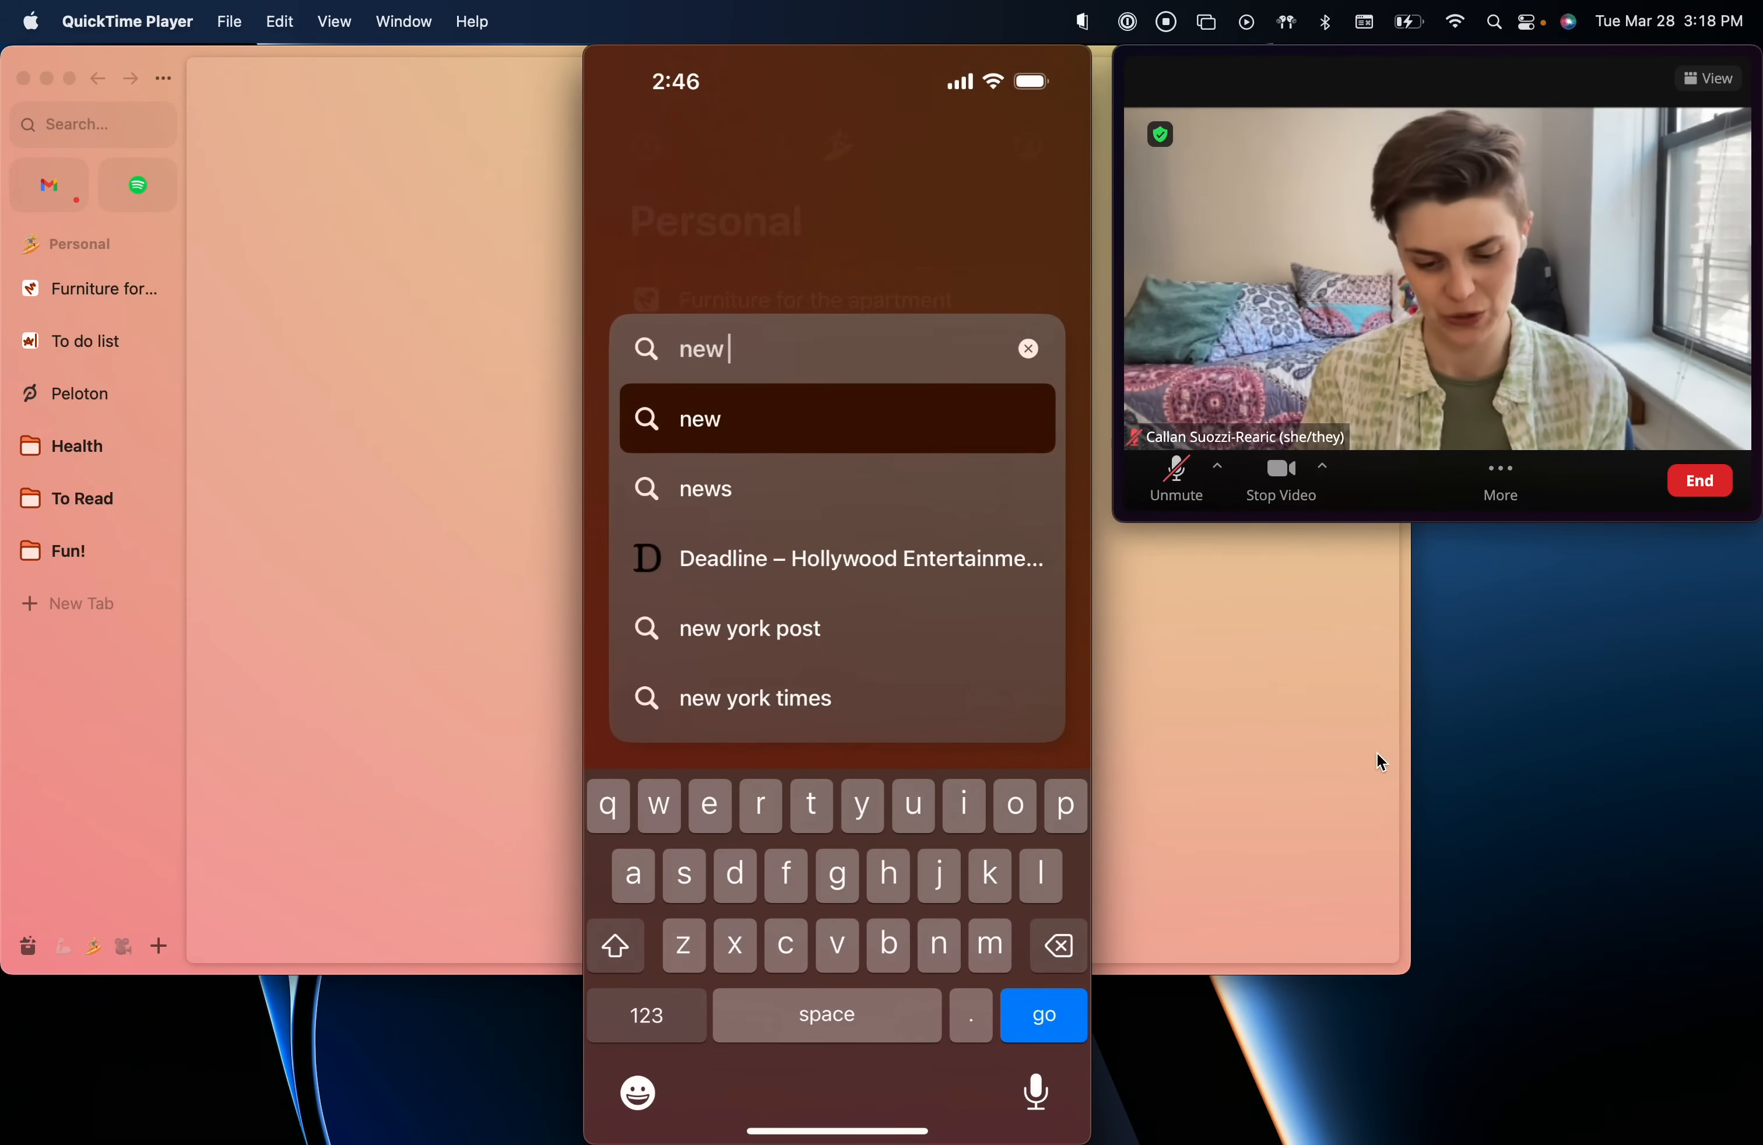
{"action": "left_click", "coordinate": [1025, 348]}
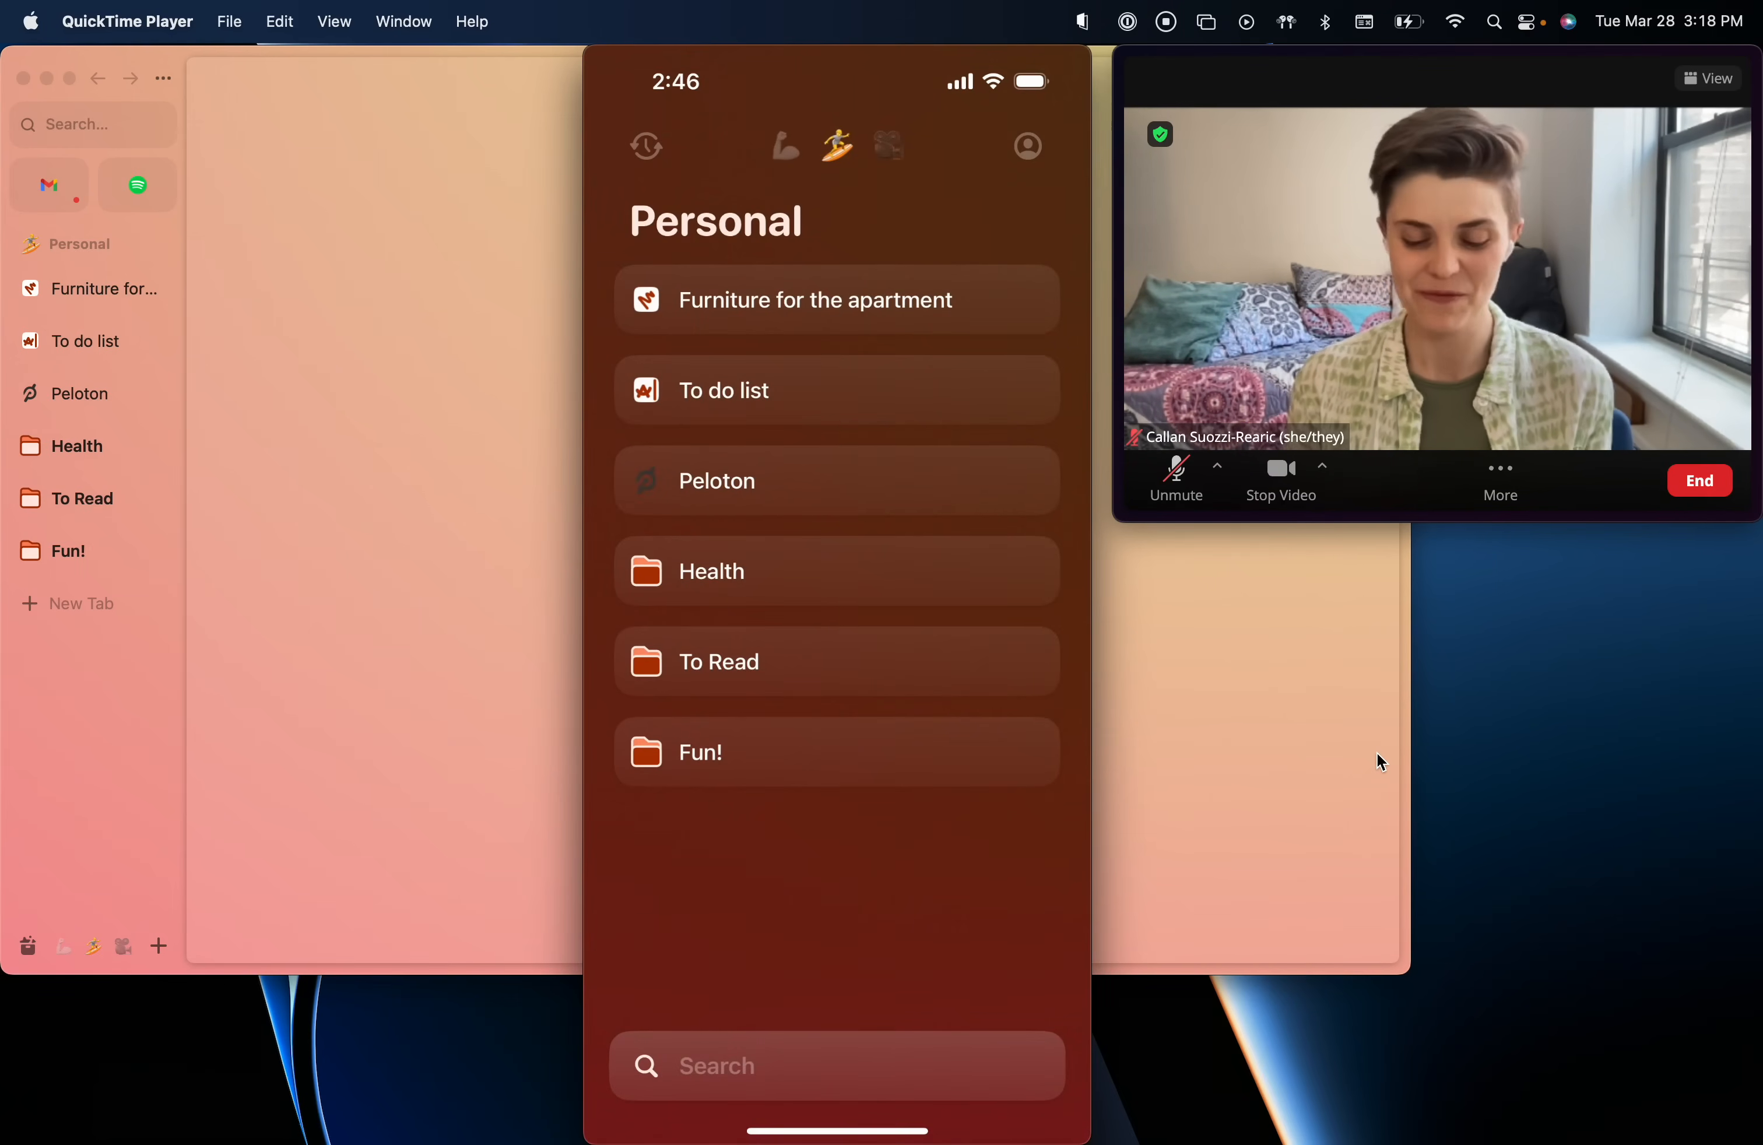
{"action": "left_click", "coordinate": [836, 301]}
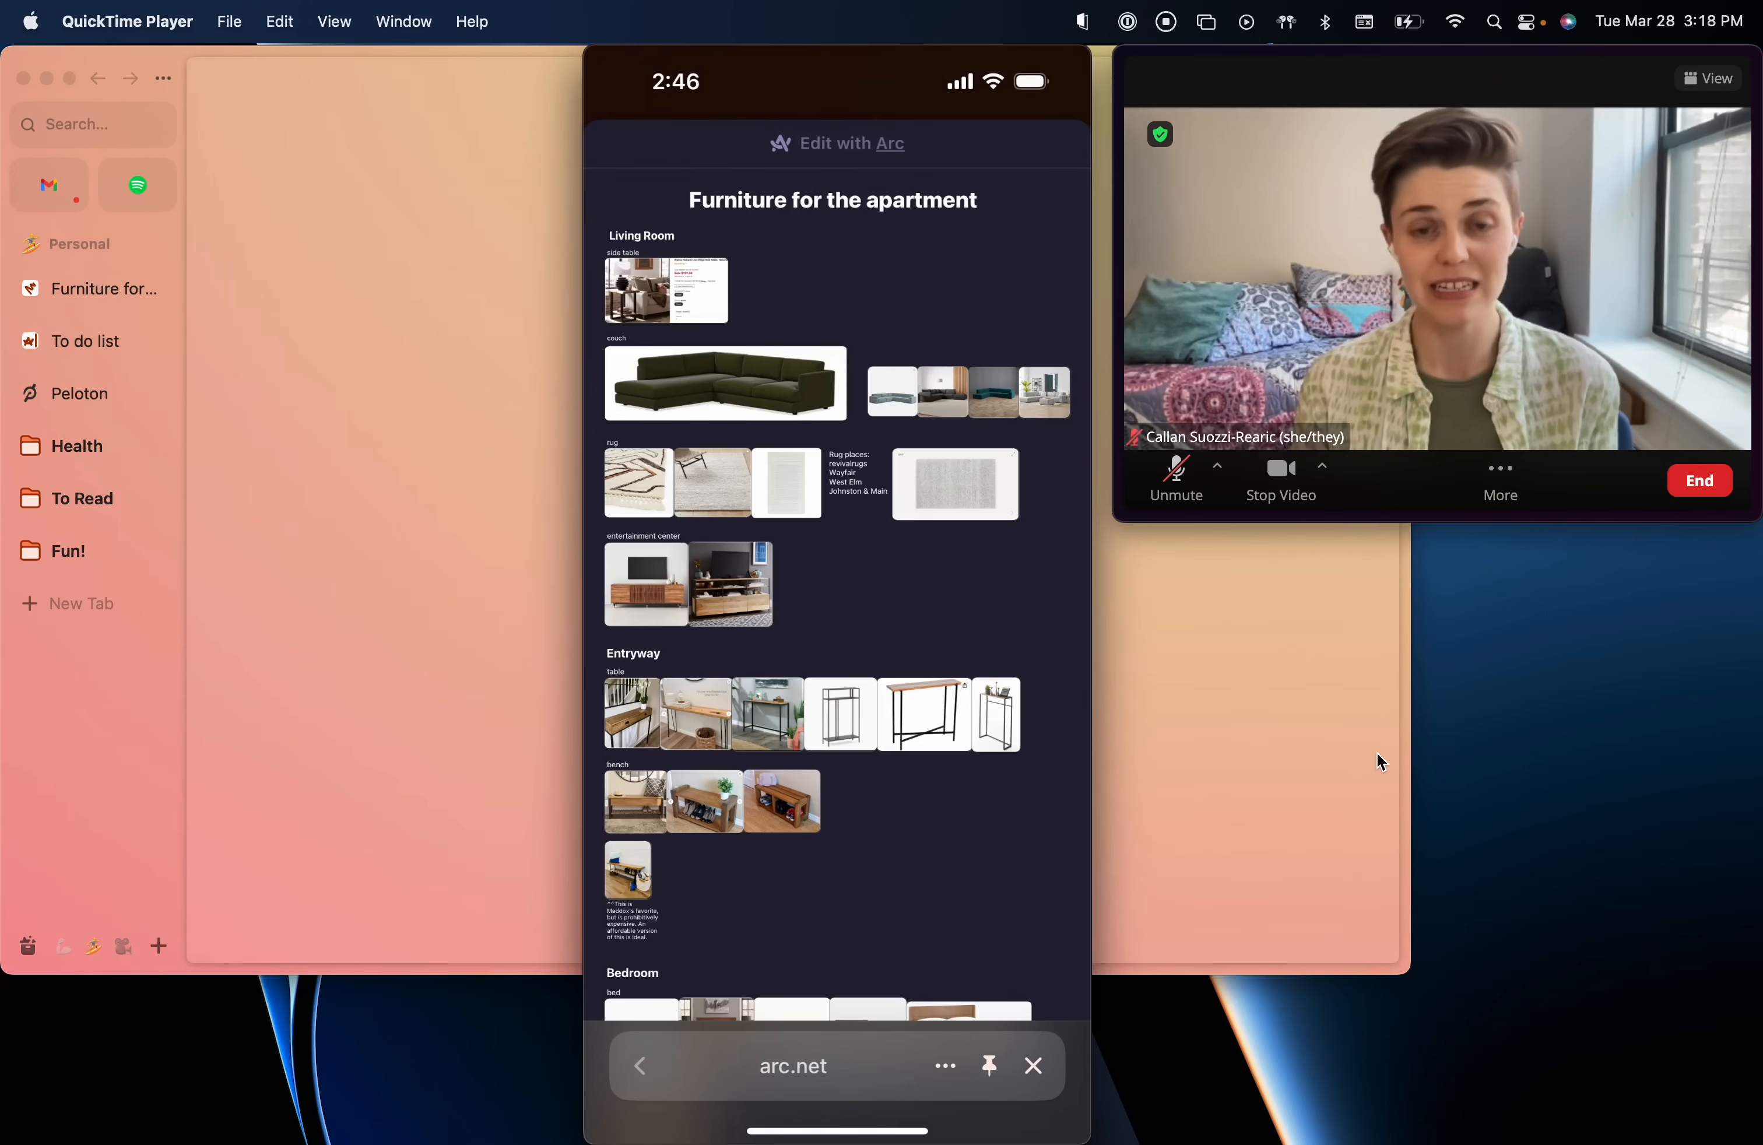
{"action": "scroll", "scroll_direction": "down", "scroll_amount": 3}
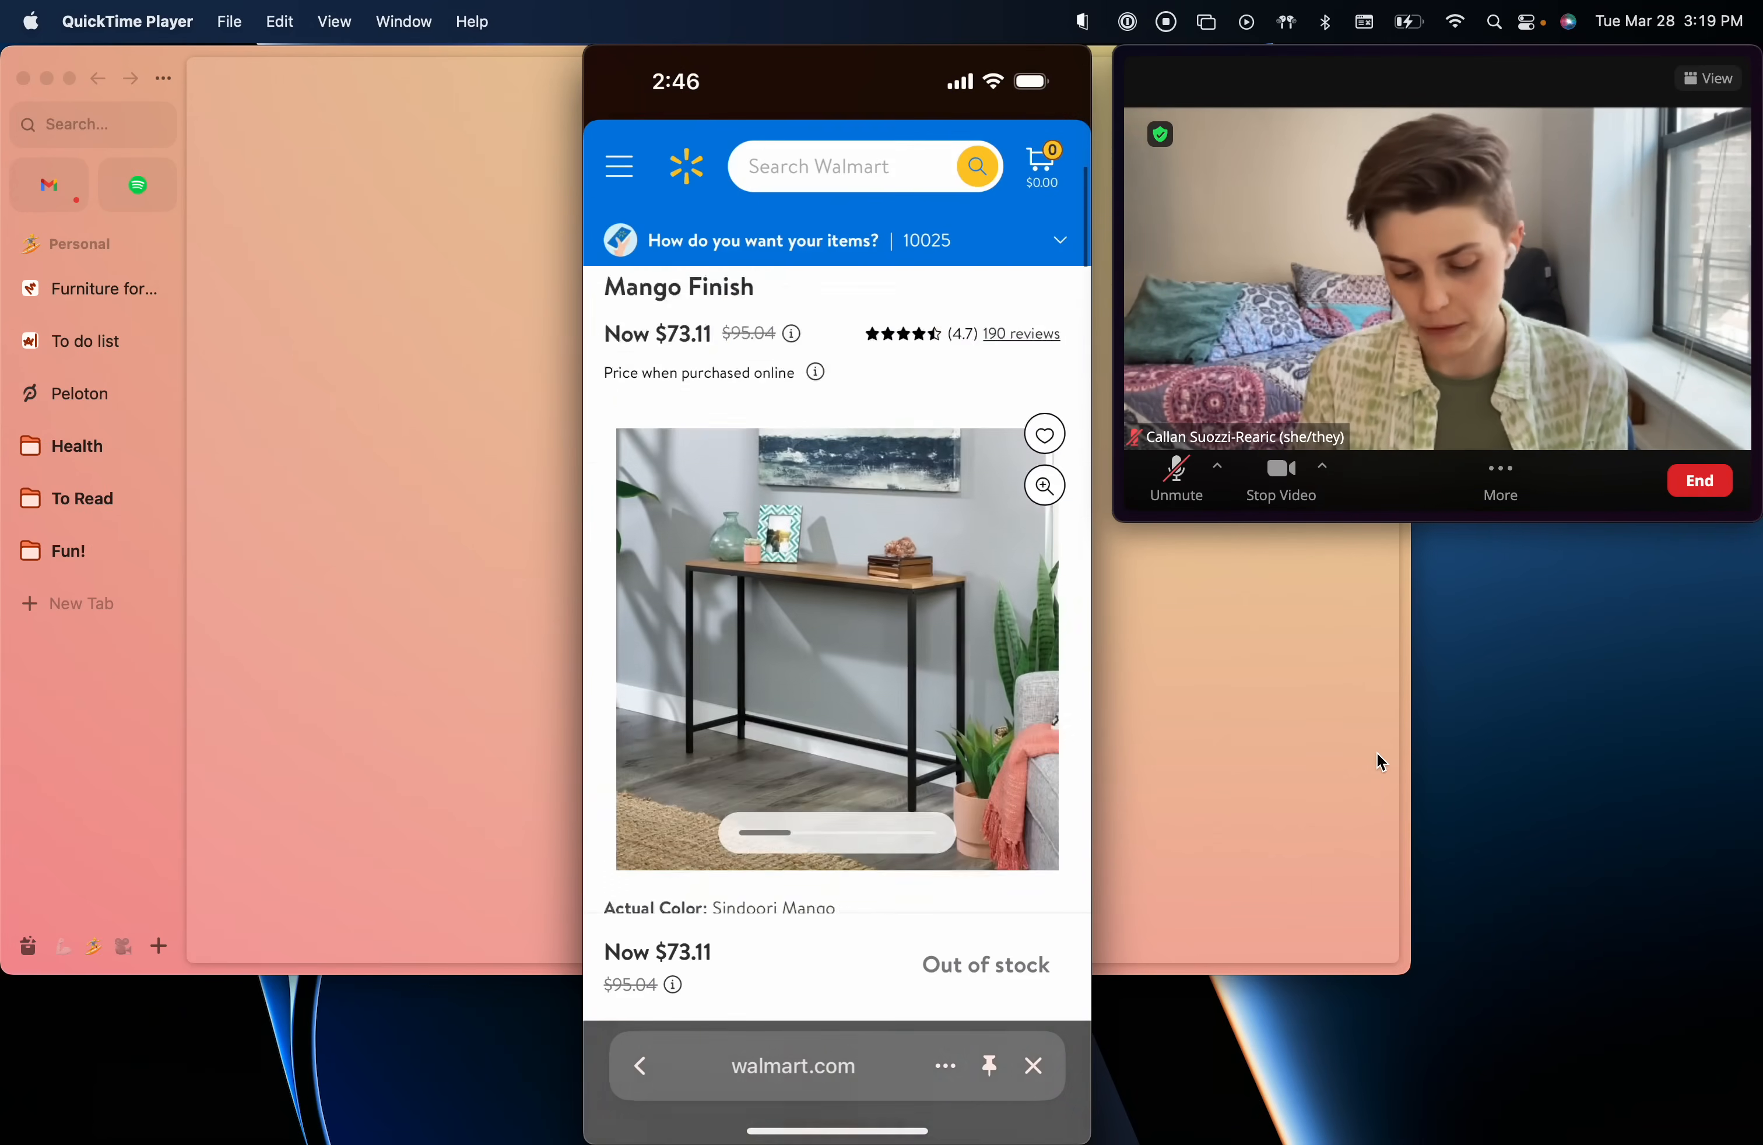
{"action": "scroll", "scroll_direction": "down", "scroll_amount": 3}
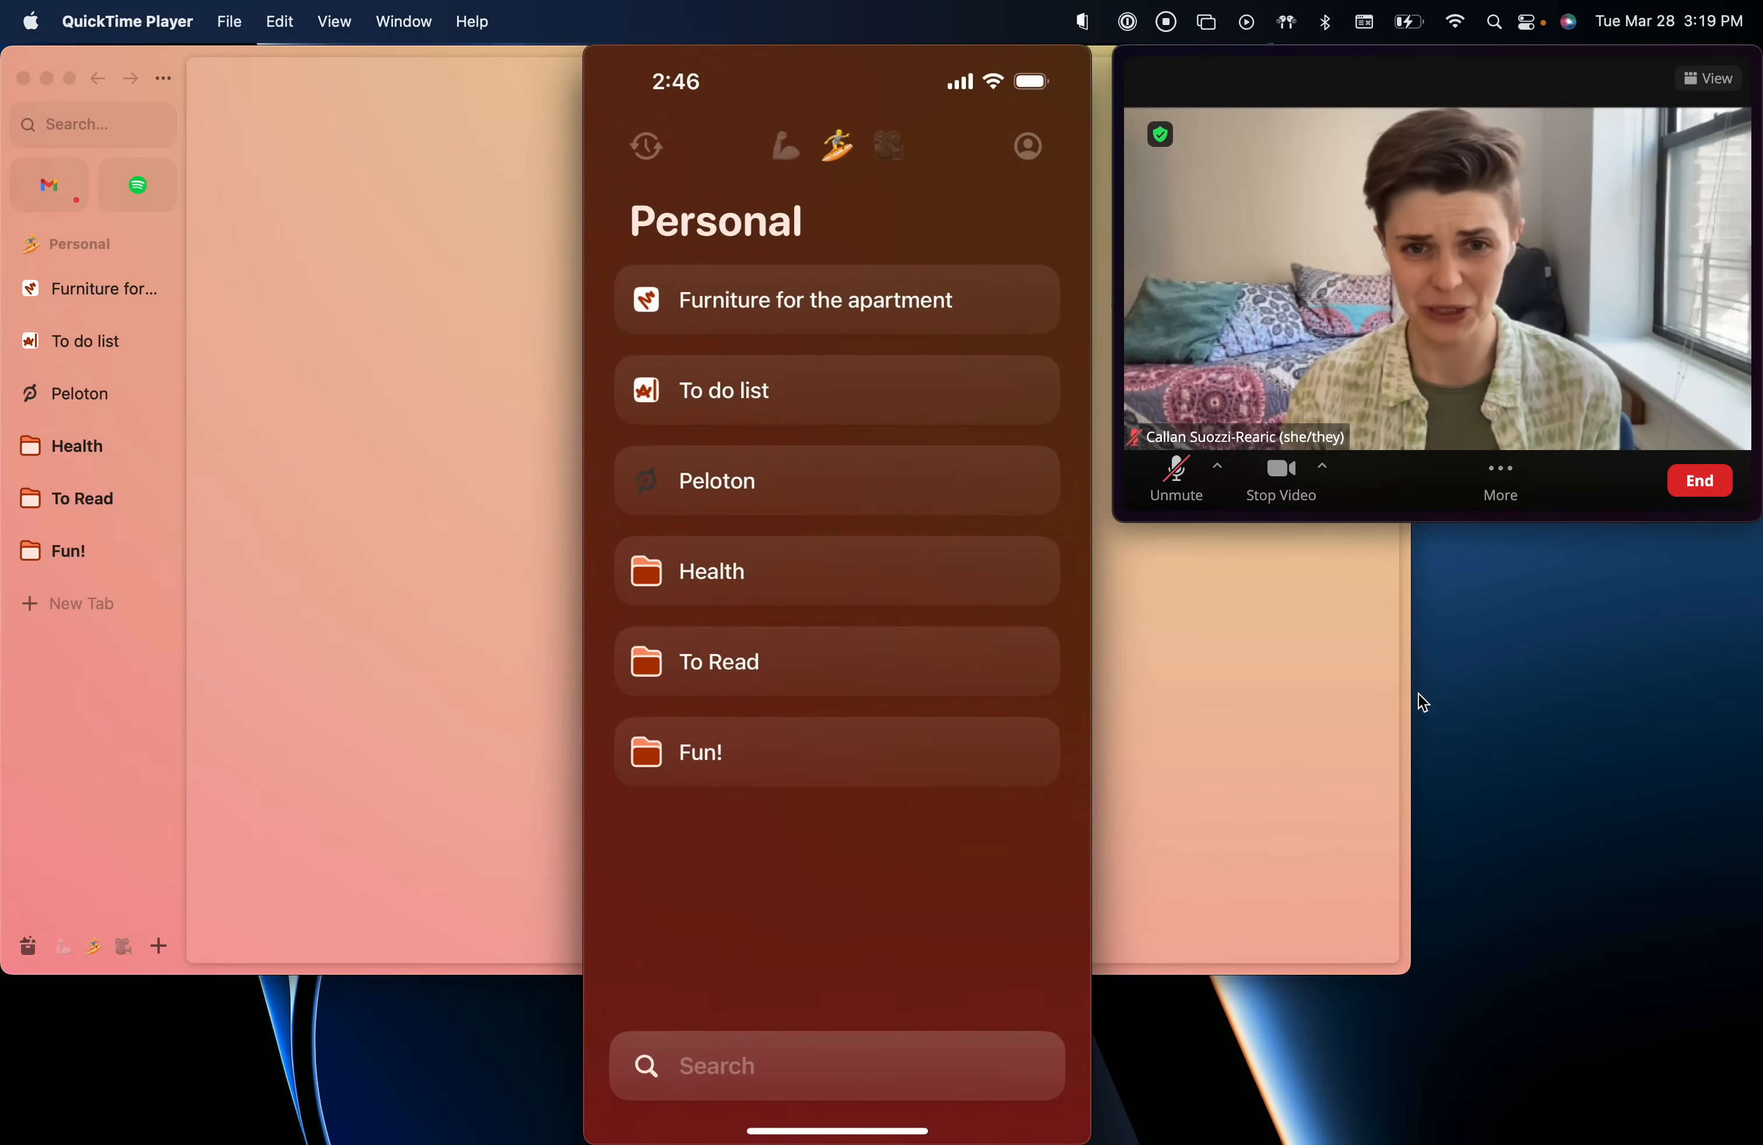
{"action": "left_click", "coordinate": [888, 146]}
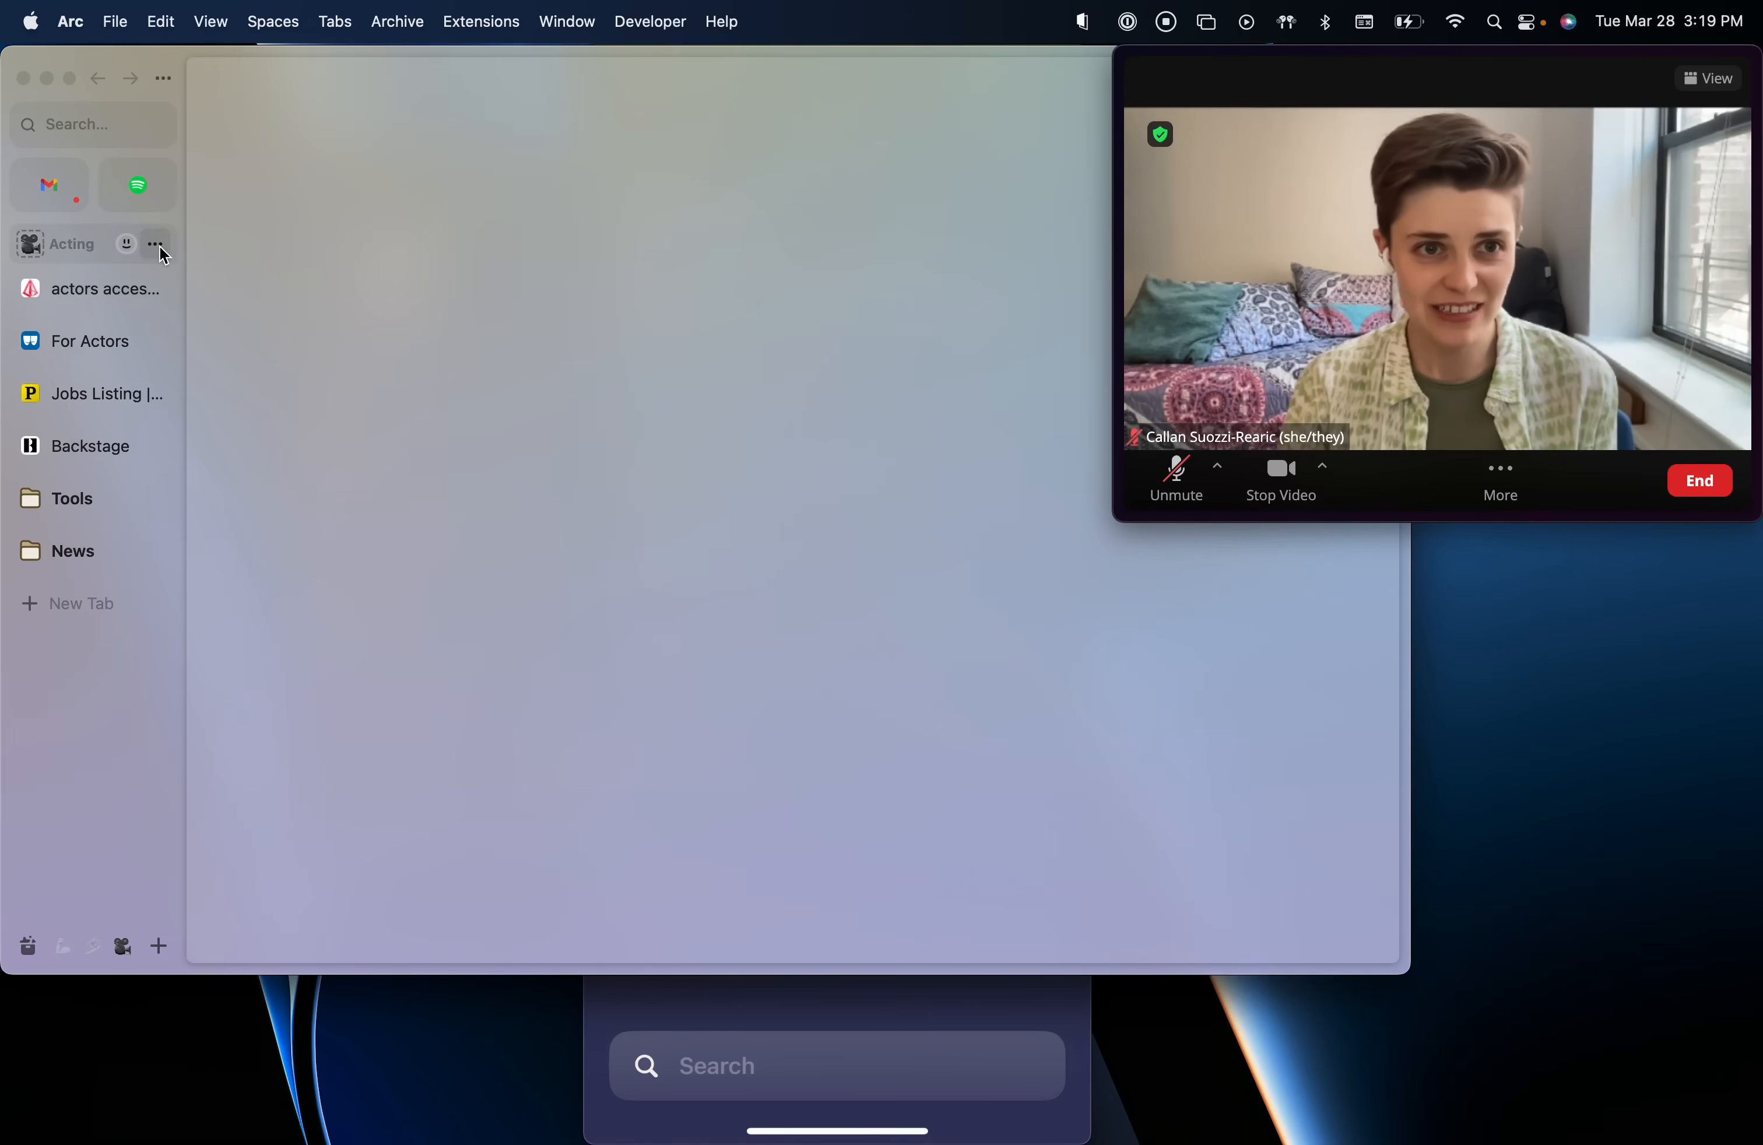
Reach the Acting space's theme settings to apply the purple-and-green gradient.
{"action": "left_click", "coordinate": [155, 244]}
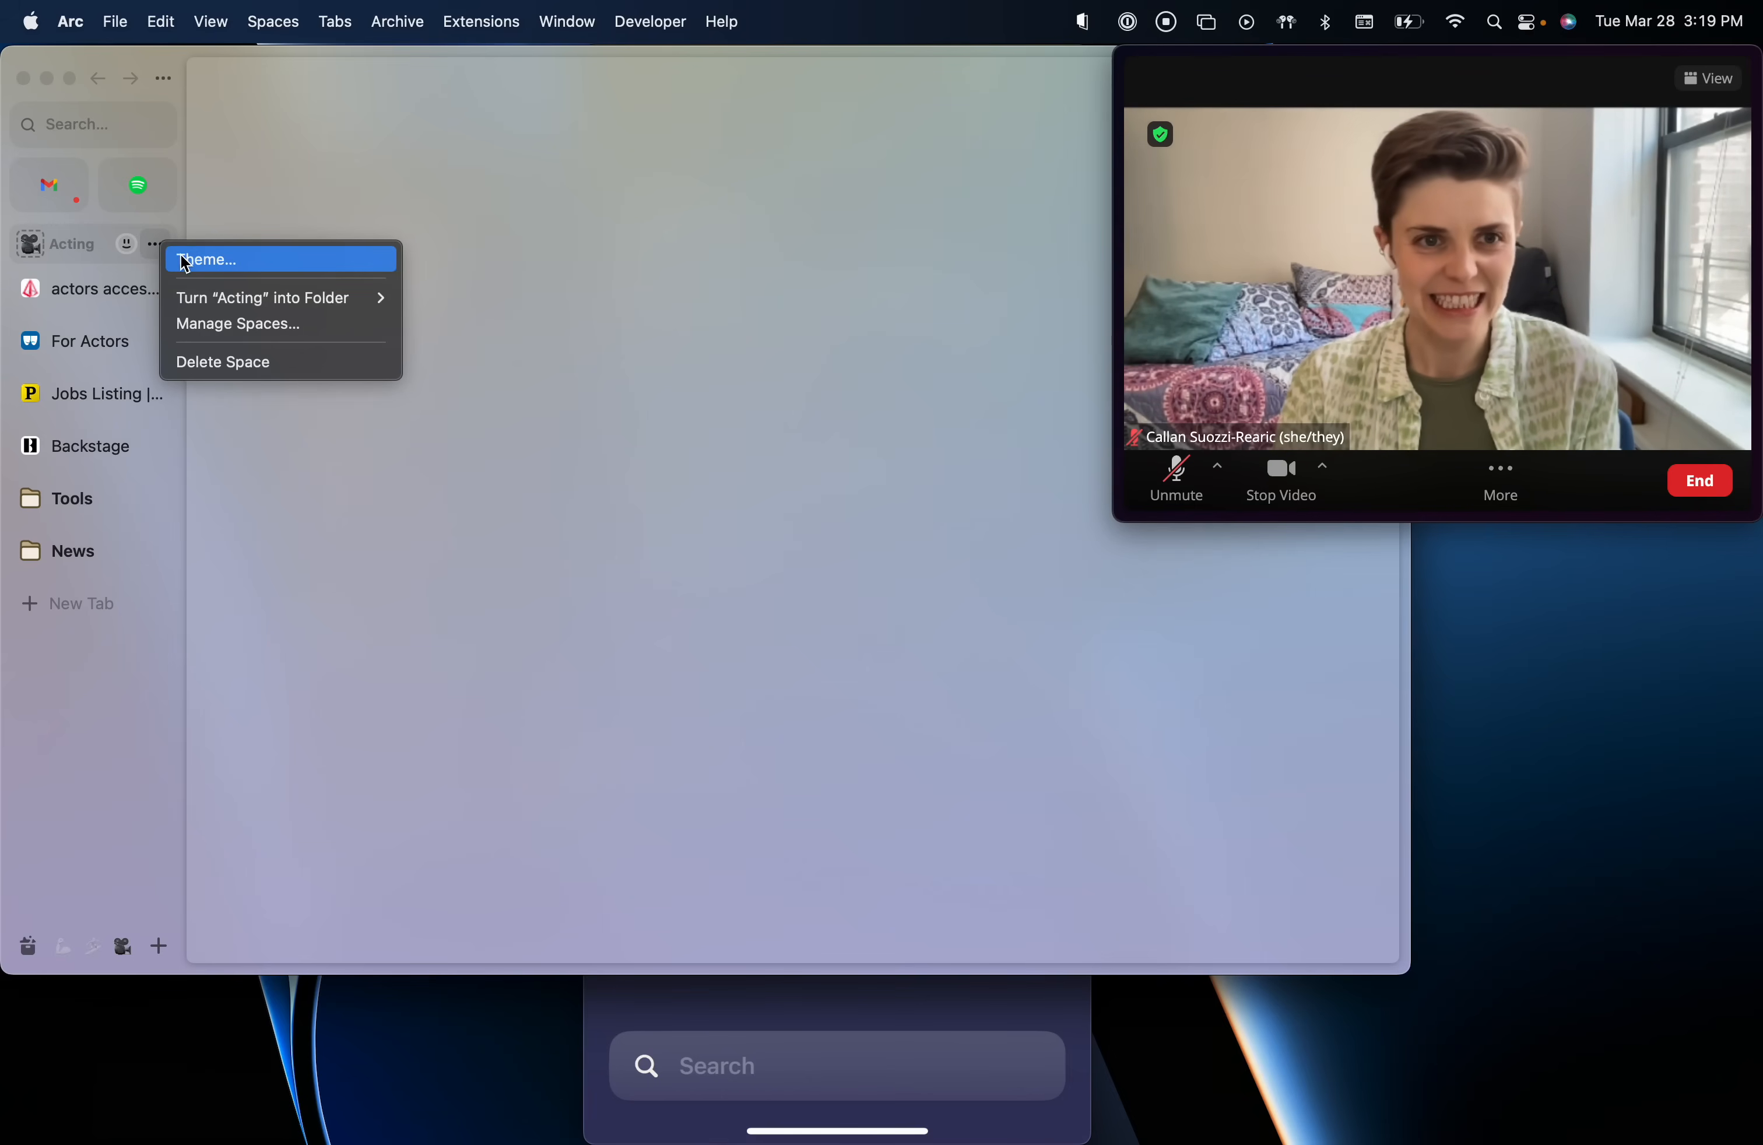
{"action": "left_click", "coordinate": [205, 259]}
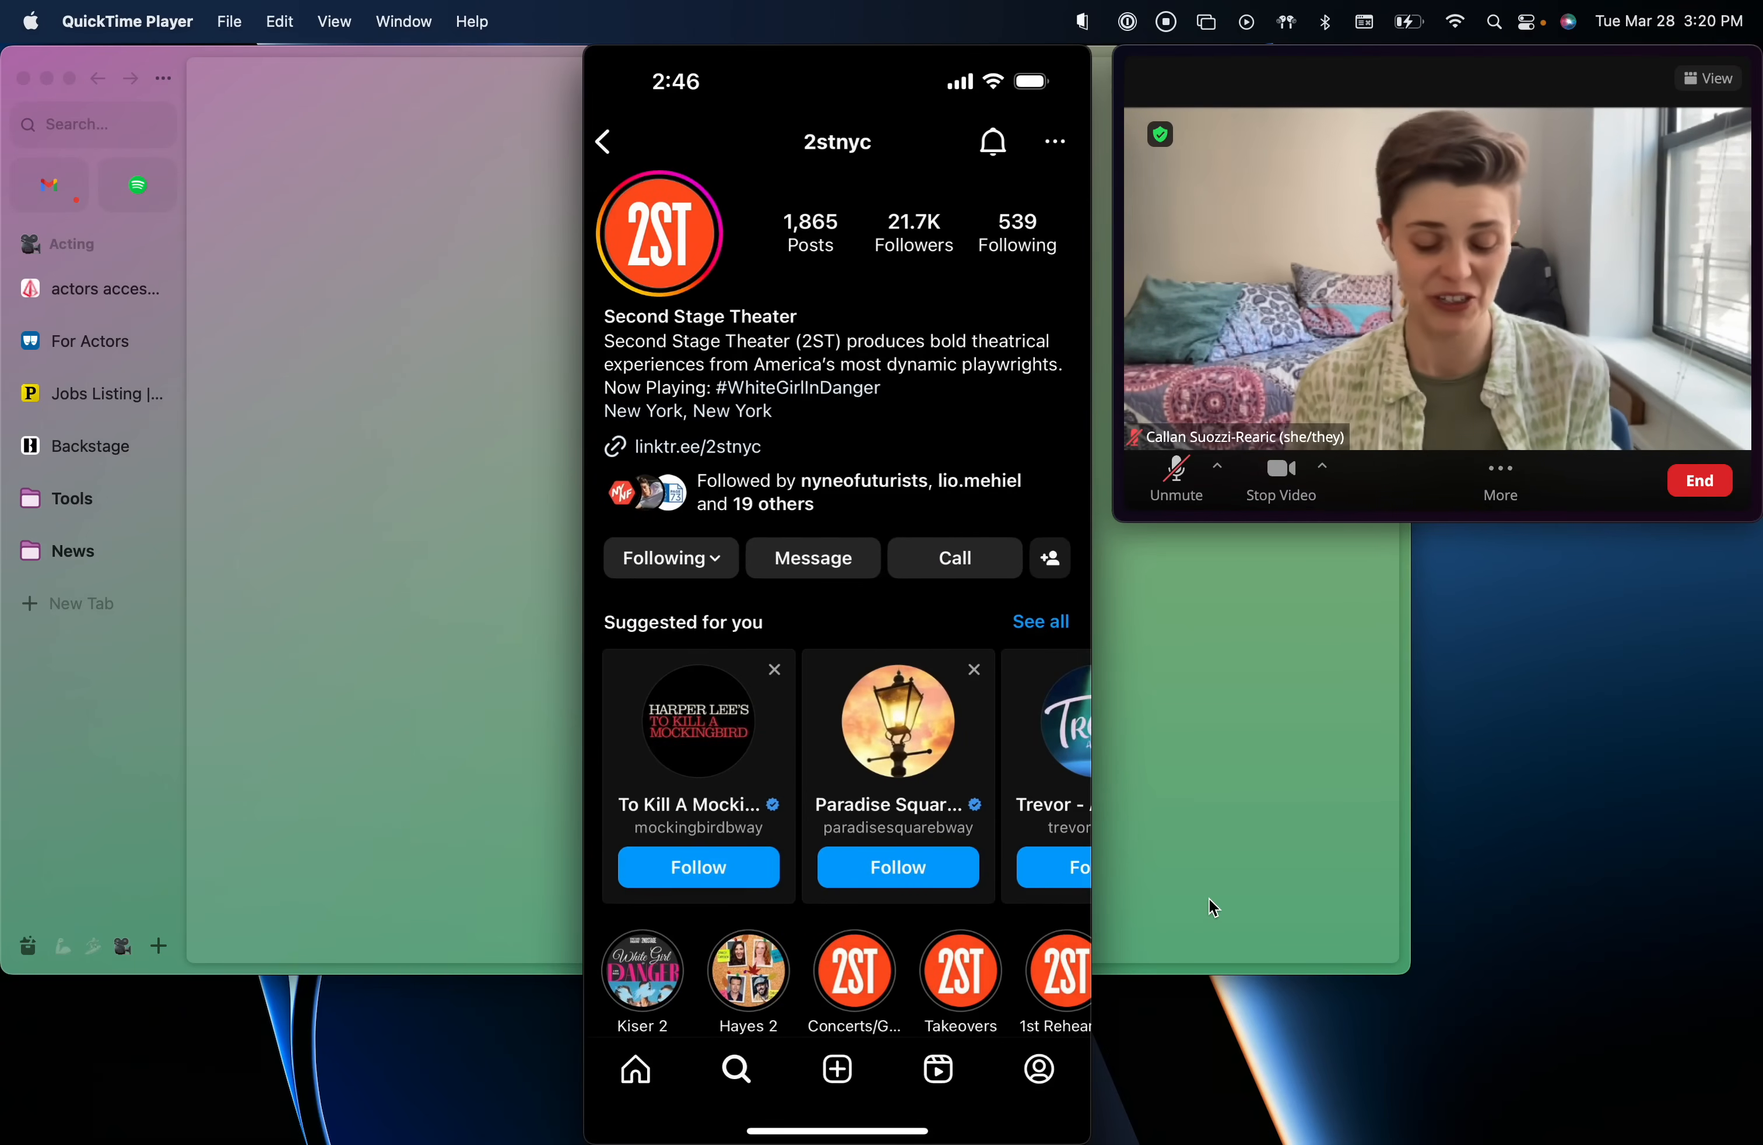
Follow the 2stnyc linktr.ee bio link to the Buy Tickets page on 2st.com.
{"action": "left_click", "coordinate": [694, 446]}
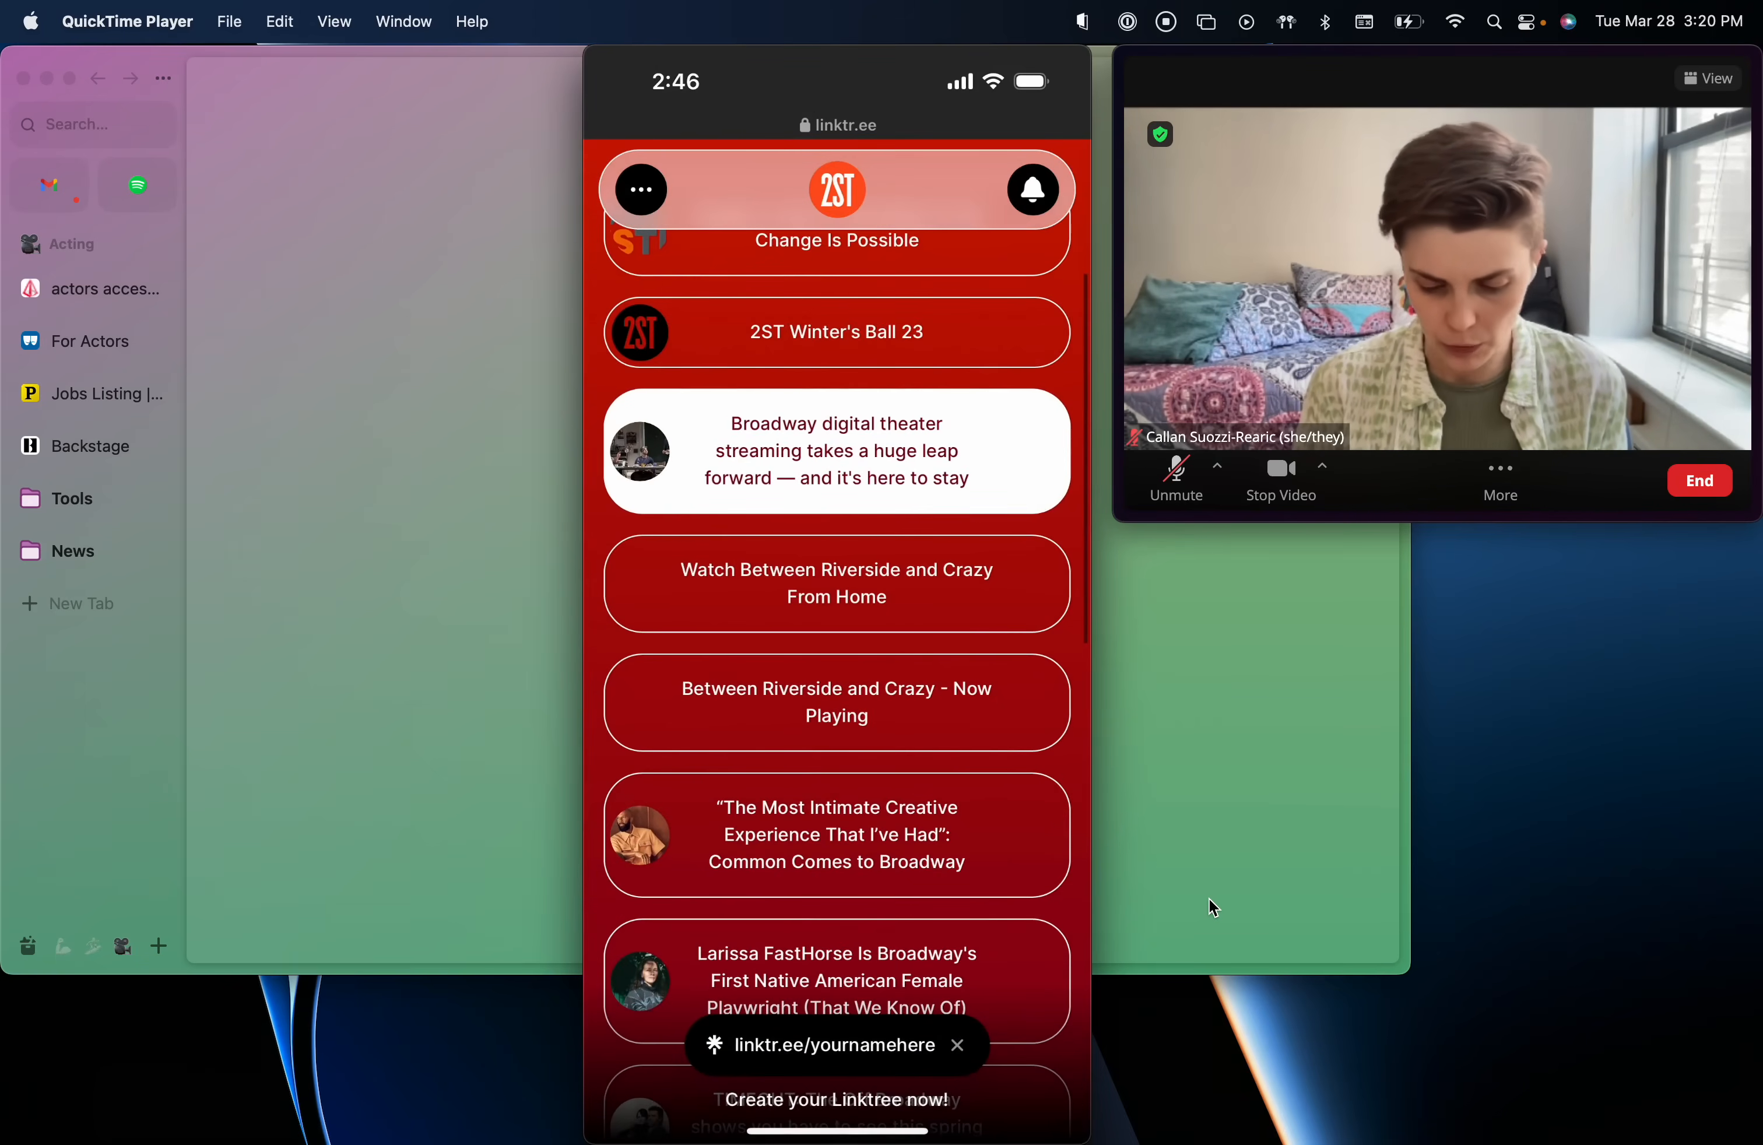
{"action": "scroll", "scroll_direction": "down", "scroll_amount": 3}
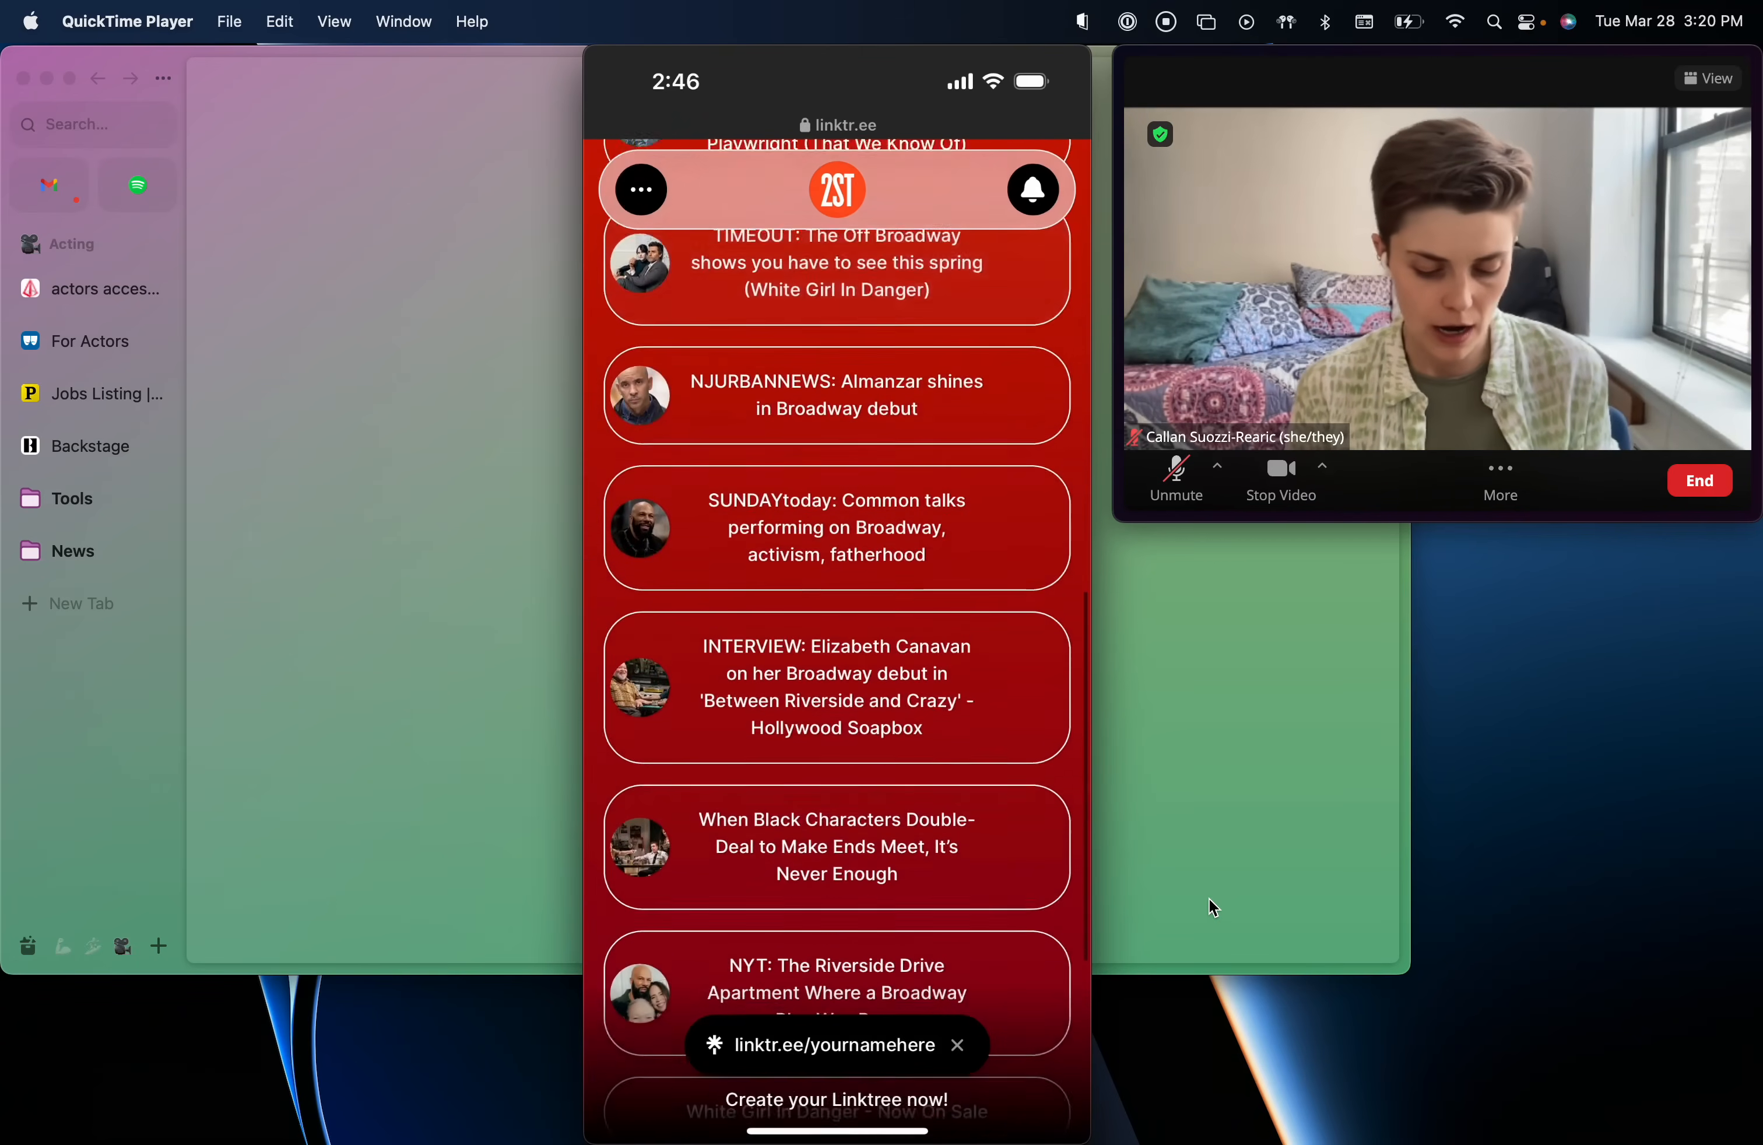
{"action": "scroll", "scroll_direction": "down", "scroll_amount": 3}
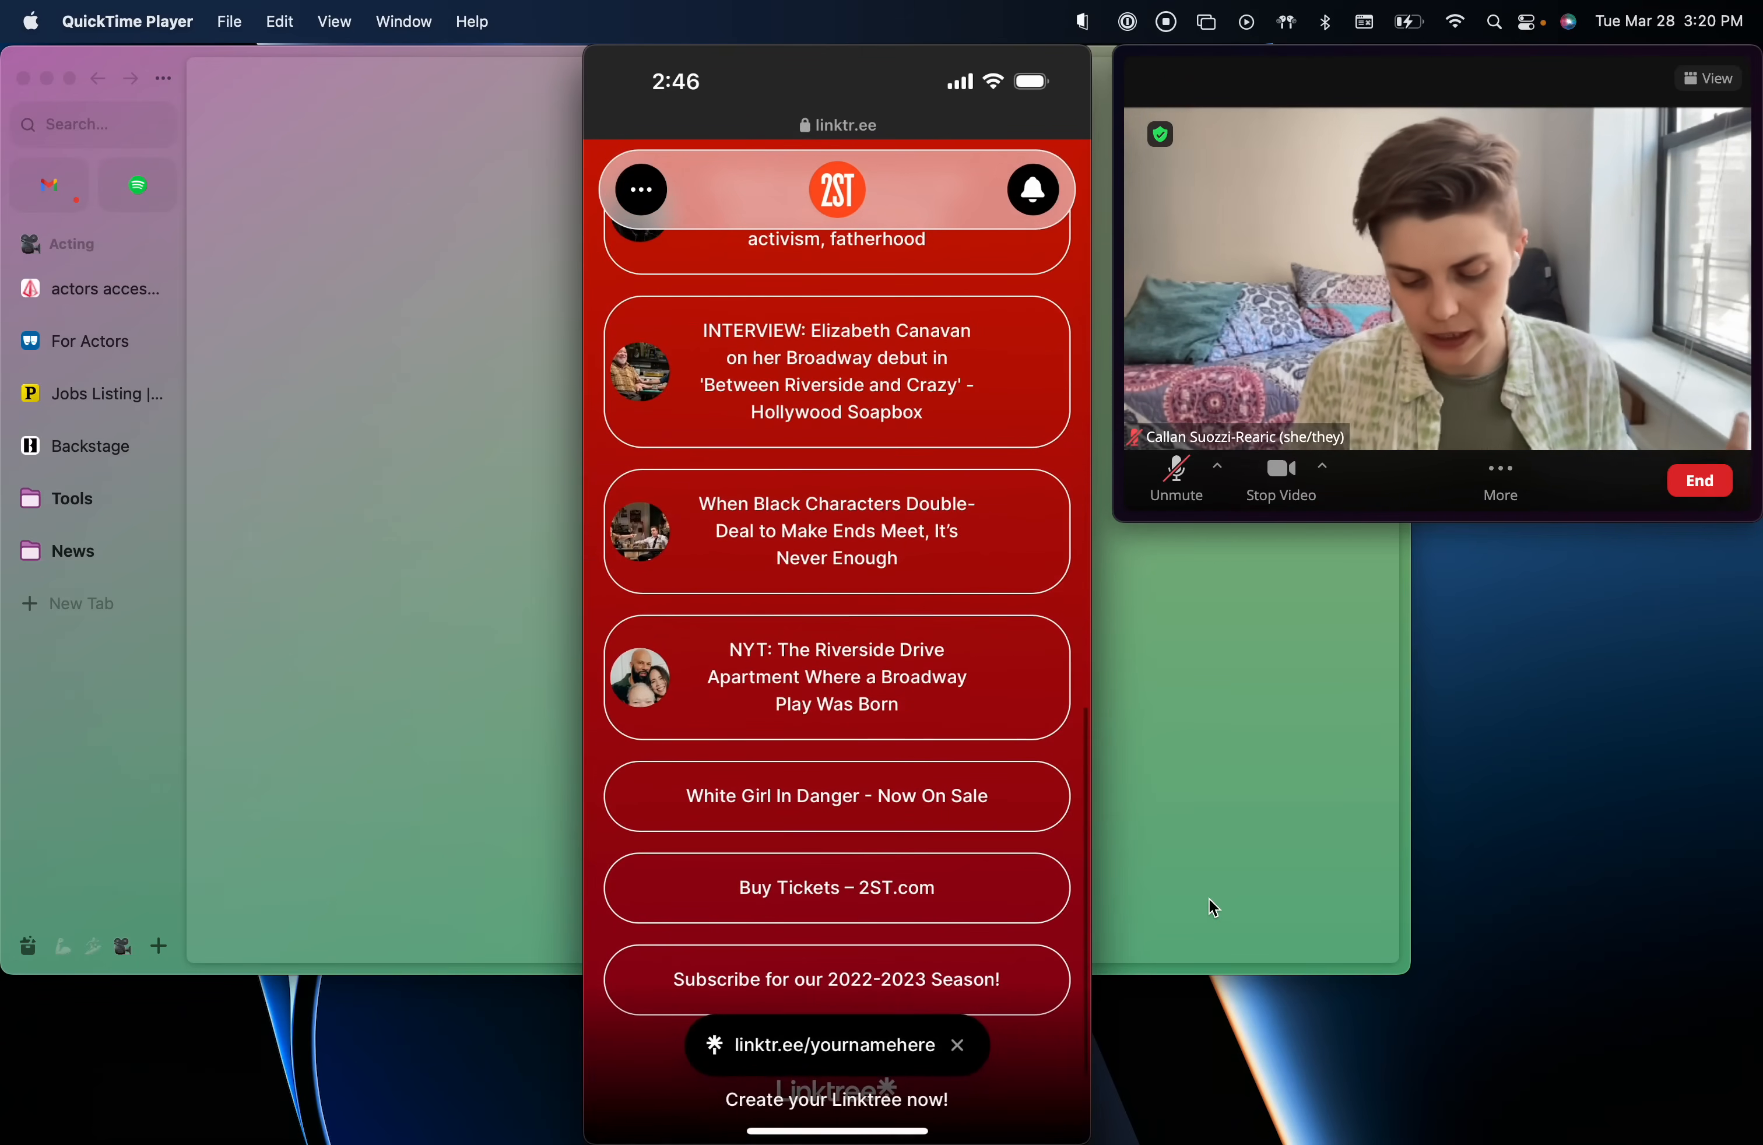
{"action": "left_click", "coordinate": [836, 795]}
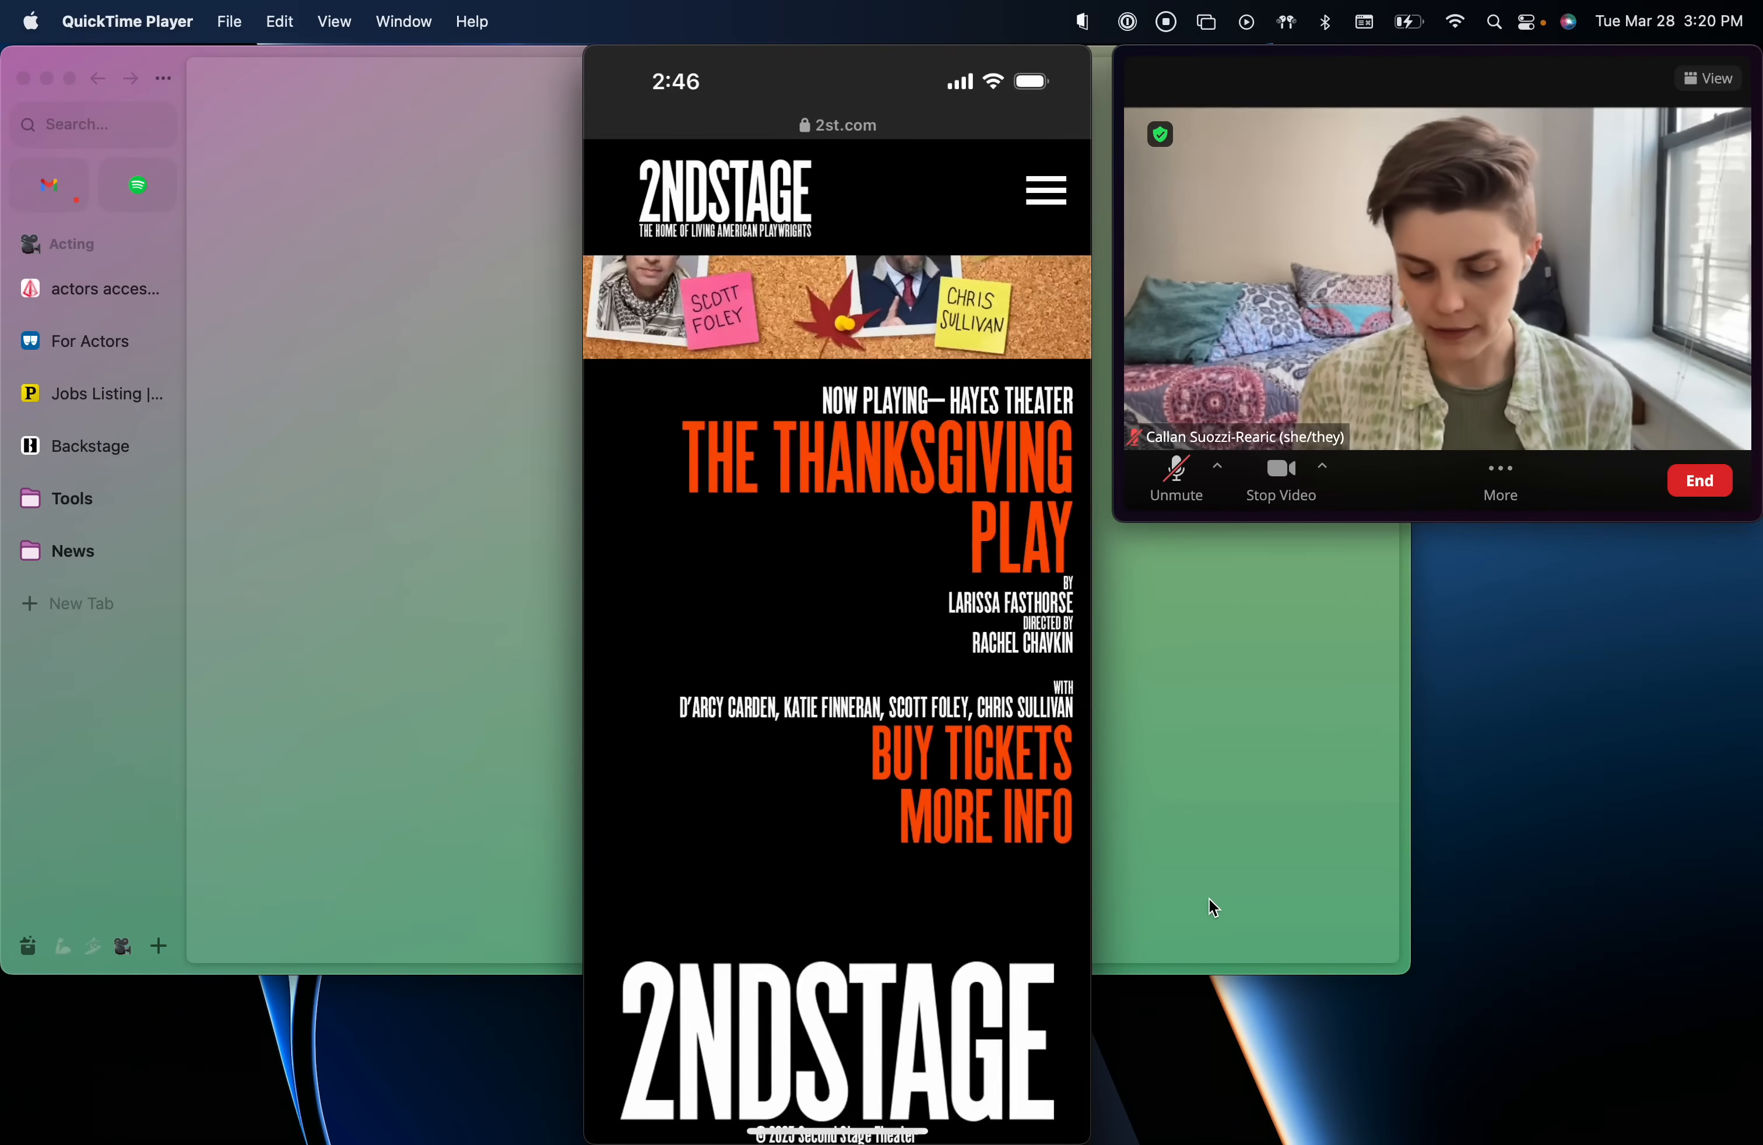
{"action": "scroll", "scroll_direction": "down", "scroll_amount": 3}
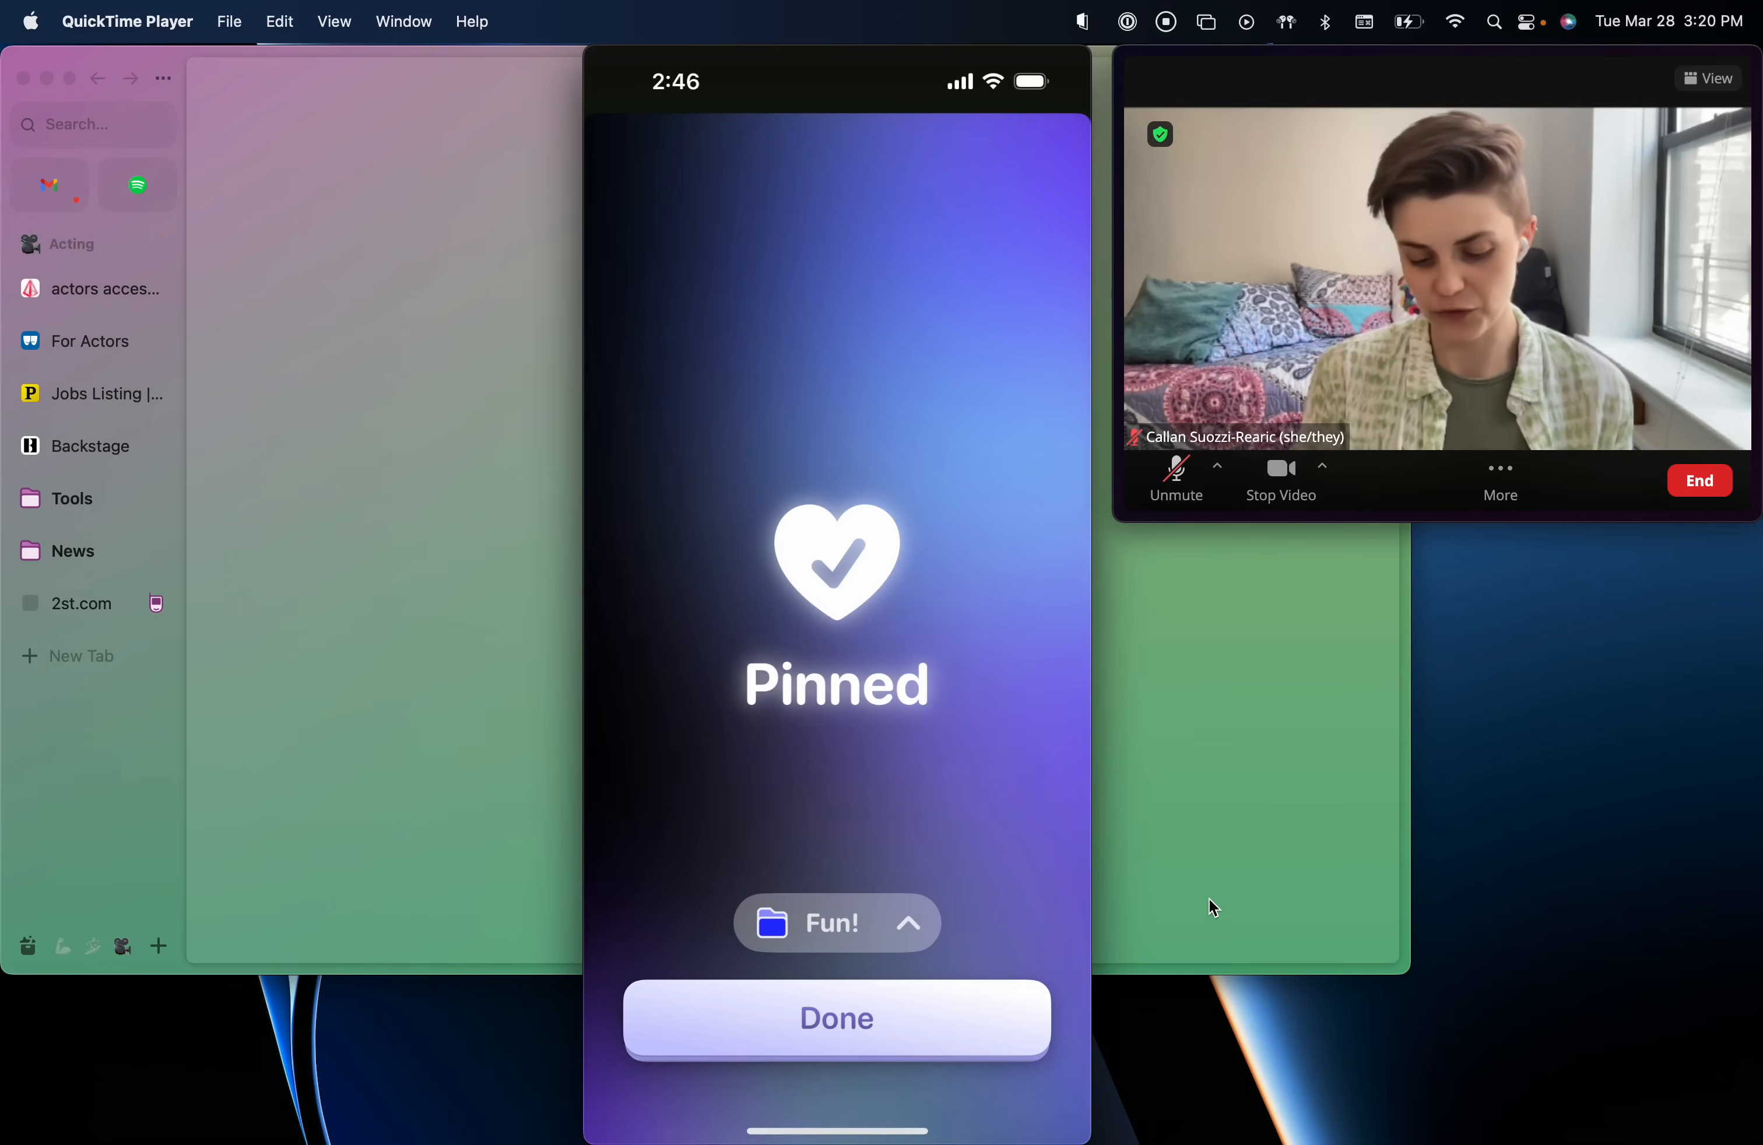
Finish pinning, view 2st.com in the Fun! folder, and close the folder view.
{"action": "left_click", "coordinate": [835, 1020]}
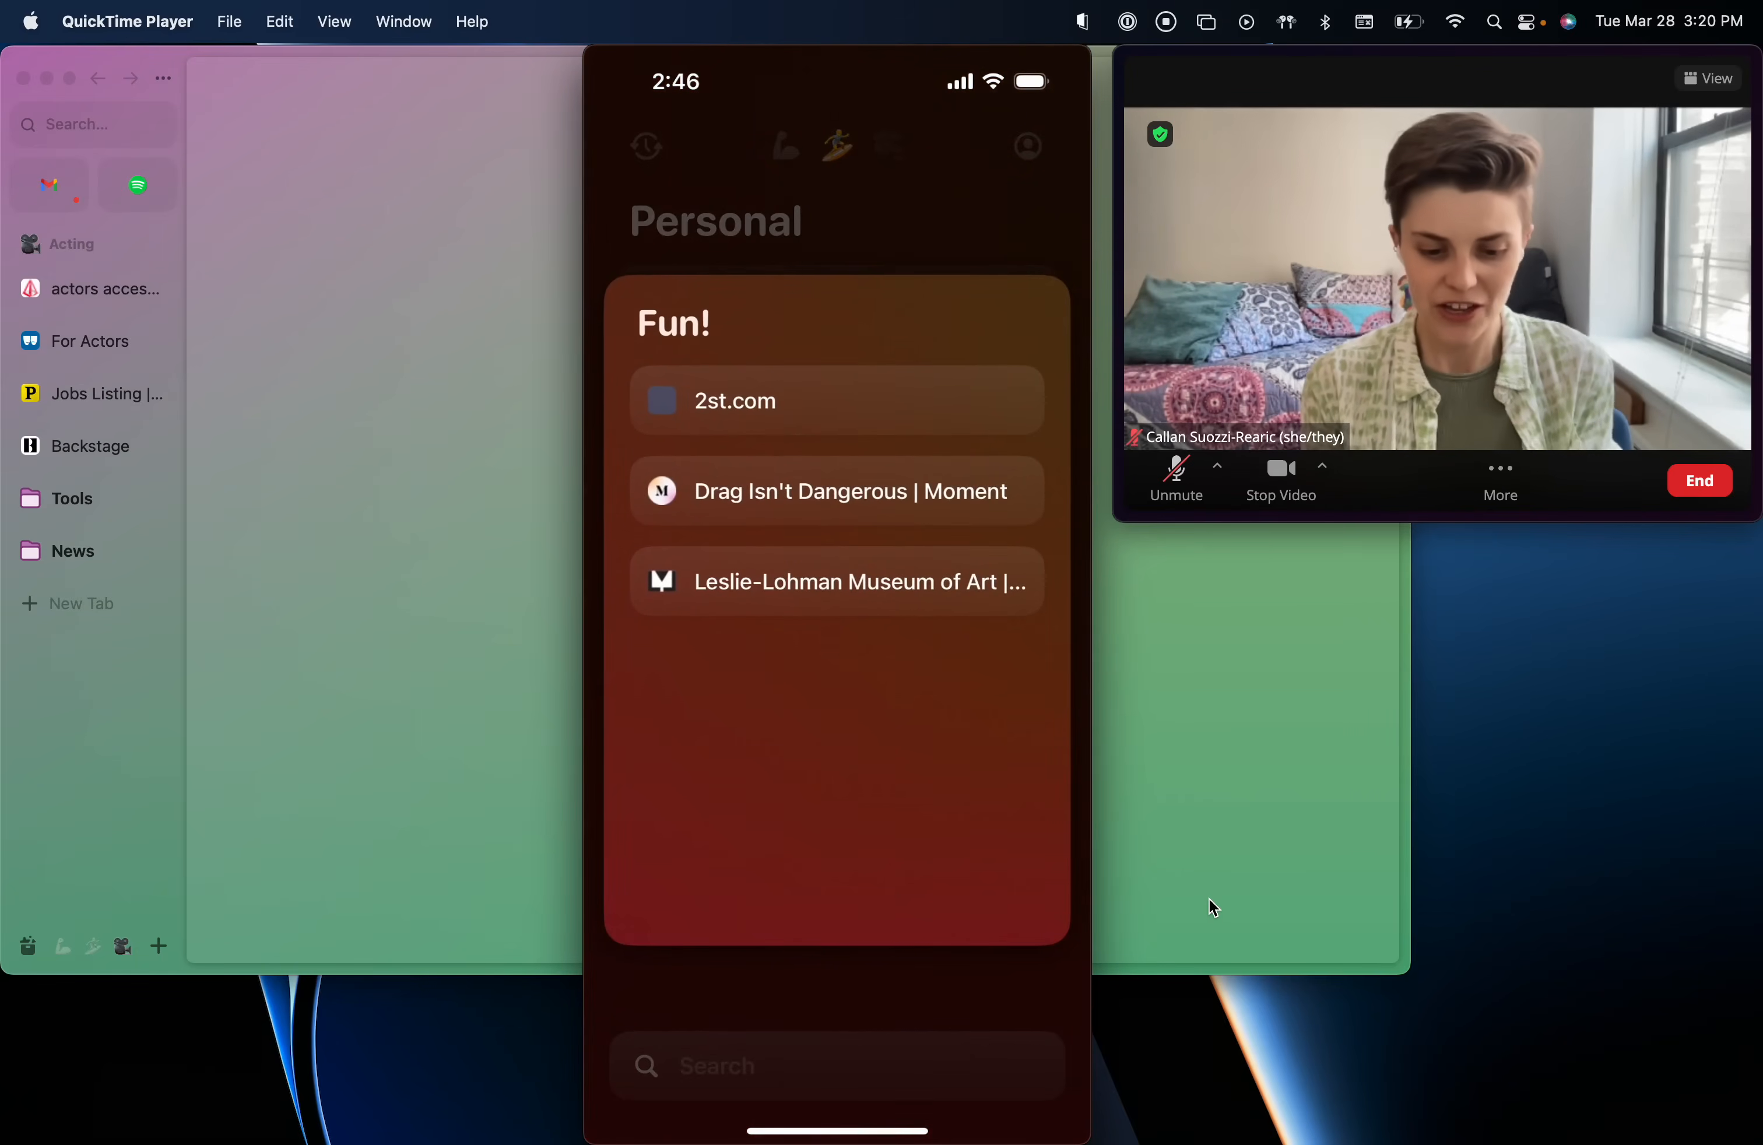
{"action": "left_click", "coordinate": [736, 400]}
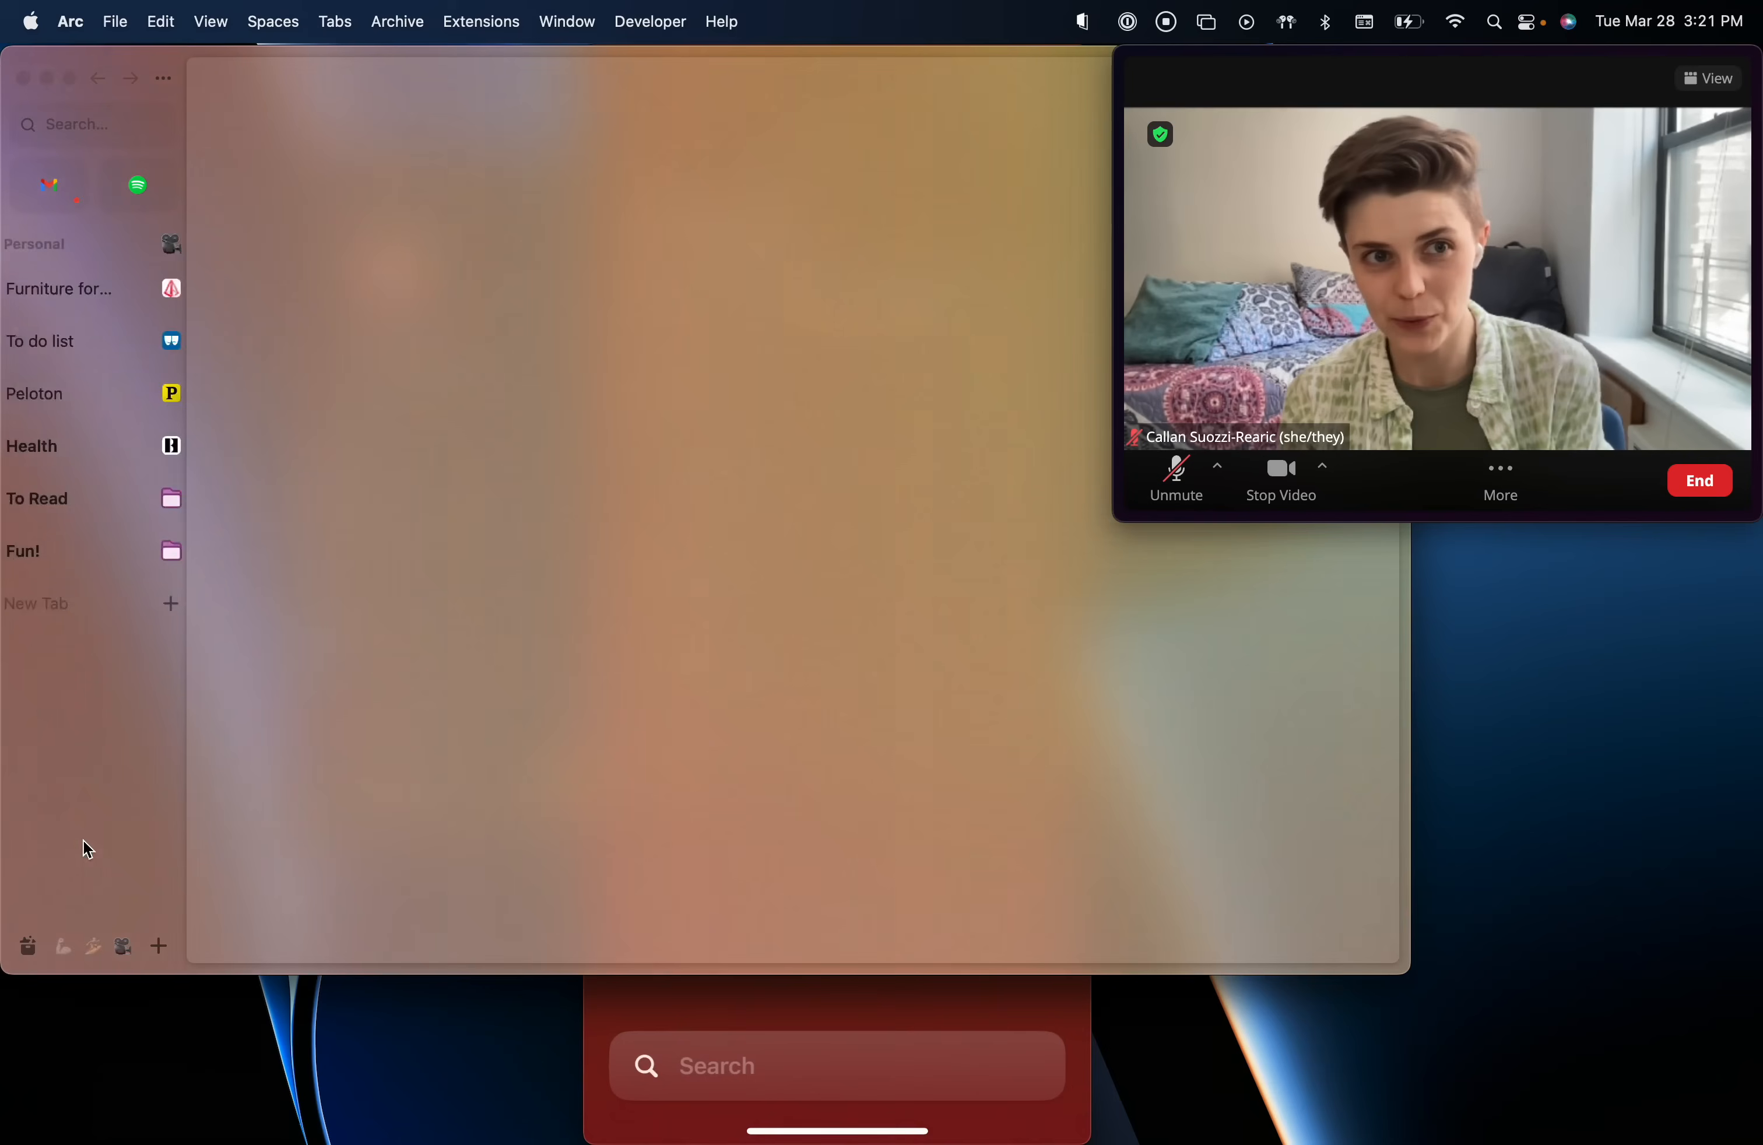
Expand the desktop Fun! folder to 2st.com and bring up the phone app's account page.
{"action": "left_click", "coordinate": [34, 552]}
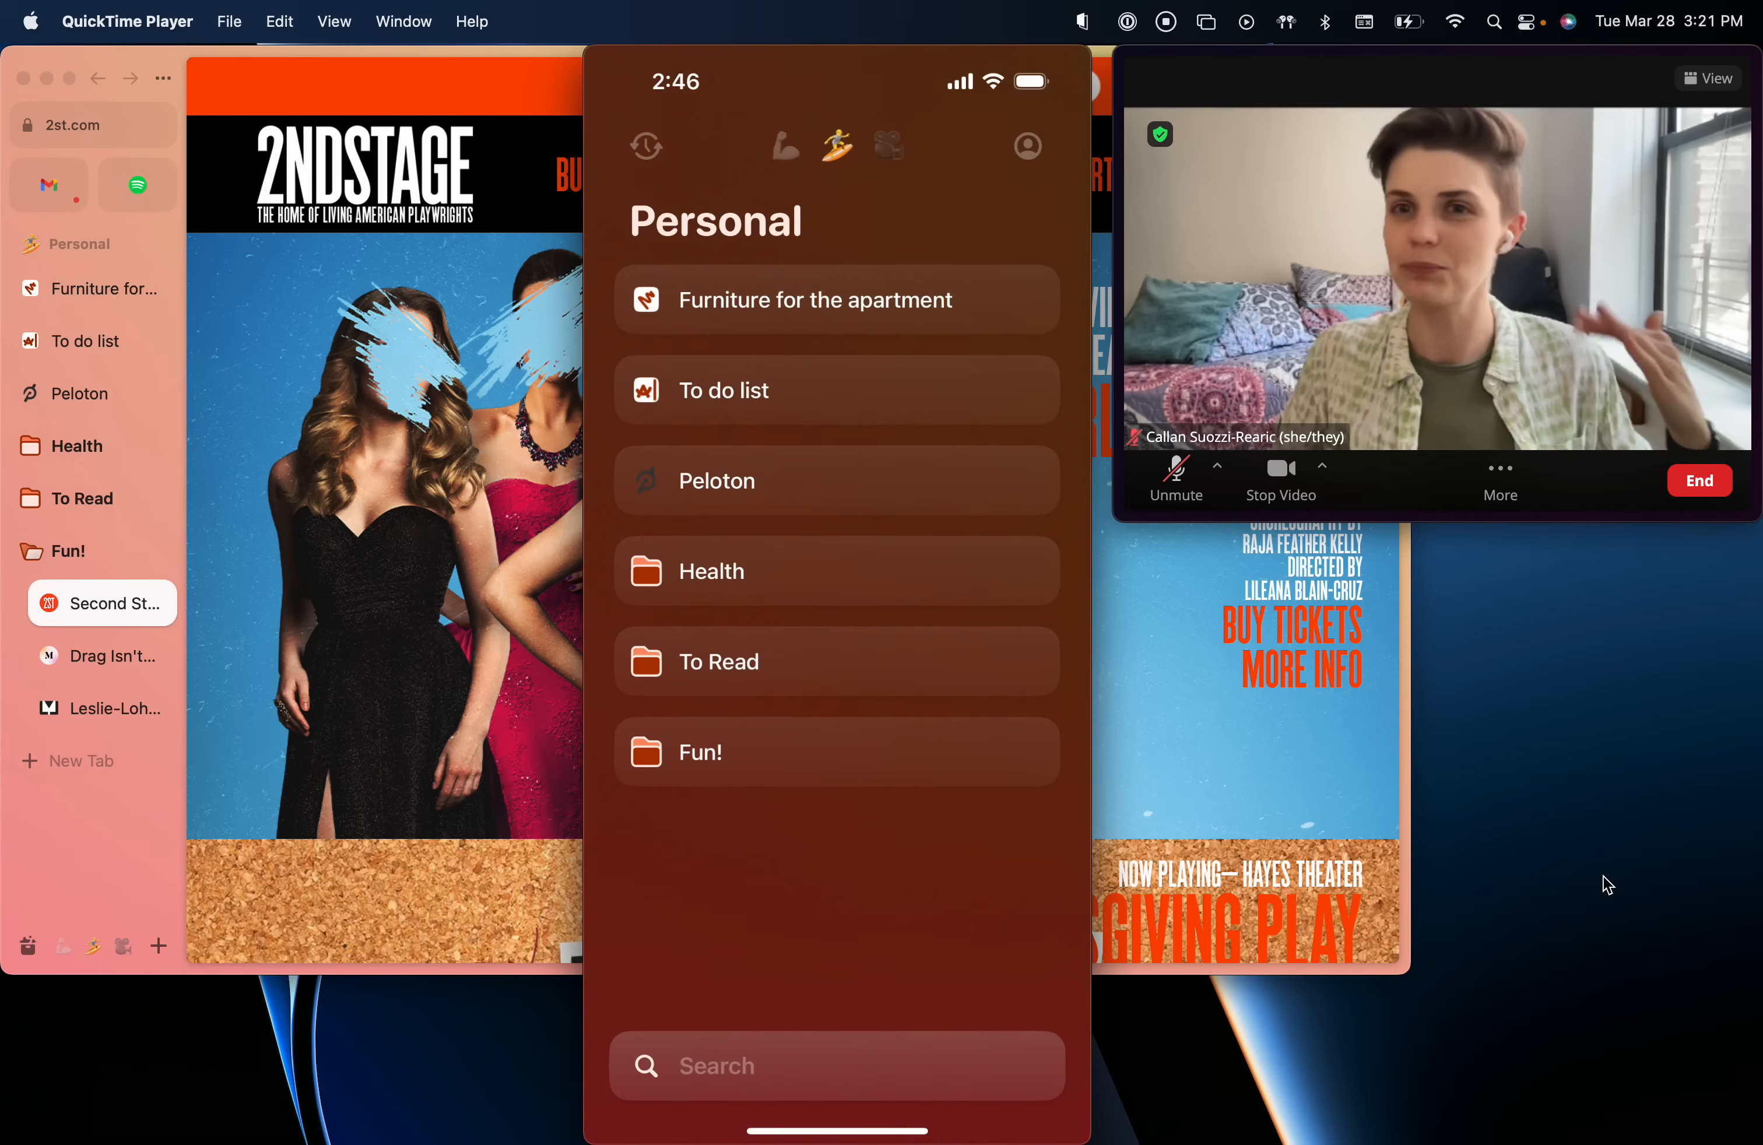
{"action": "left_click", "coordinate": [888, 146]}
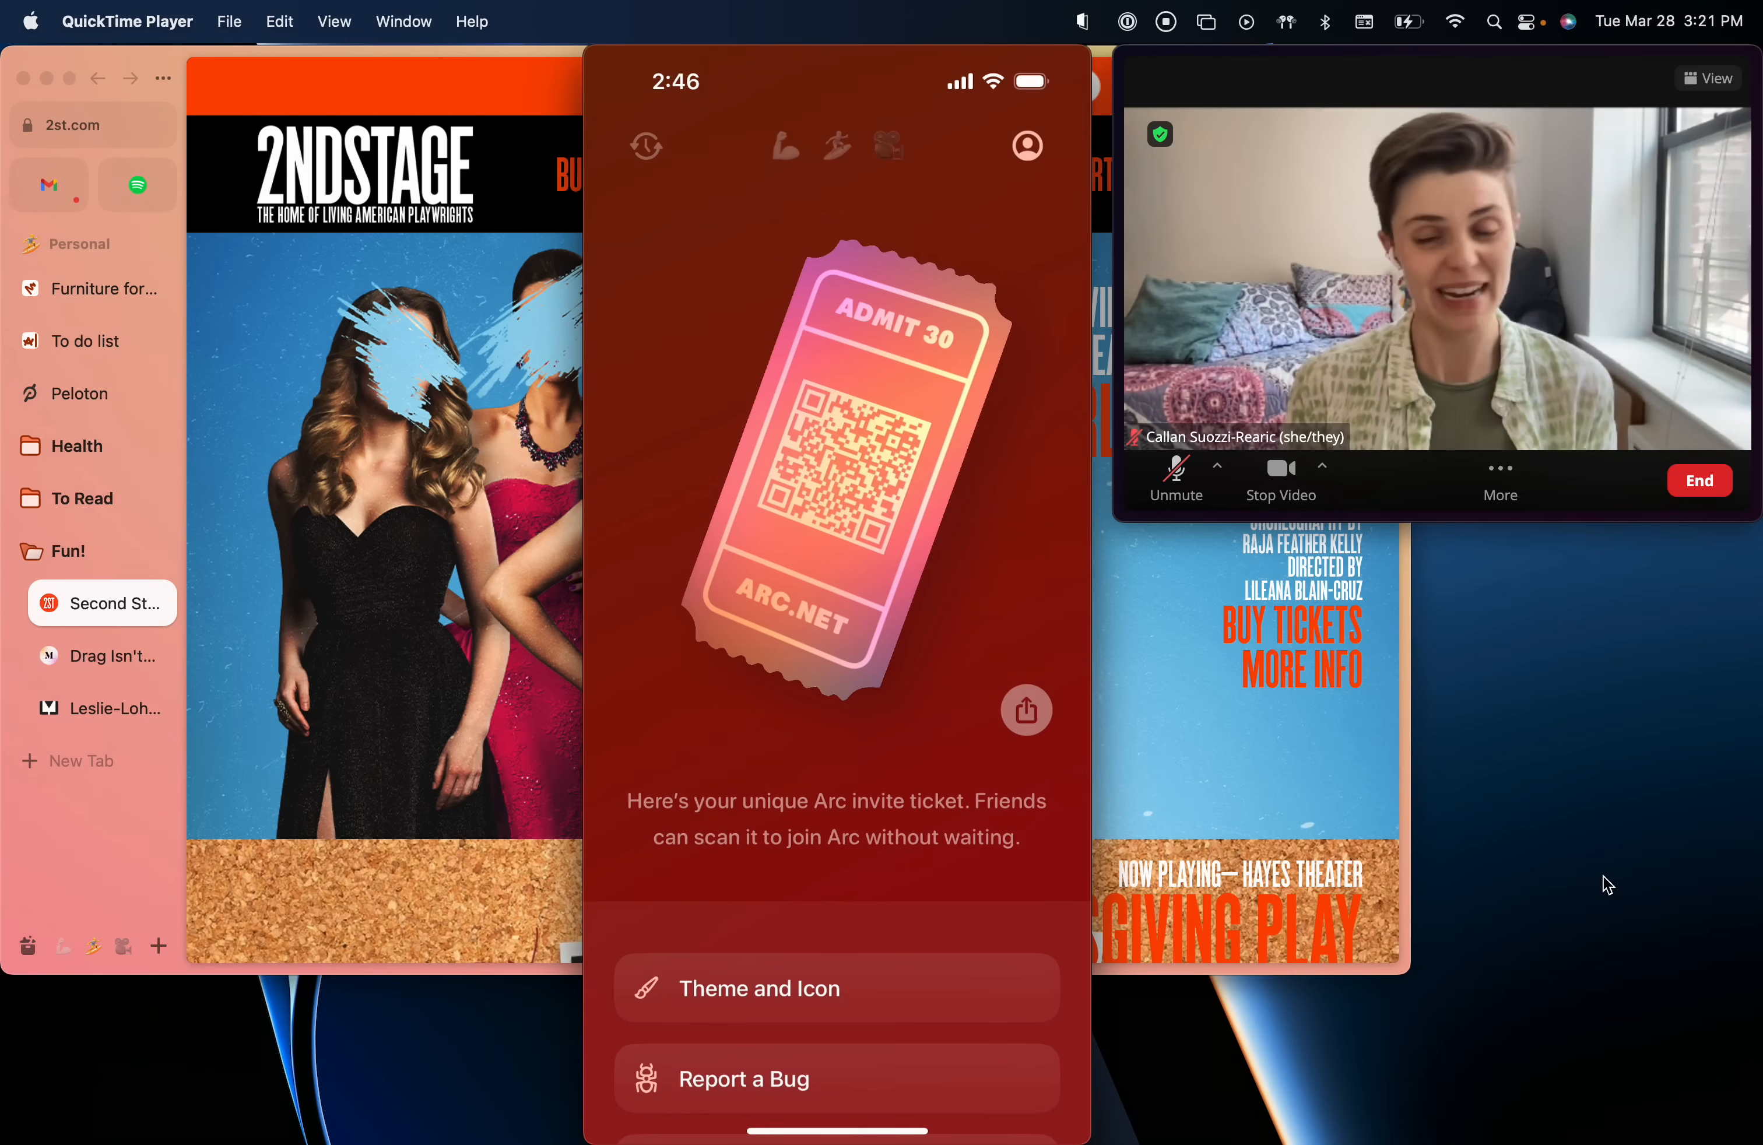
Choose the white multicoloured app icon theme in the Theme and Icon chooser.
{"action": "left_click", "coordinate": [1024, 710]}
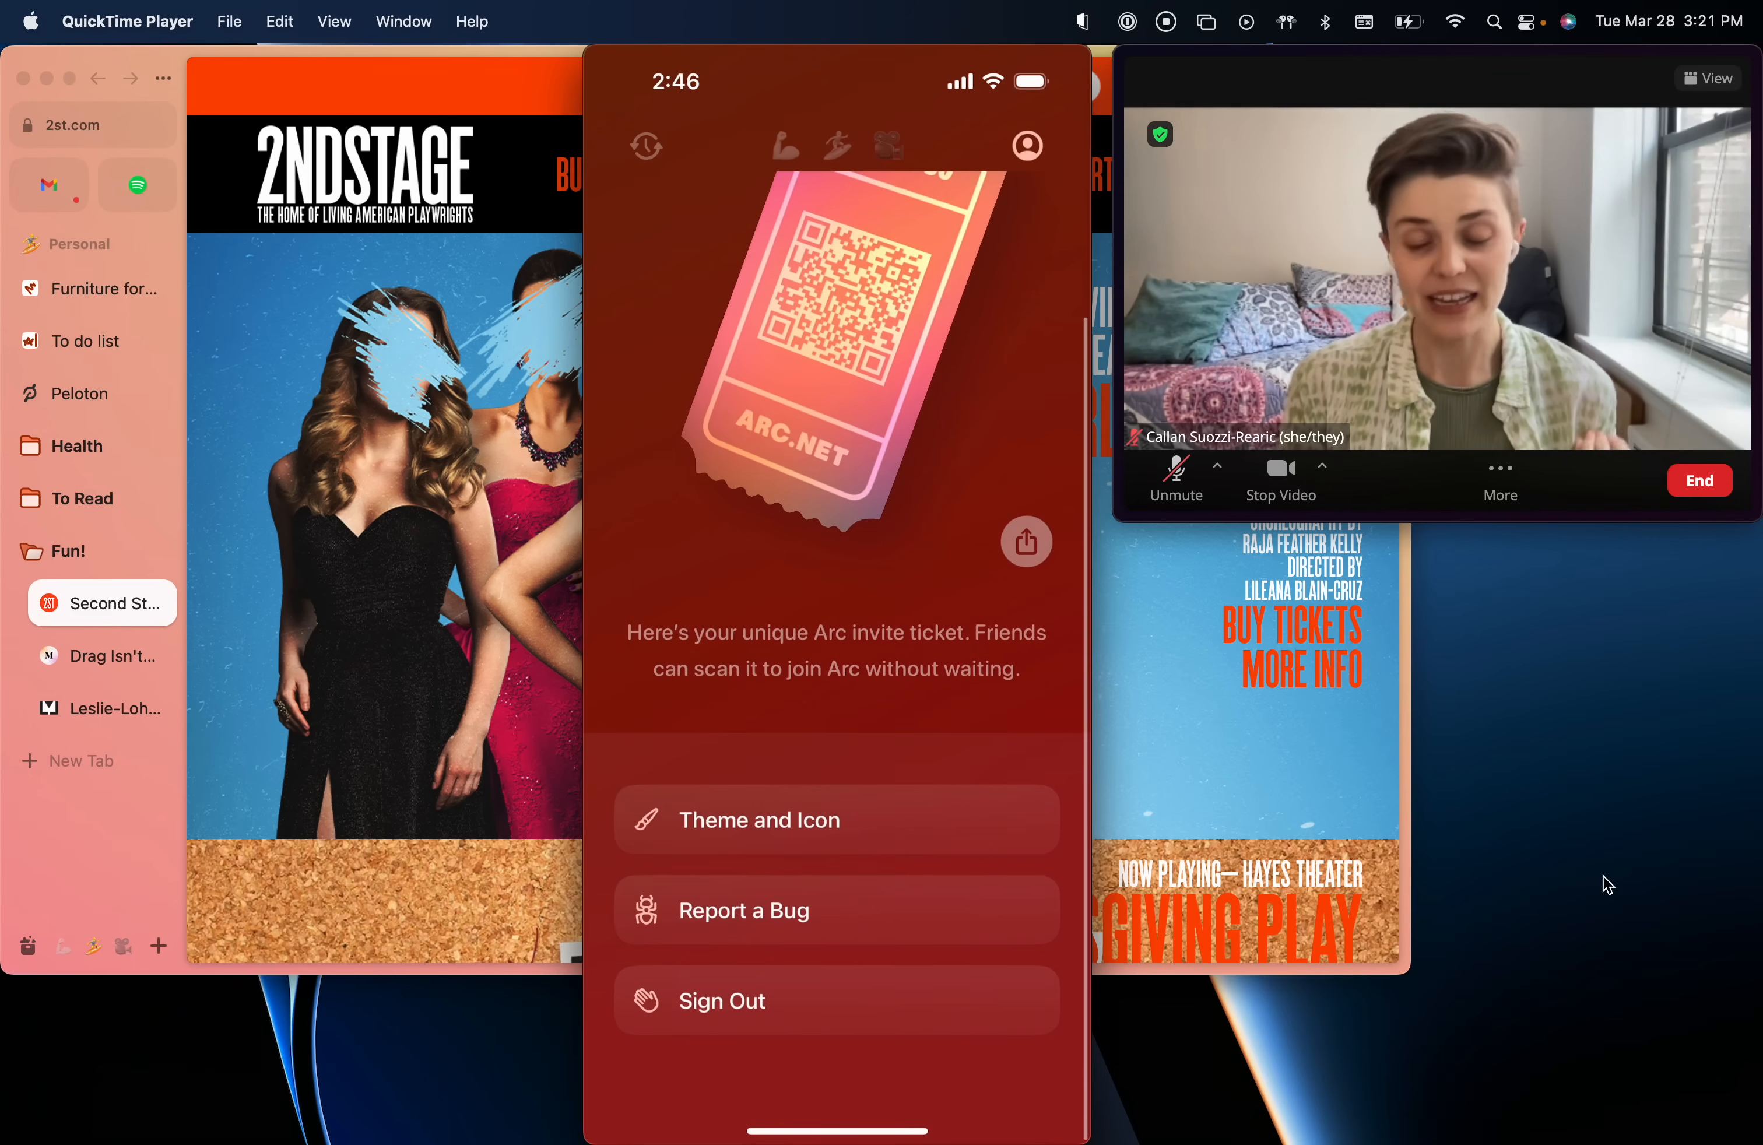
{"action": "left_click", "coordinate": [836, 819]}
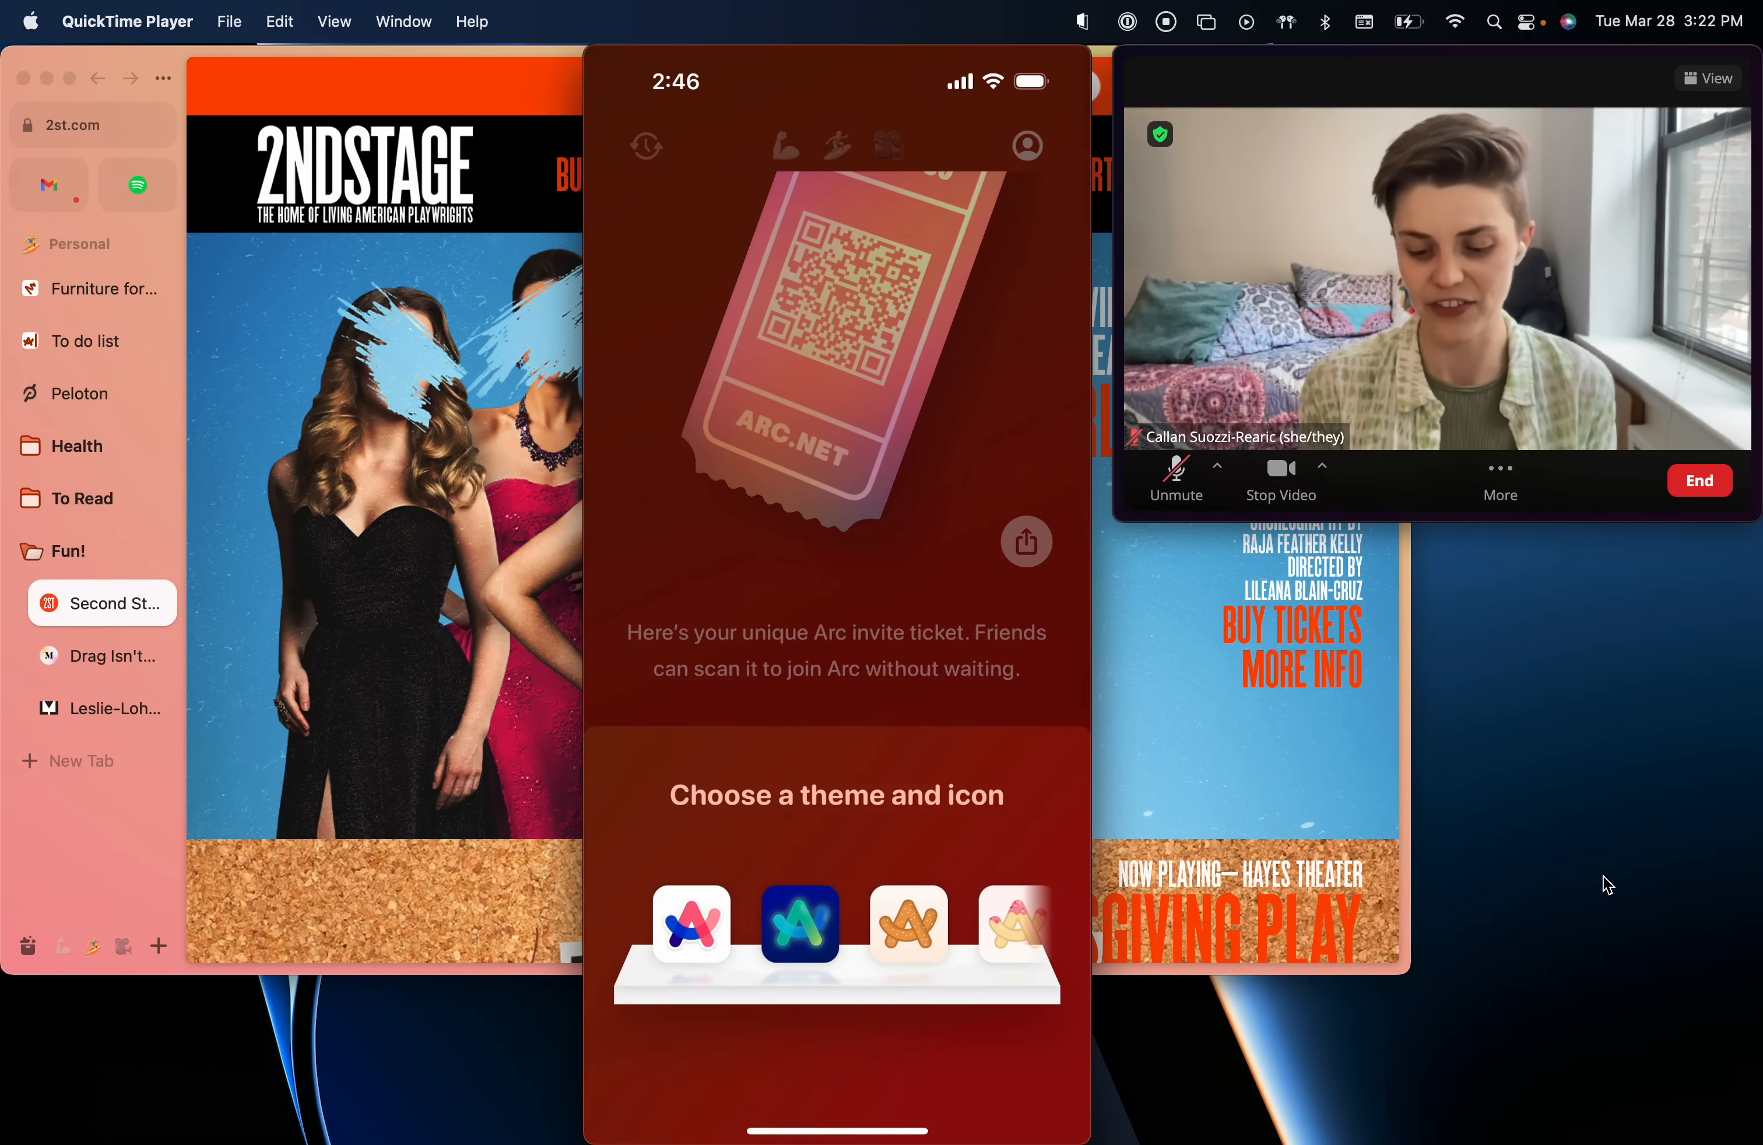
{"action": "left_click", "coordinate": [691, 924]}
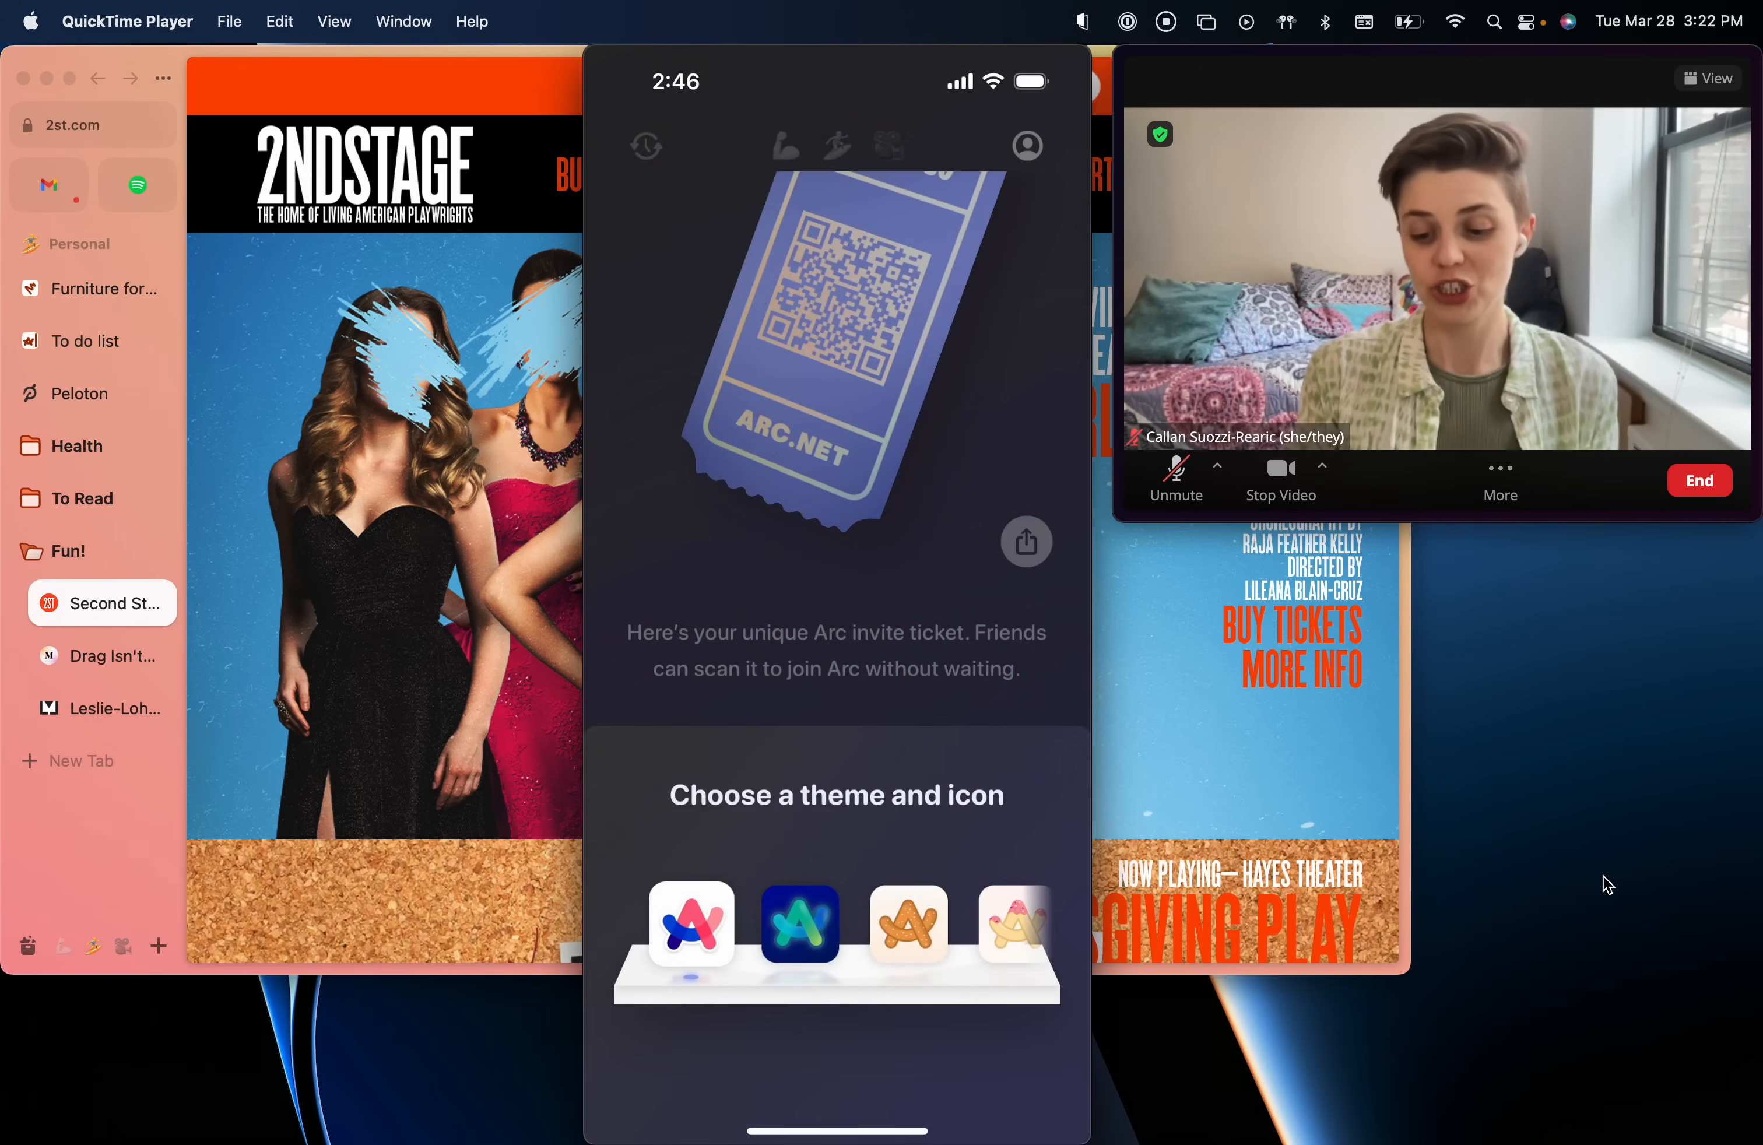
{"action": "left_click", "coordinate": [1024, 145]}
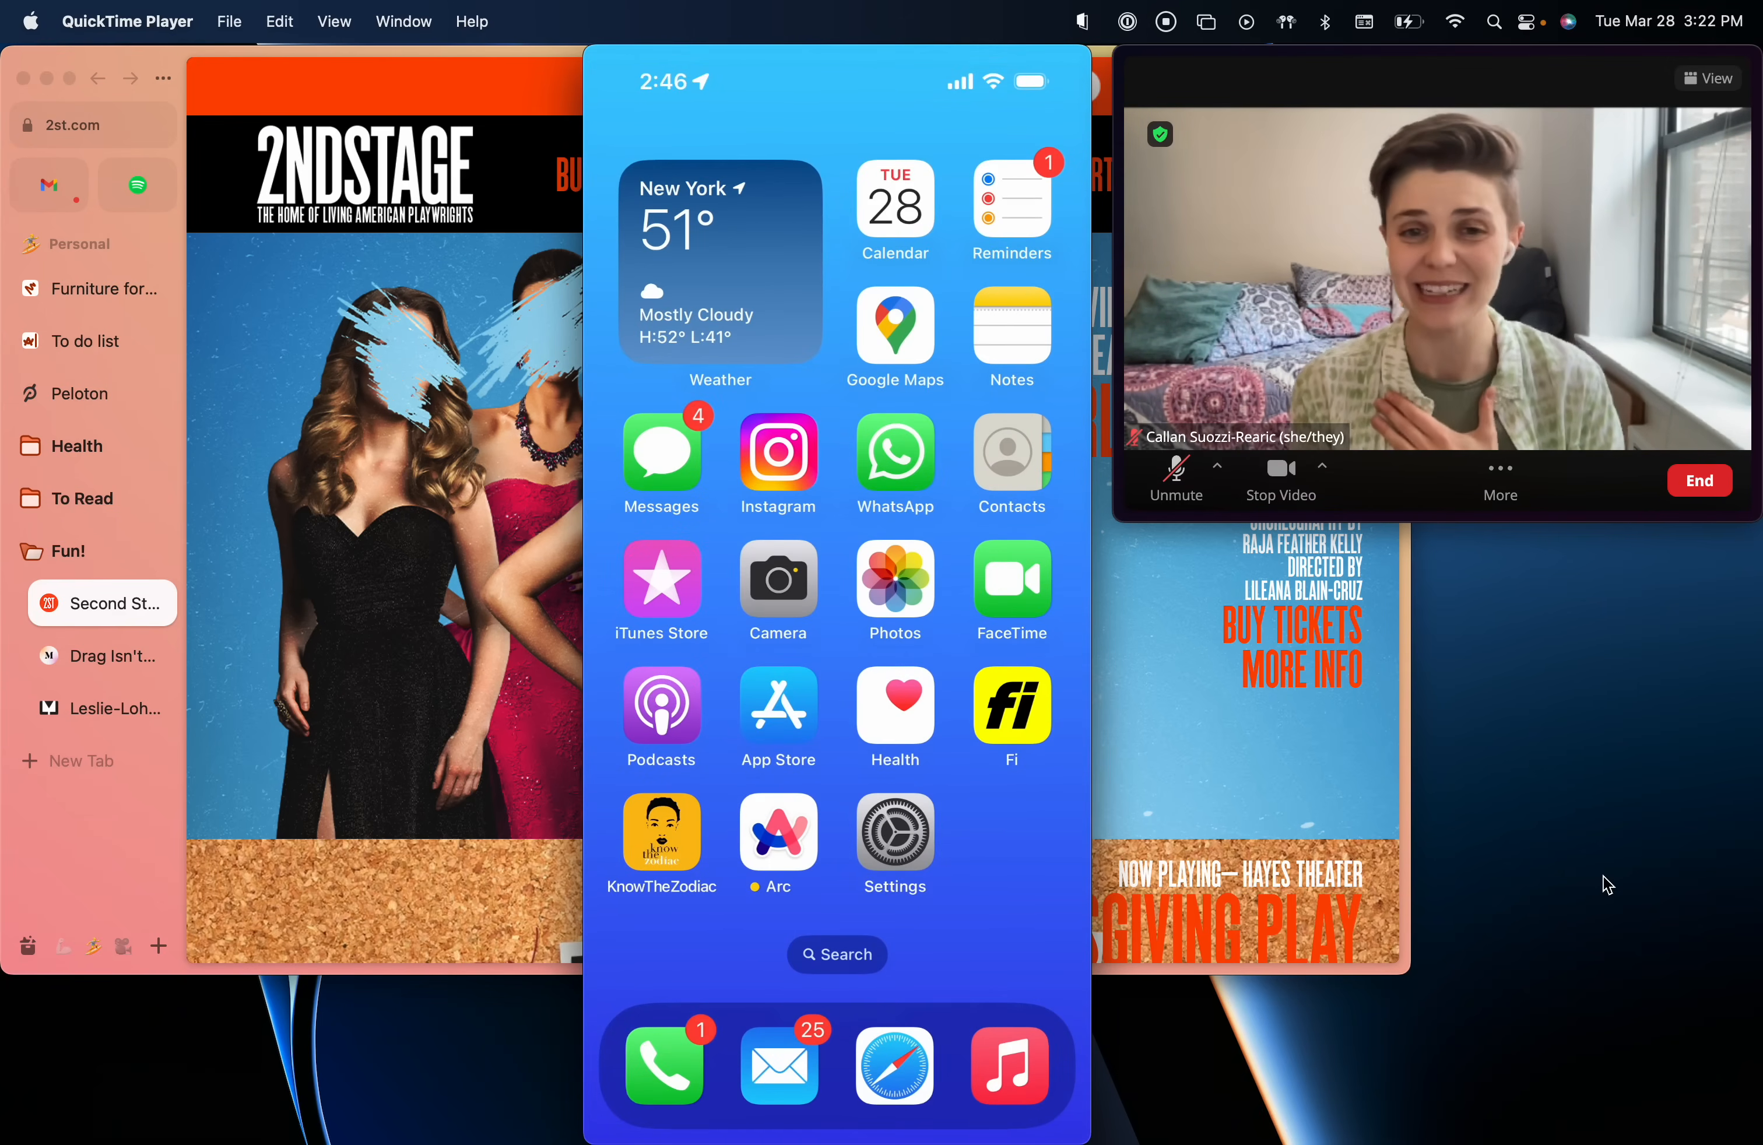
Relaunch Arc from the phone home screen, landing on the Report Bug sheet.
{"action": "left_click", "coordinate": [776, 832]}
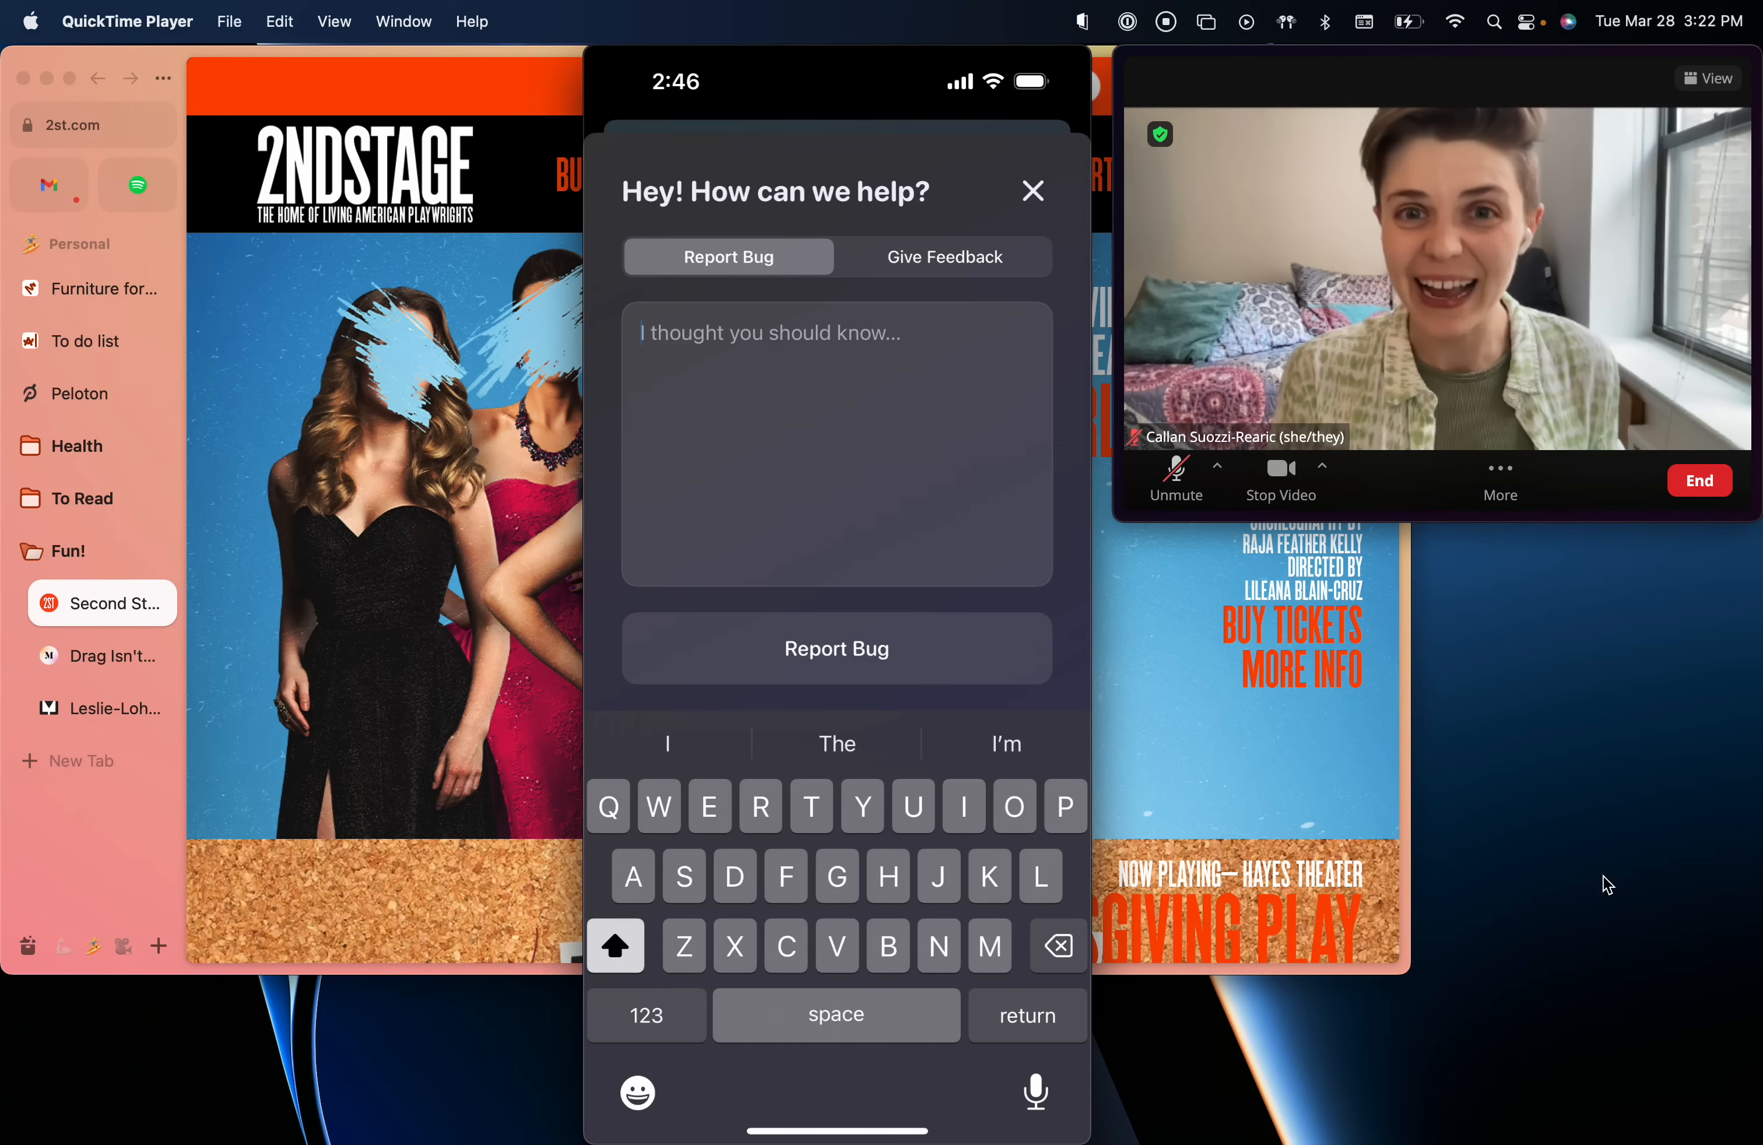
Close the phone's feedback sheet and bring up desktop Arc's application menu.
{"action": "left_click", "coordinate": [944, 257]}
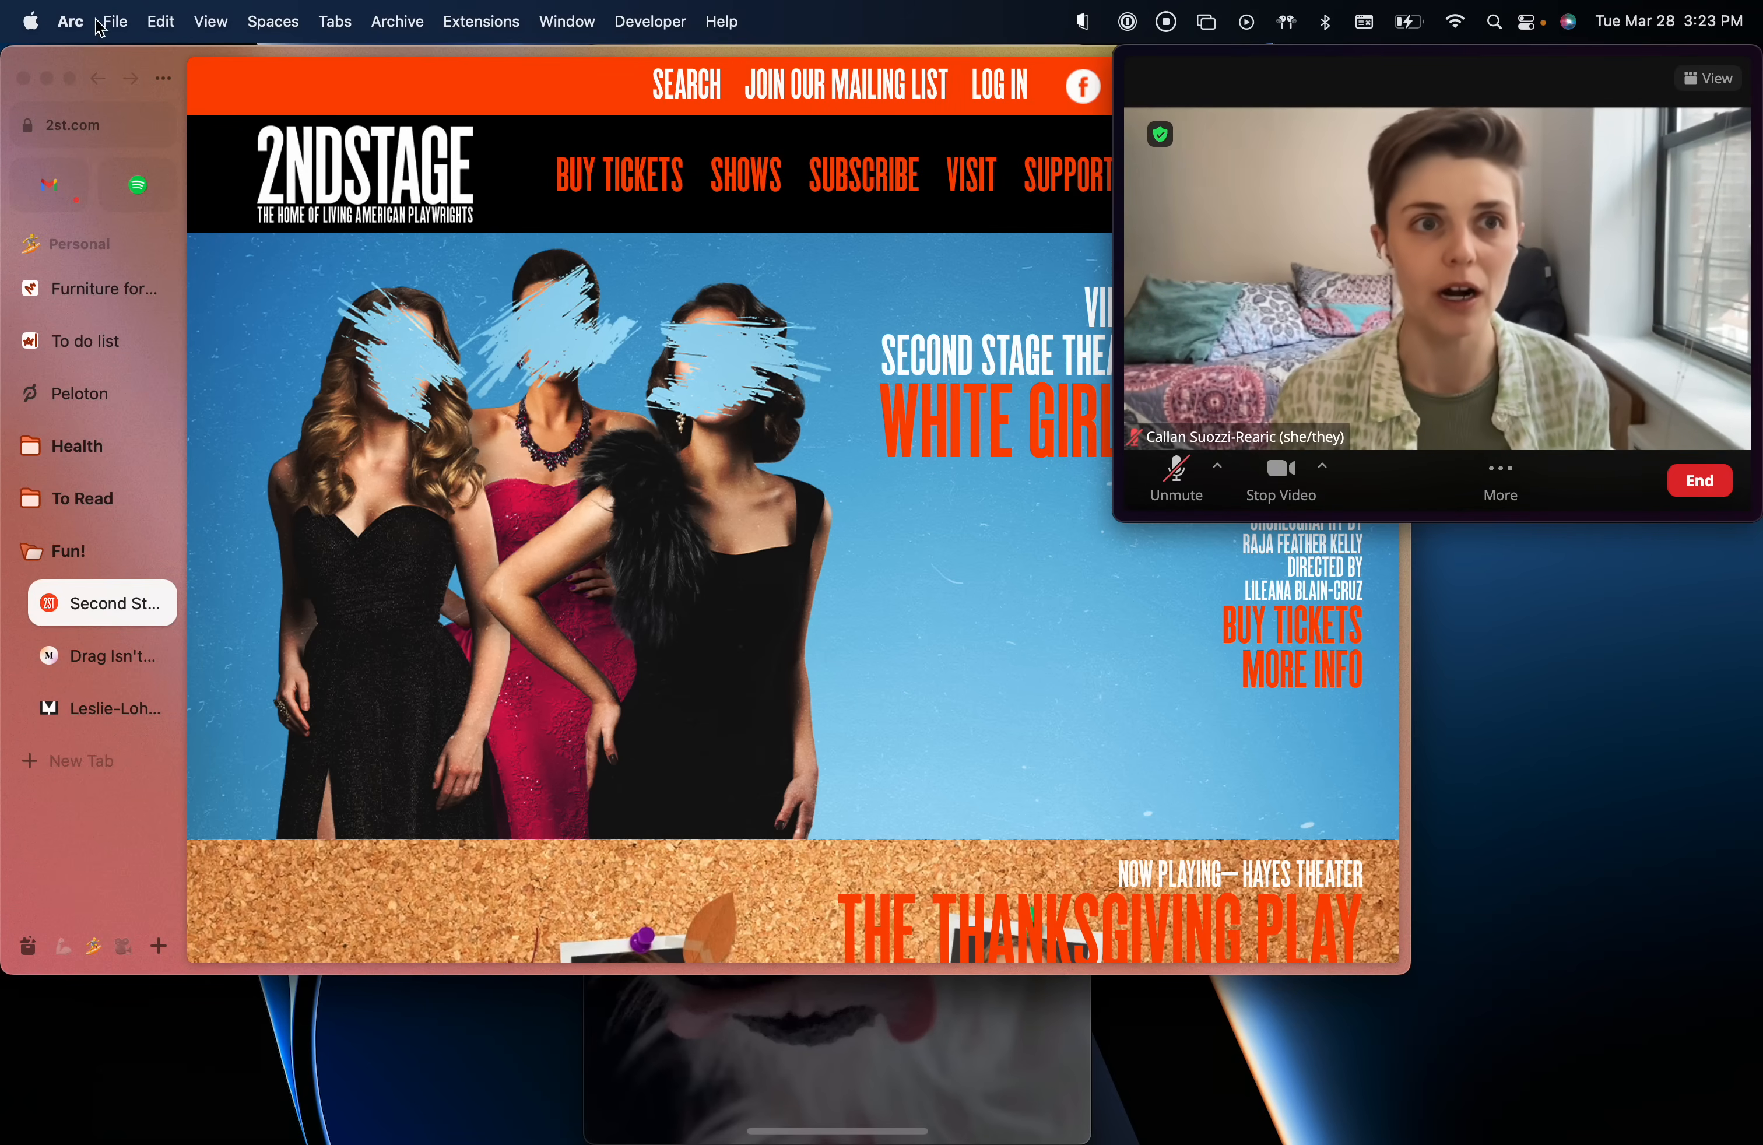
{"action": "left_click", "coordinate": [70, 21]}
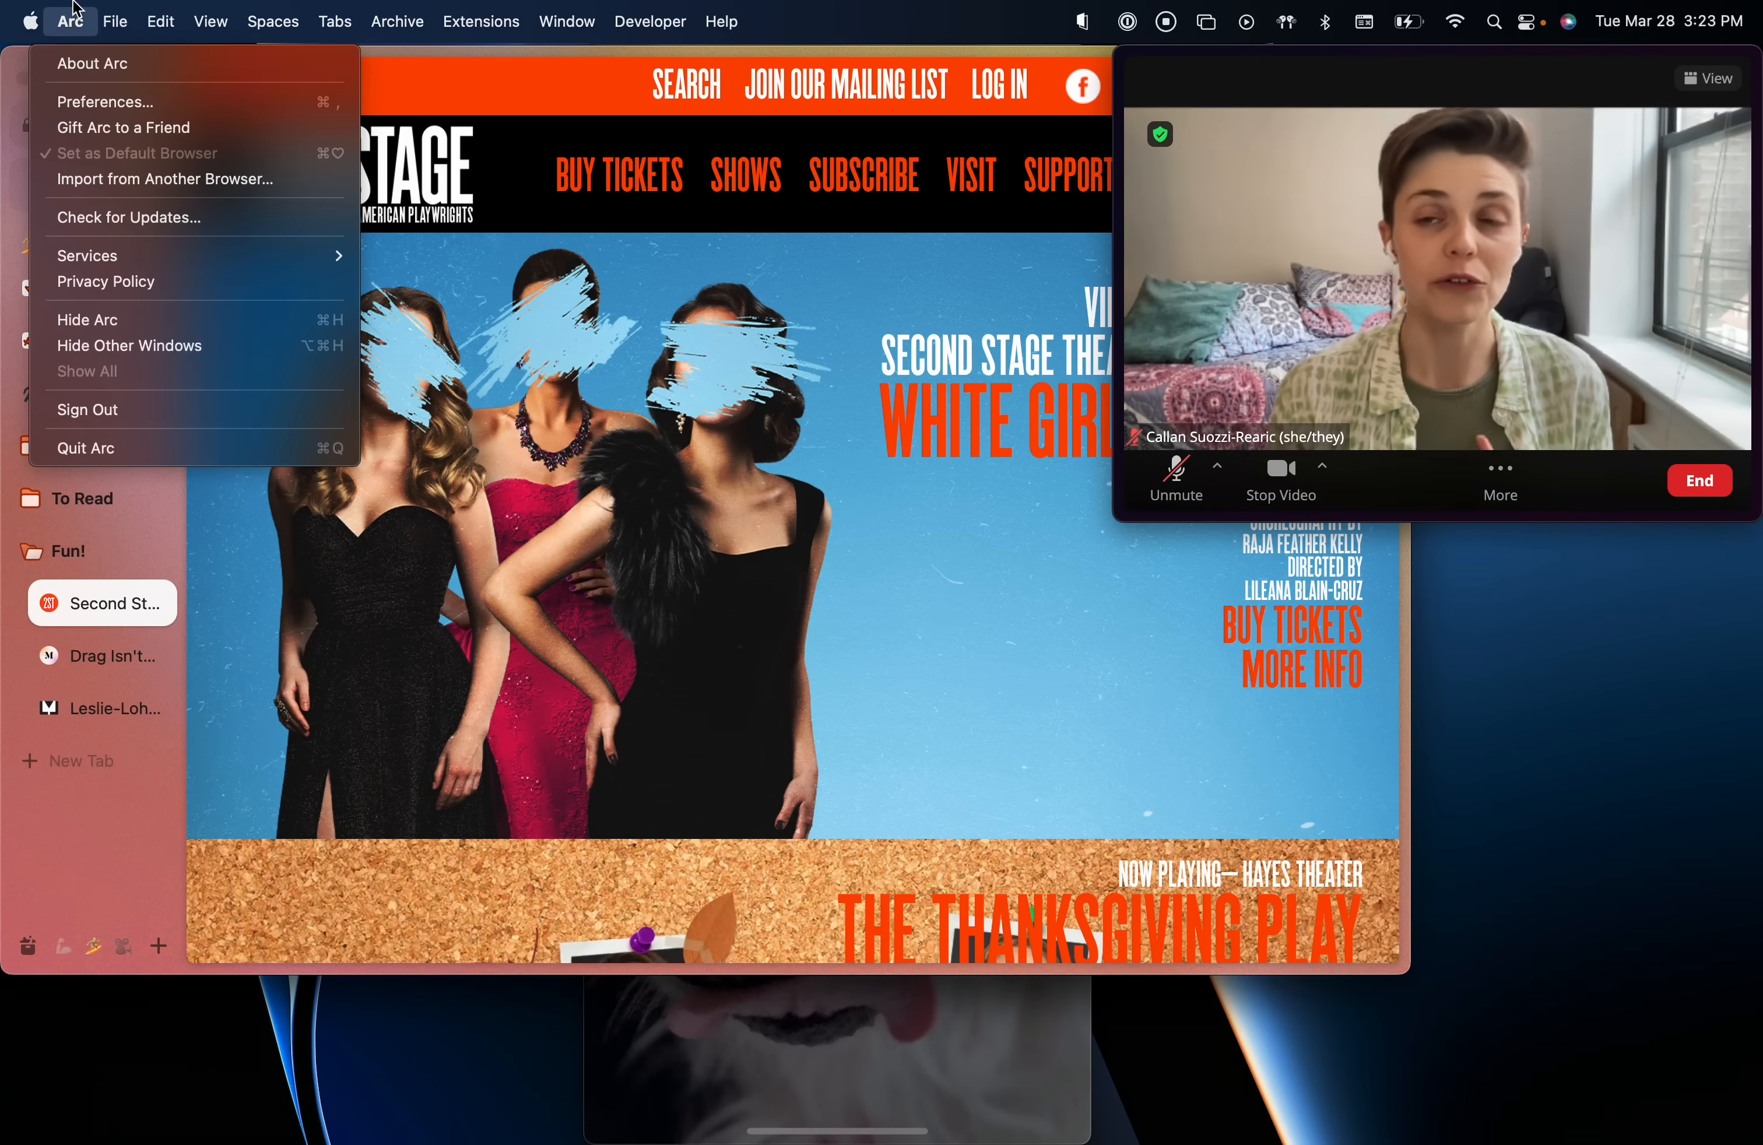